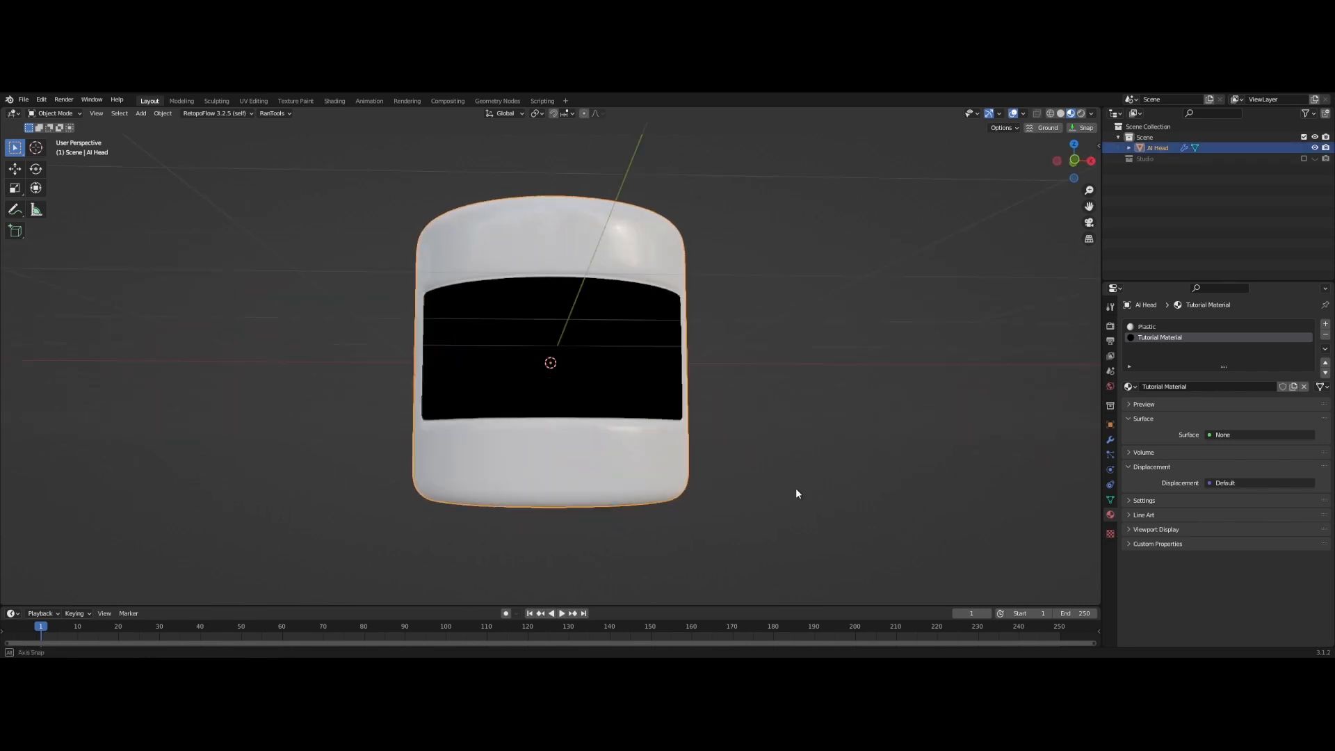
Assign the Plastic material to the selected side faces of the head mesh
key("Tab")
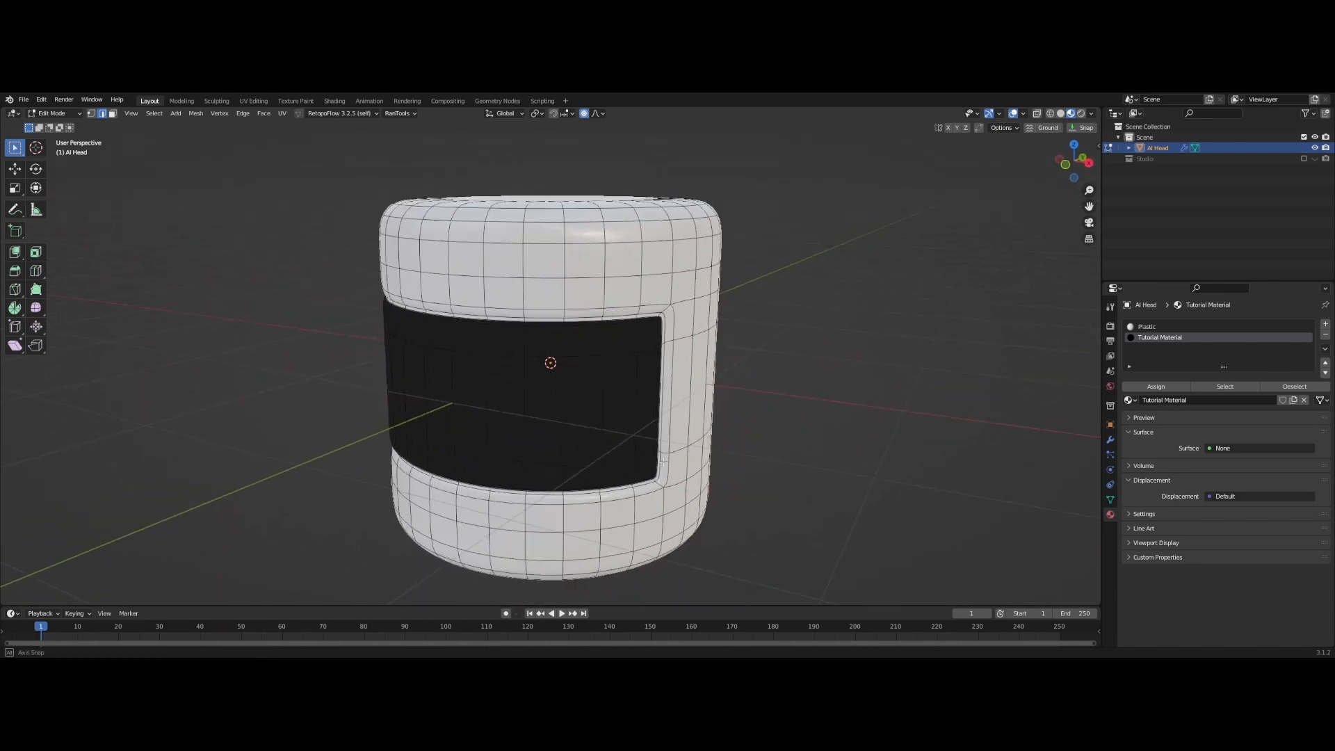
key("KP_1")
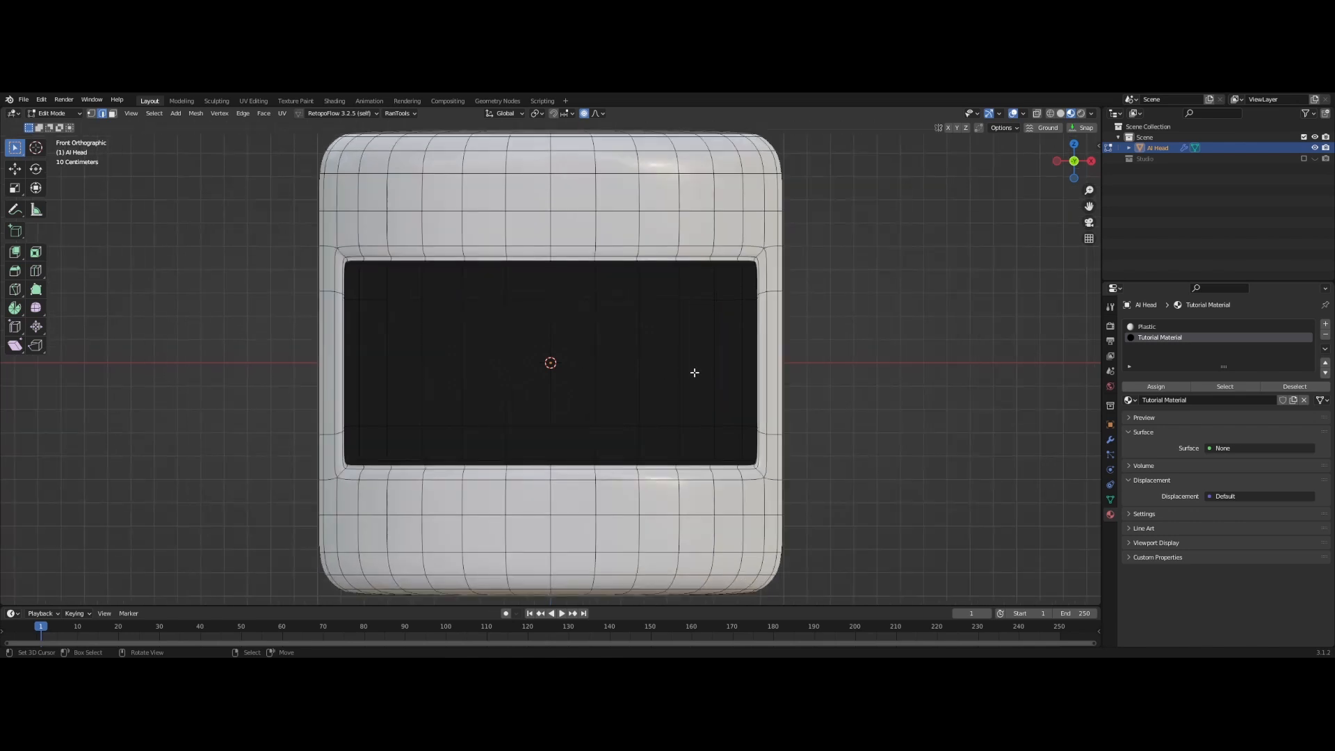
mouse_move(737, 372)
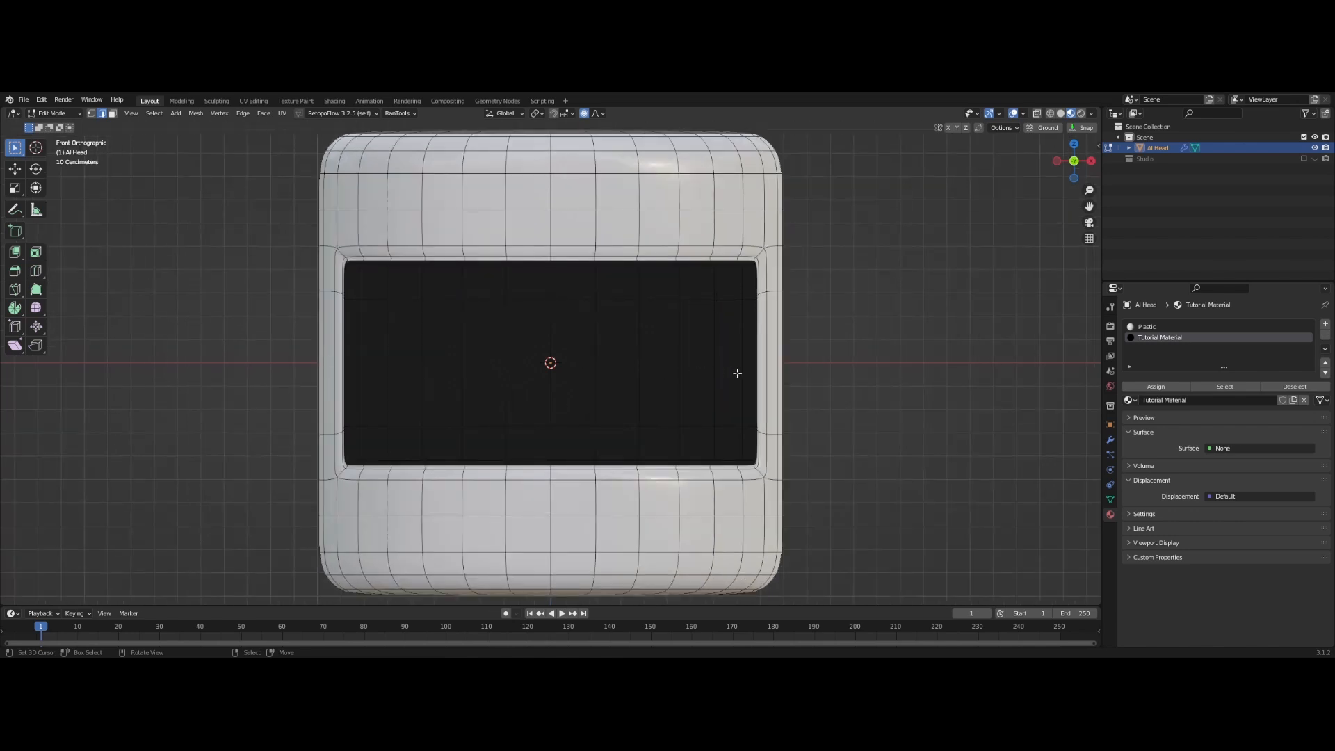
left_click_drag(550, 363, 574, 392)
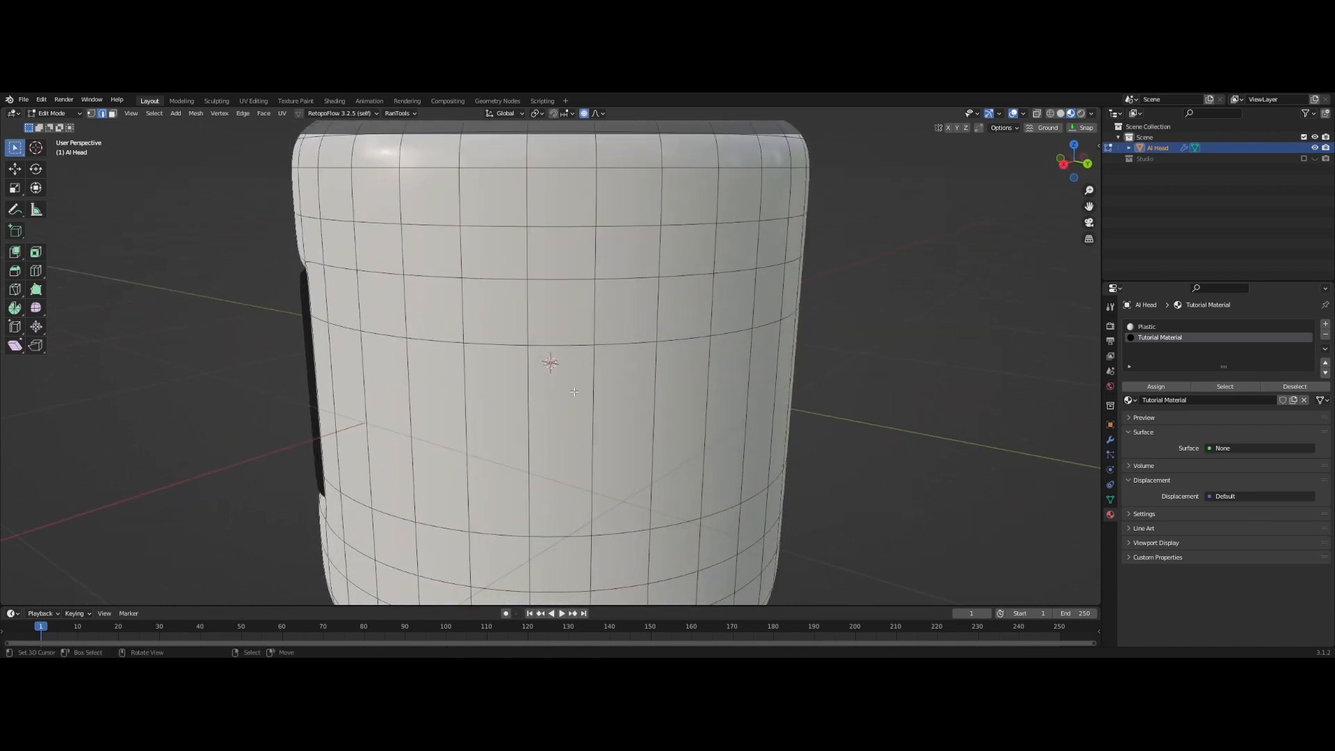
left_click(1145, 326)
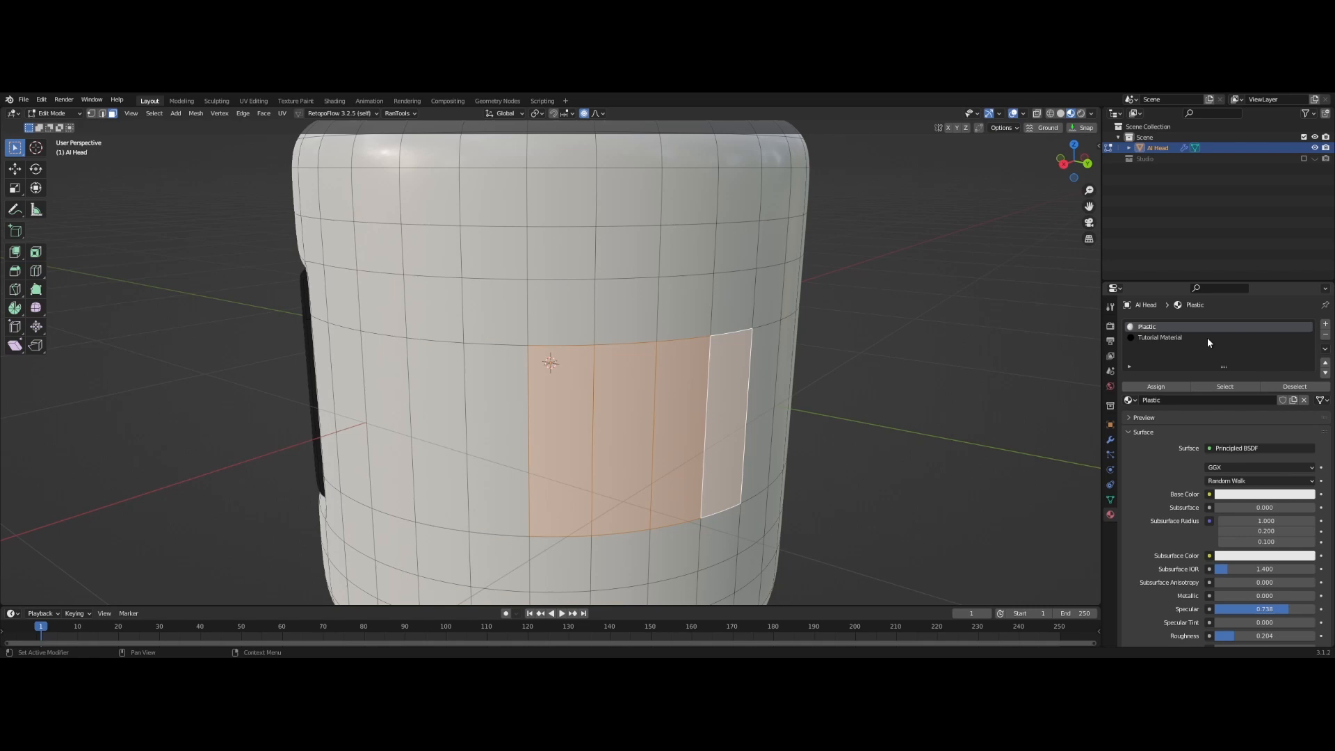
left_click(1160, 336)
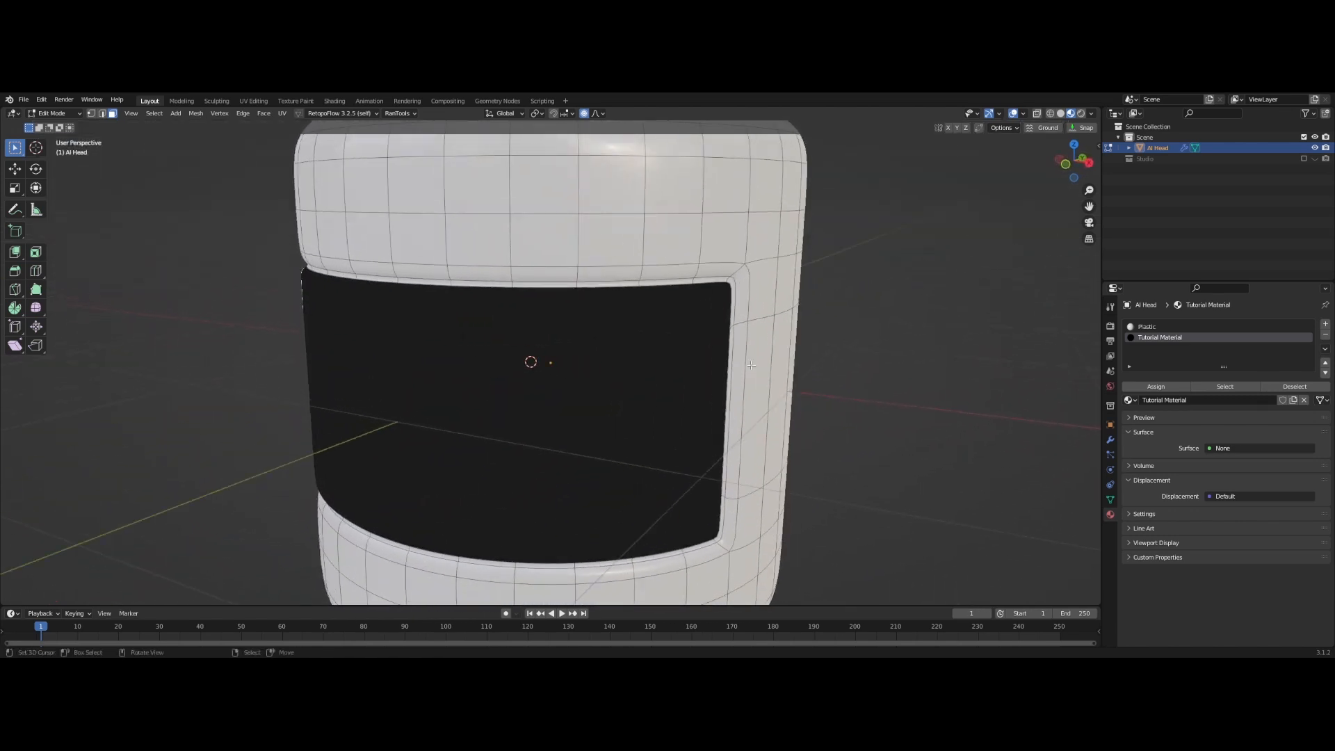
Turn the second area into an Image Editor displaying 8 Bit Face.png
key("KP_1")
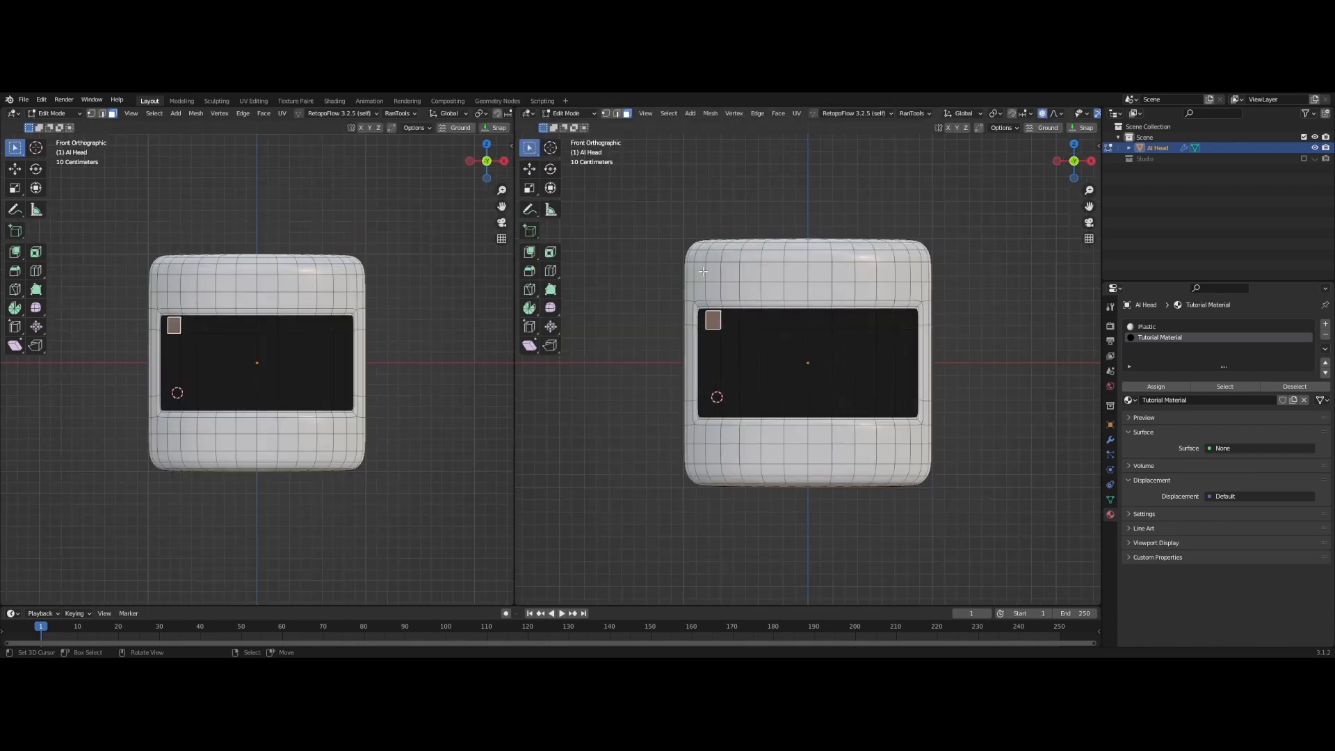
left_click(528, 114)
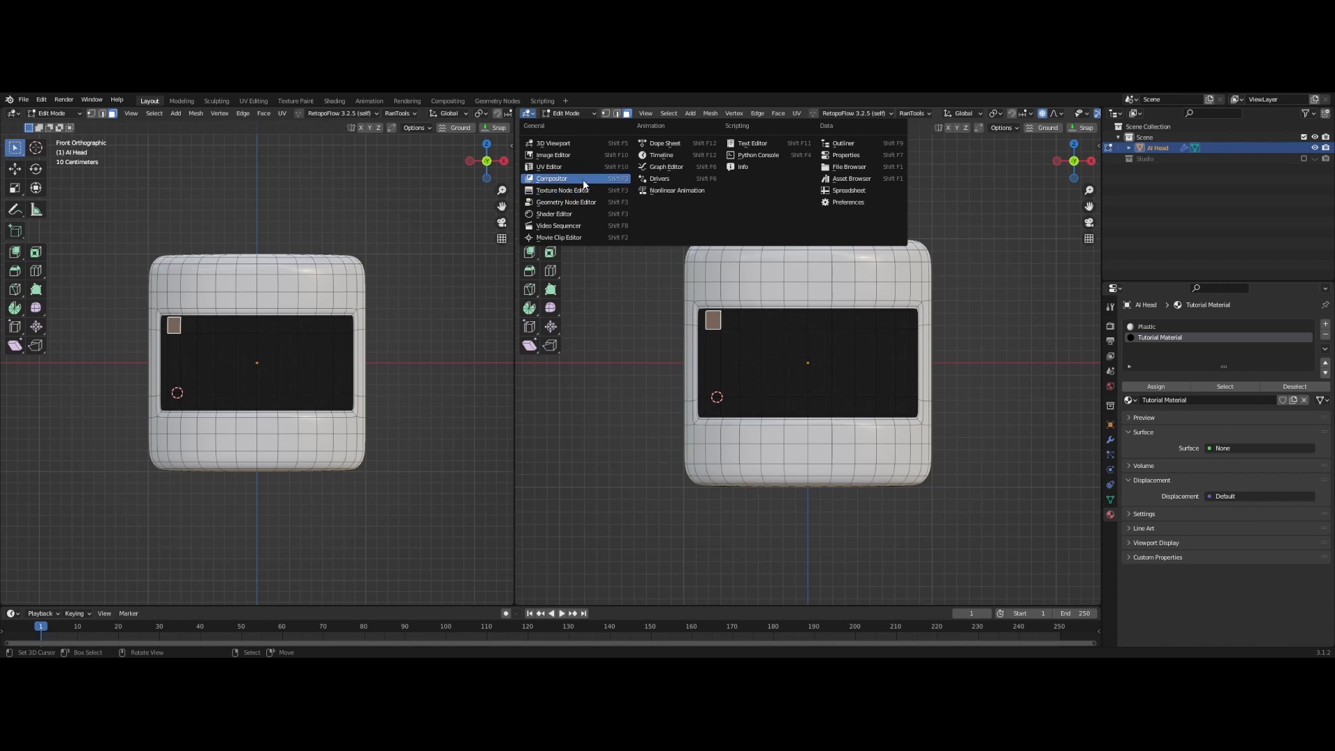
left_click(553, 155)
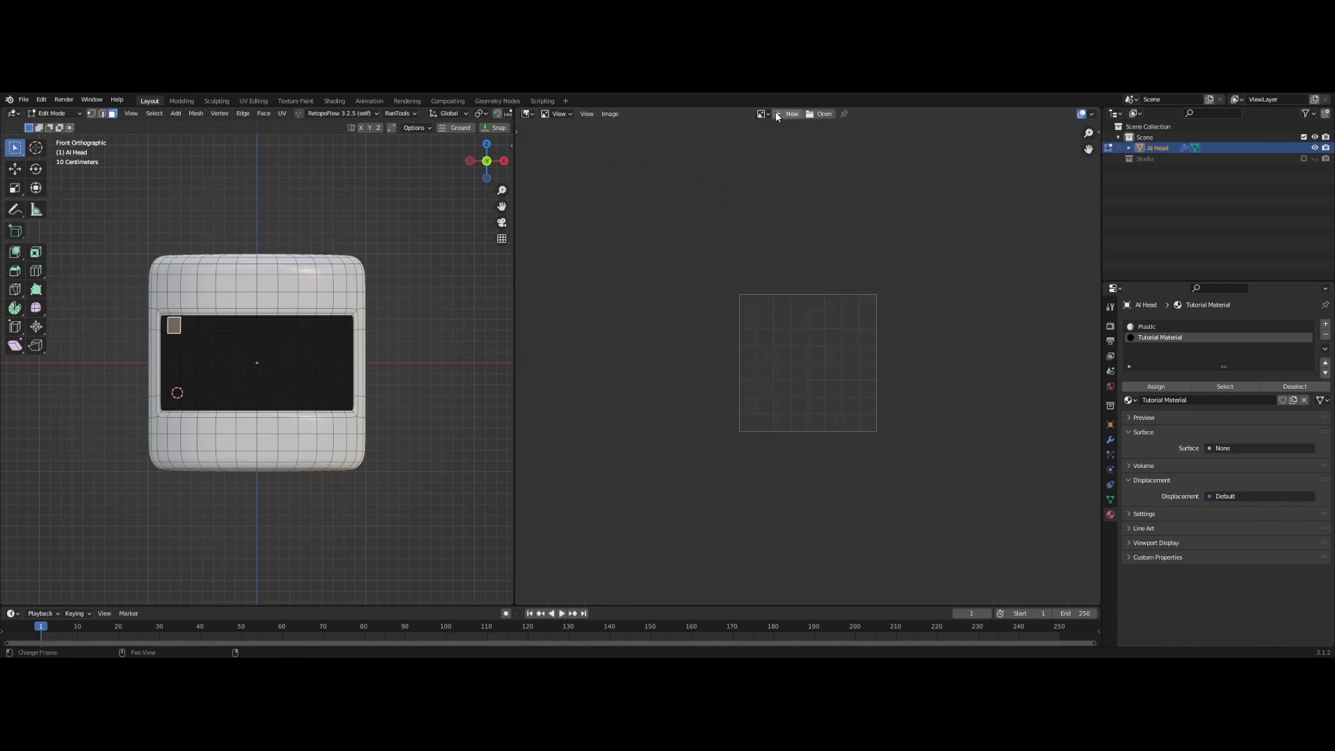
left_click(767, 114)
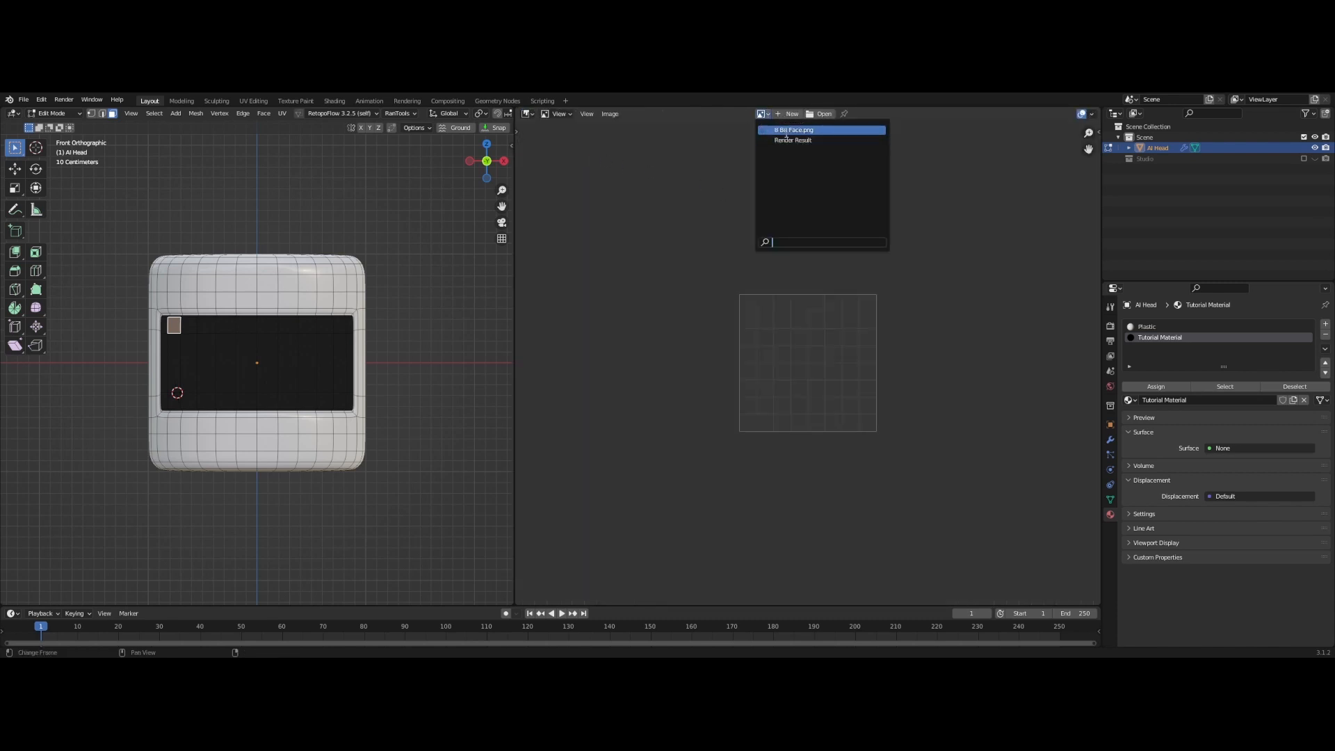
left_click(793, 130)
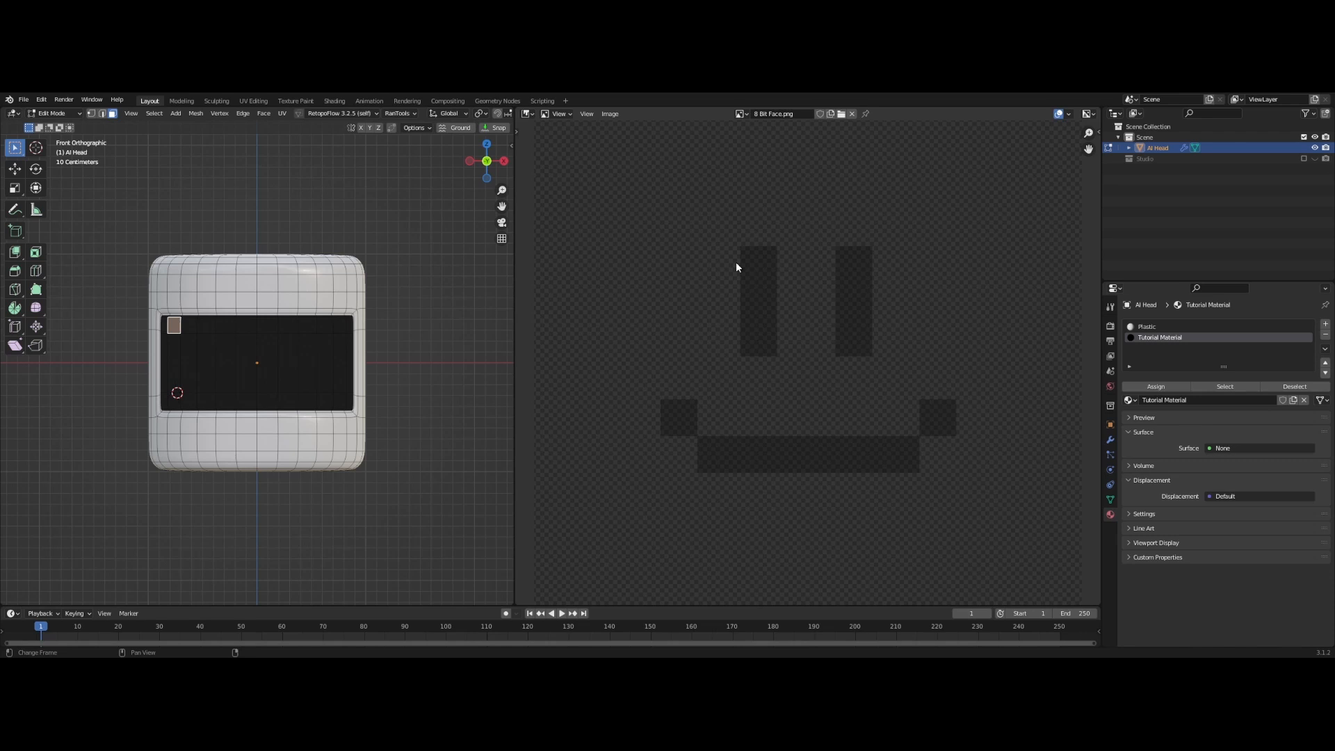
mouse_move(628, 232)
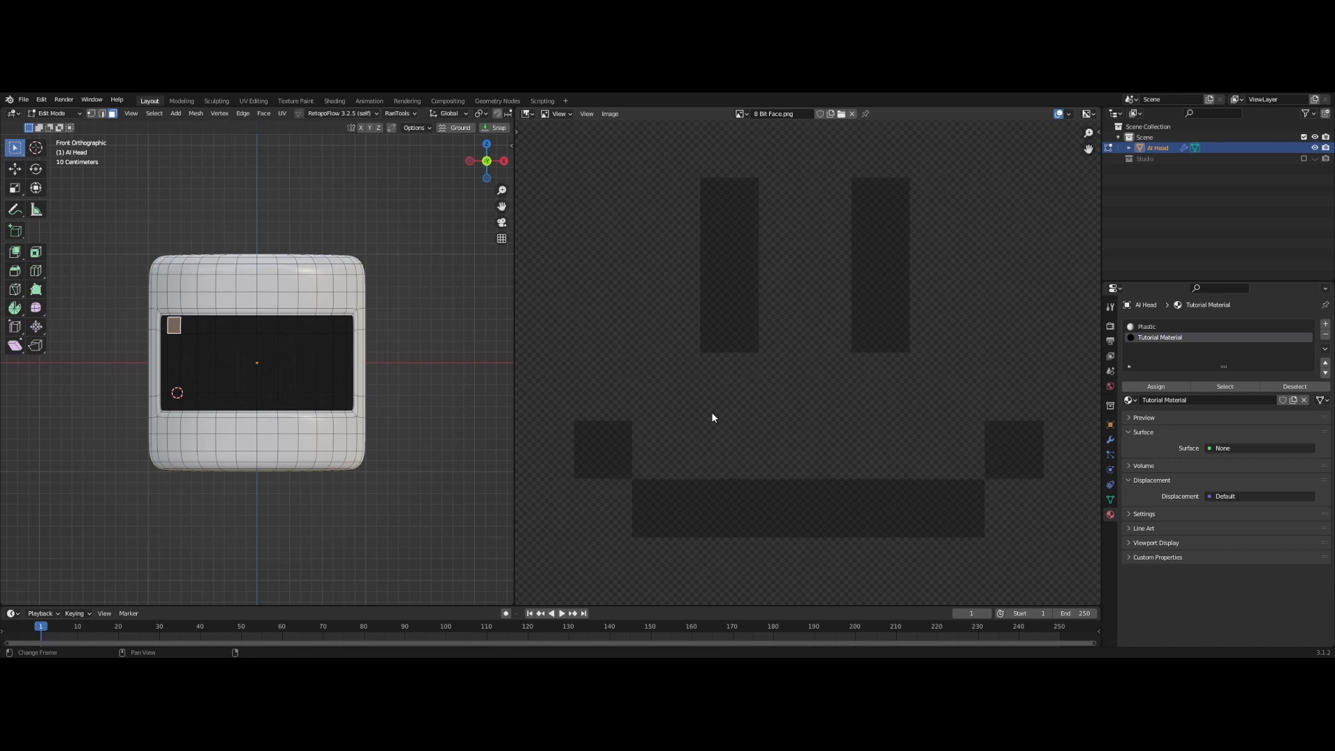
mouse_move(745, 324)
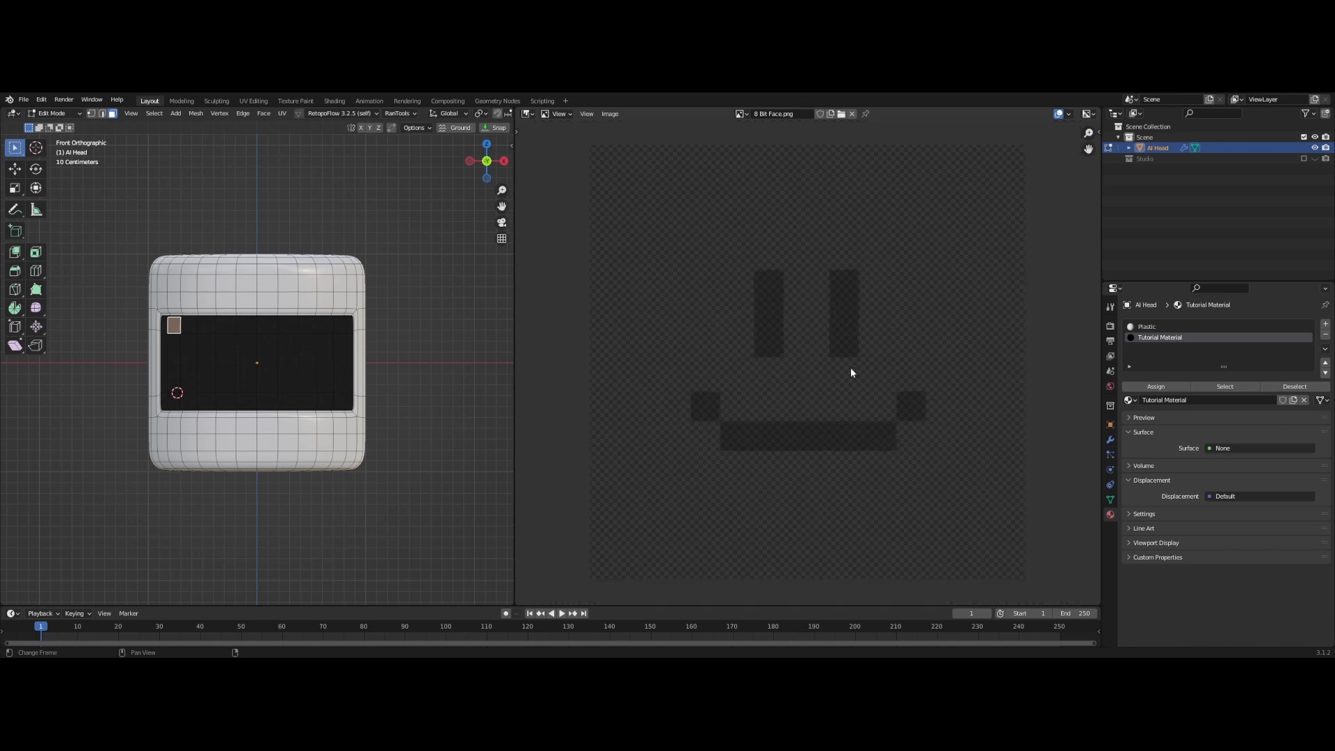
mouse_move(902, 373)
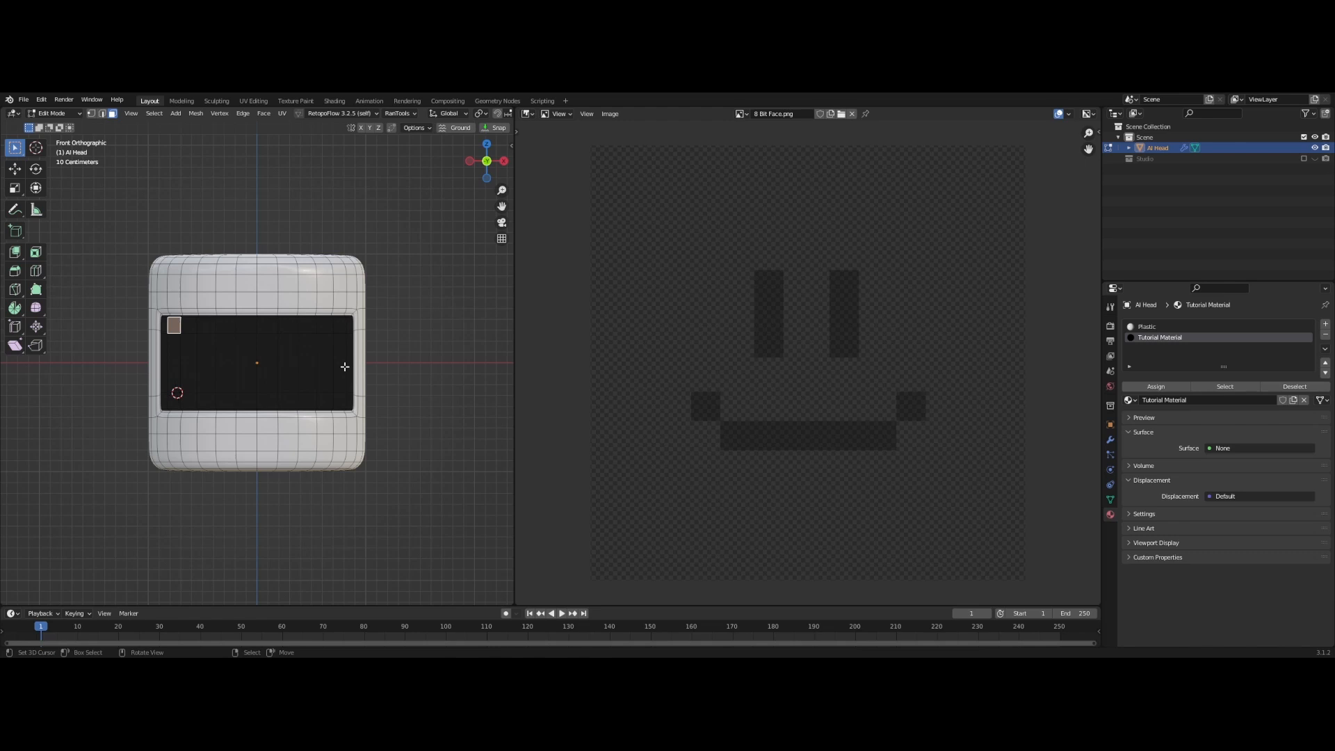
mouse_move(1224, 386)
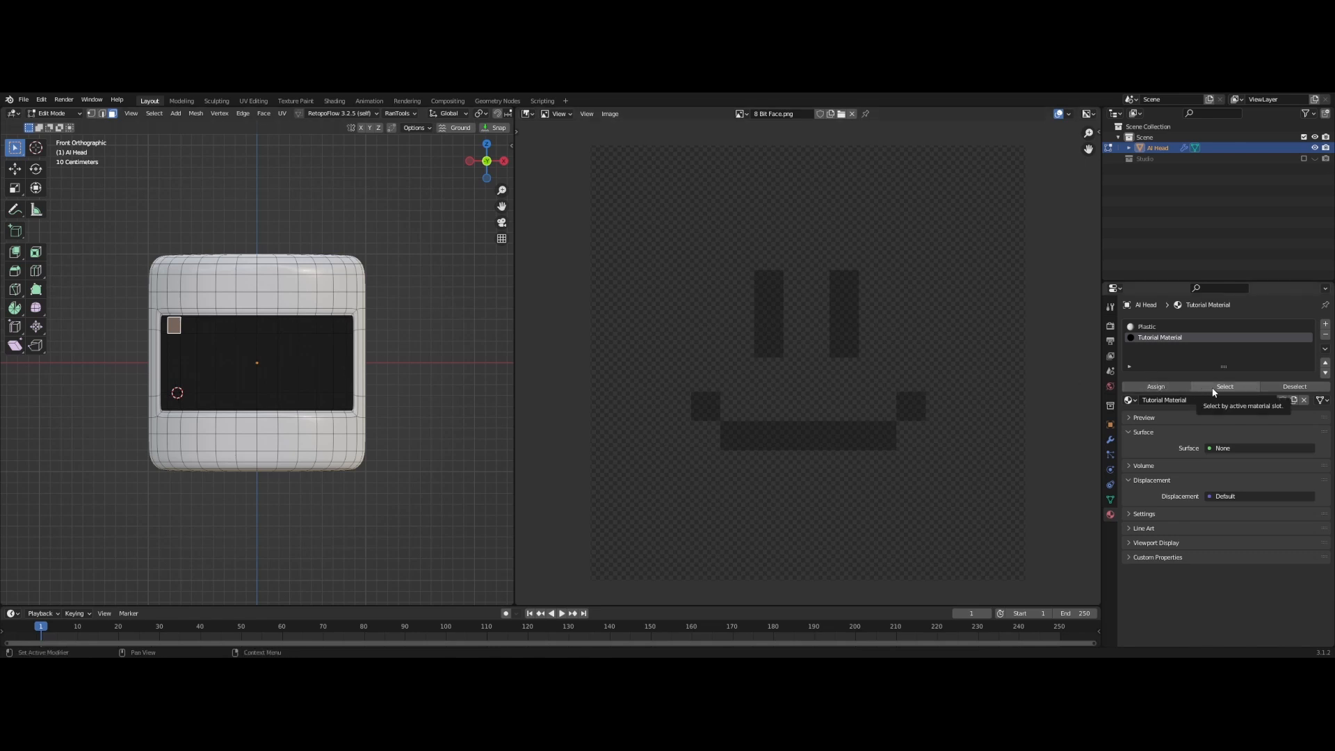
Lay the Tutorial Material faces' UVs over 8 Bit Face.png in the UV Editor, then switch to the Shader Editor
left_click(1224, 387)
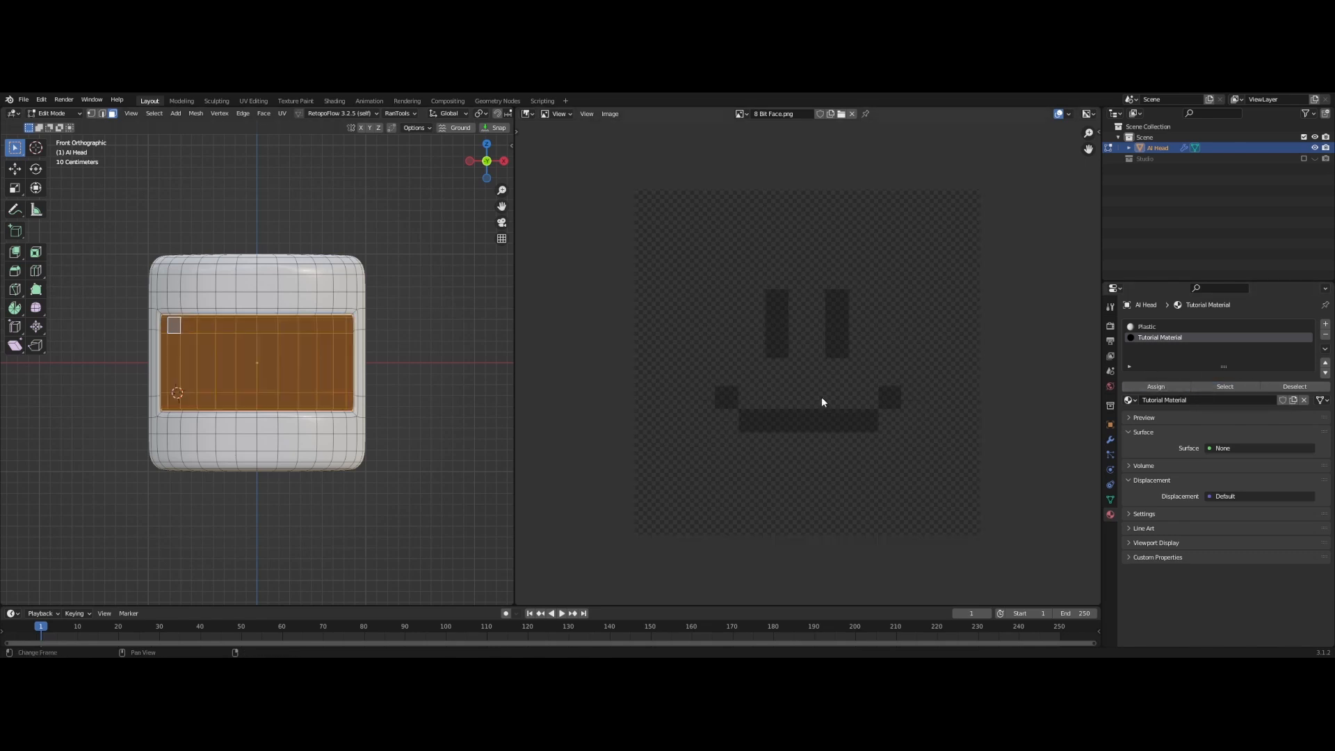
left_click(525, 114)
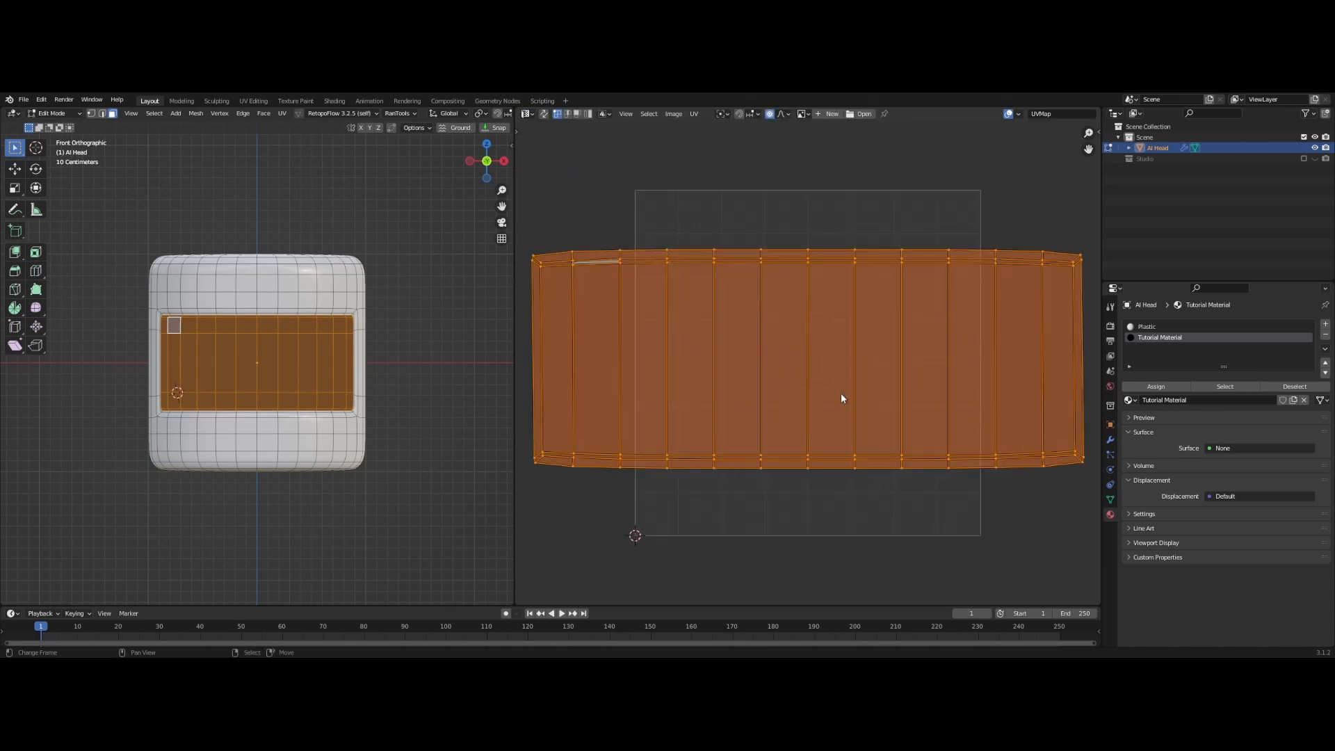
left_click(800, 114)
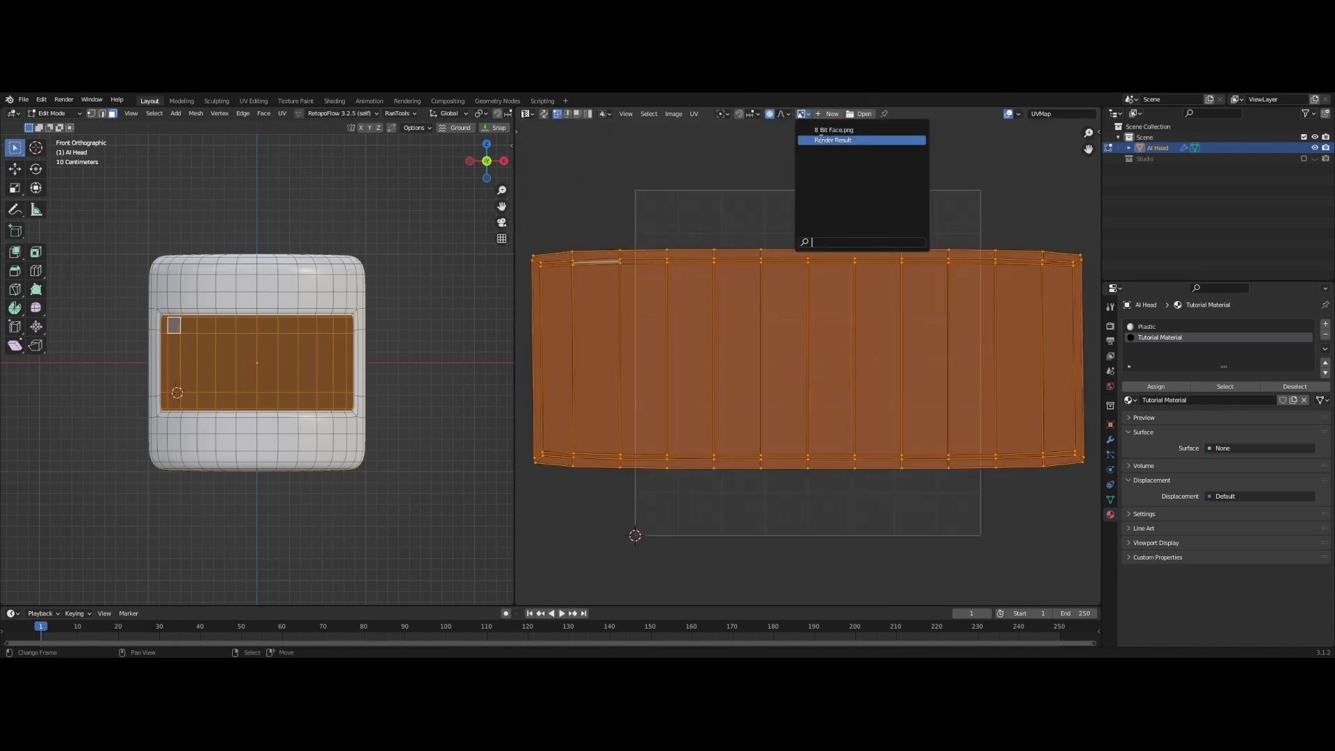
left_click(833, 130)
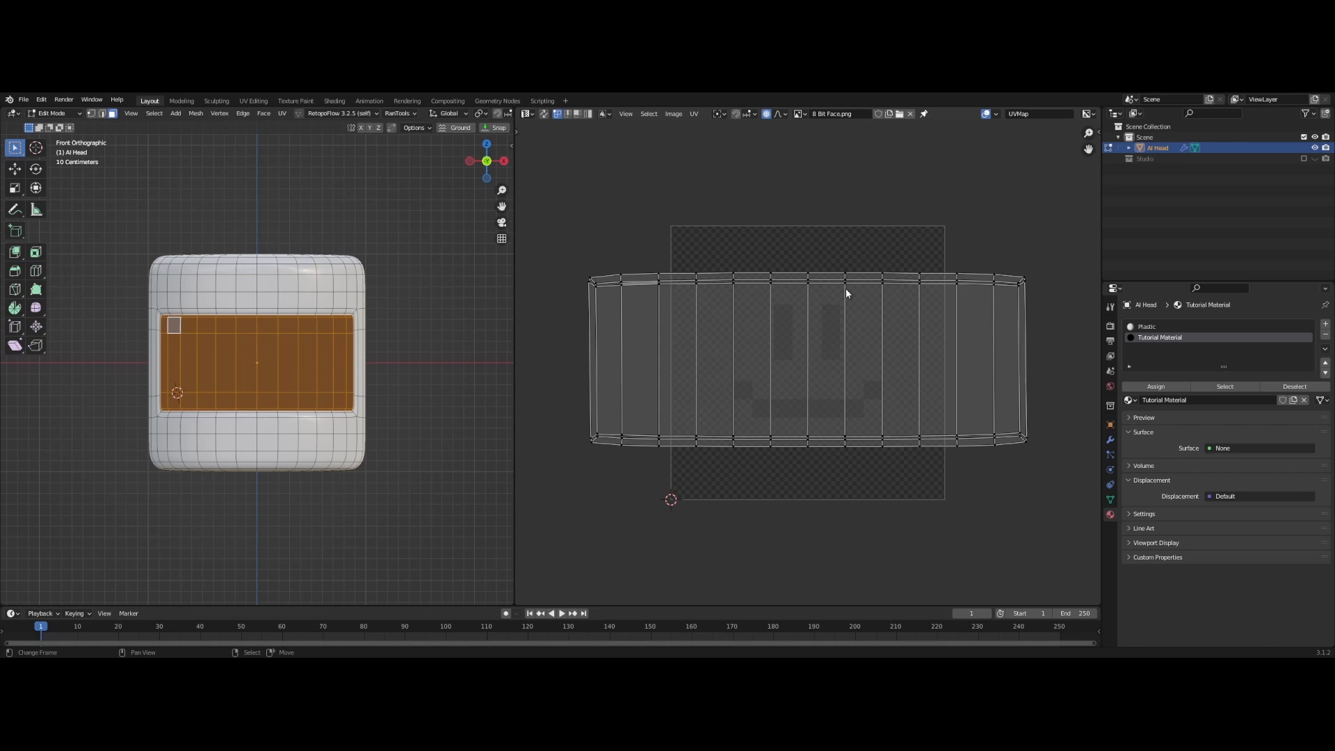
mouse_move(806, 292)
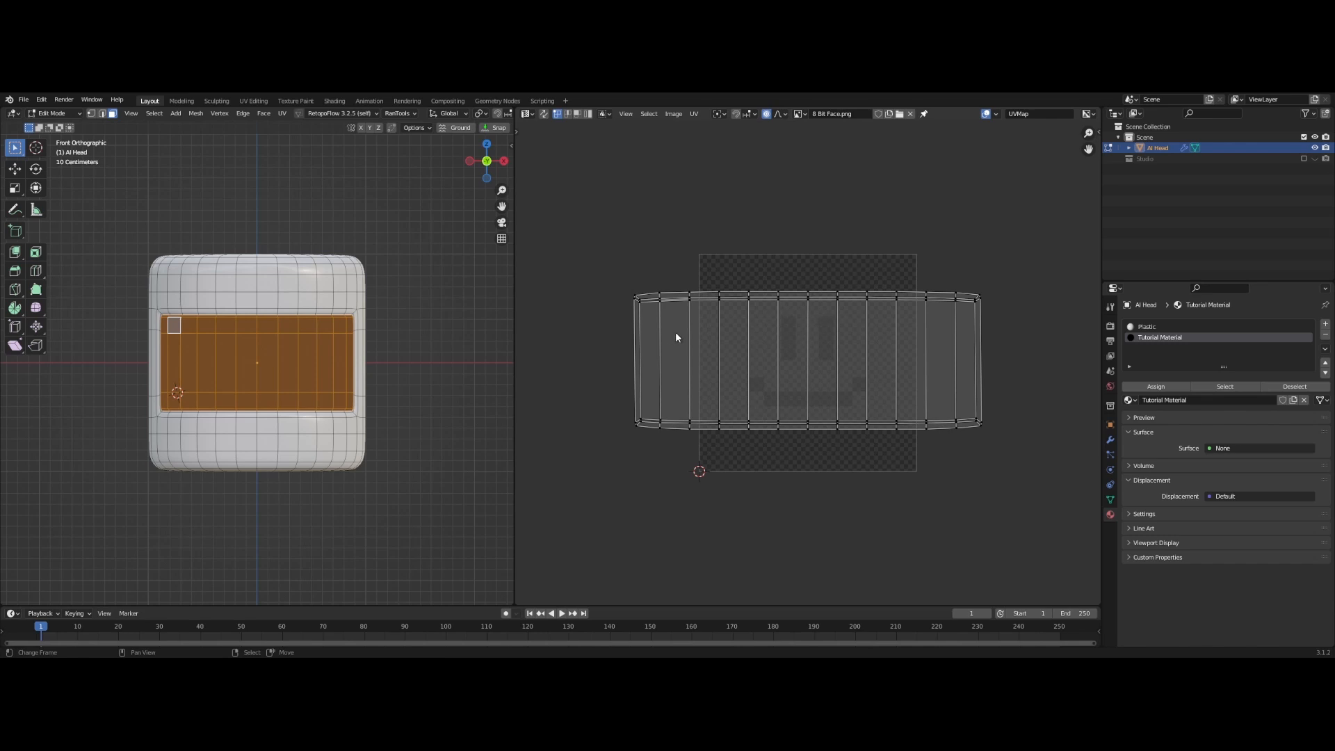
left_click(526, 114)
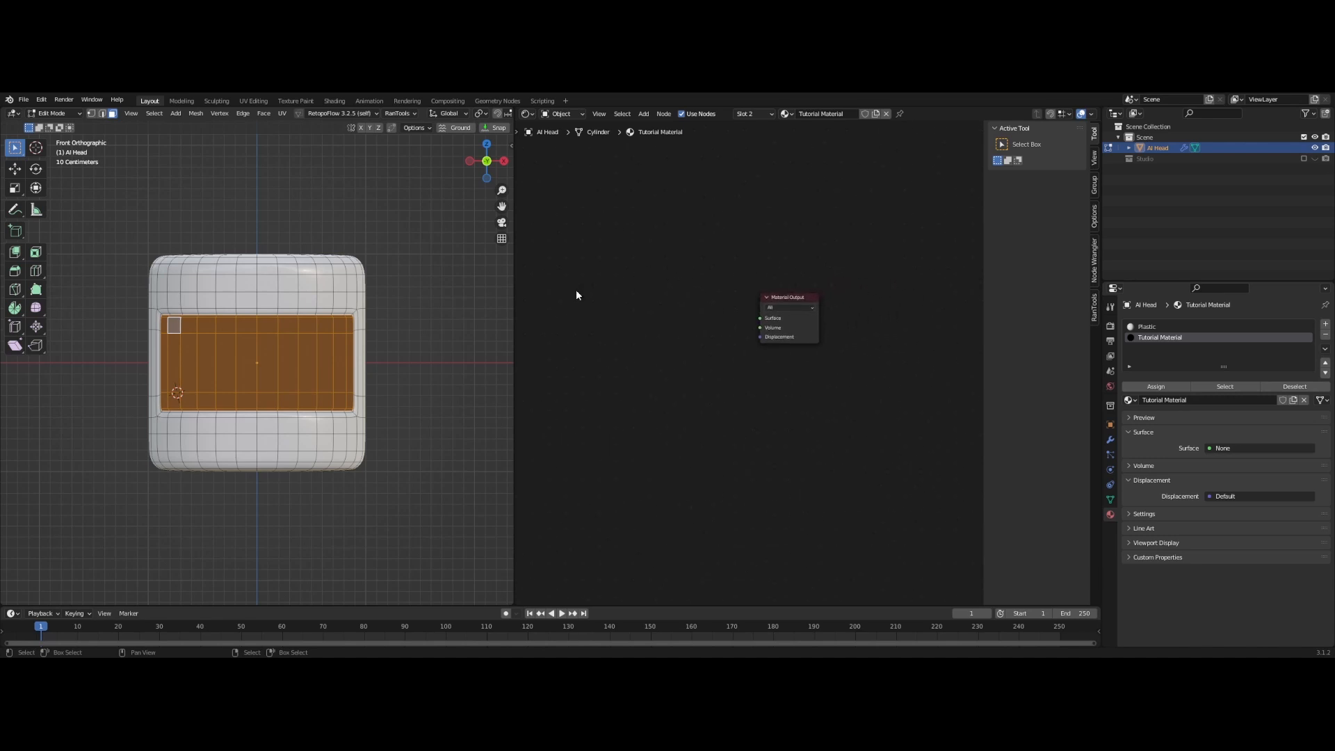
Add a Voronoi Texture node feeding a Viewer node to preview it on the screen
left_click(787, 296)
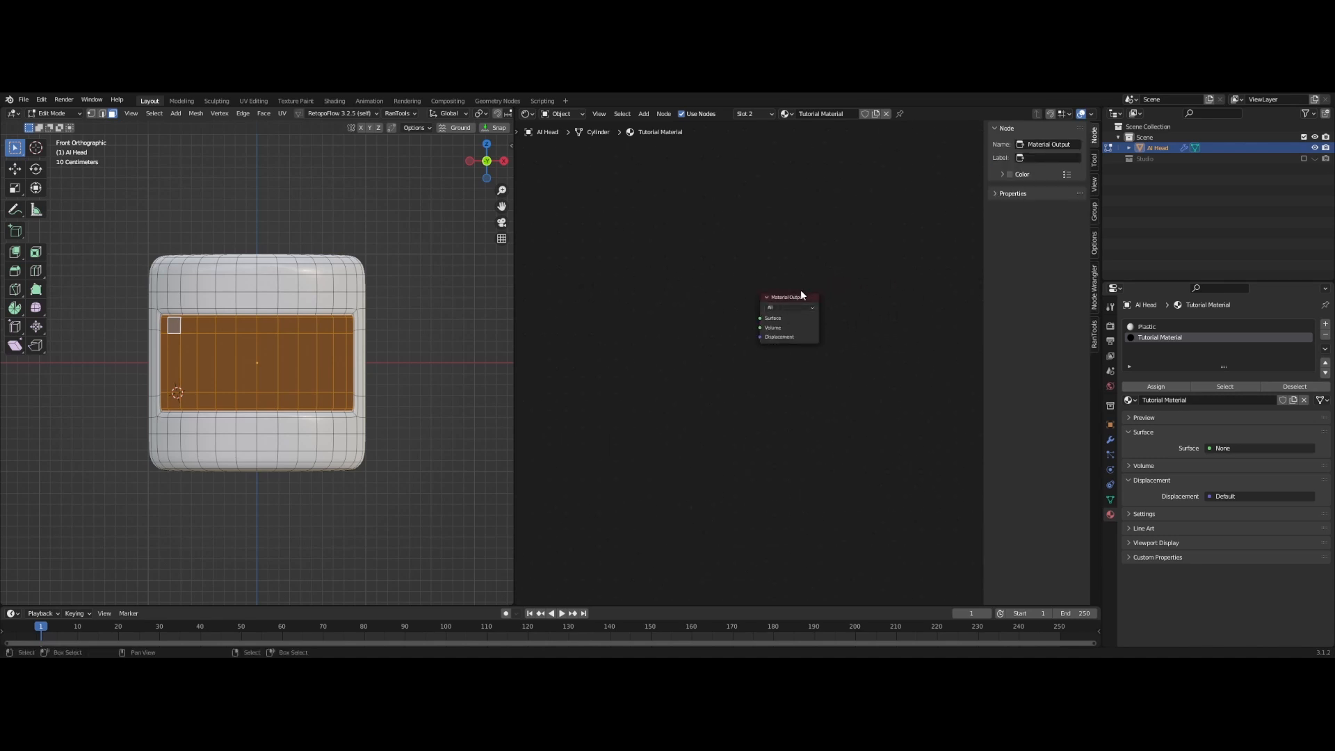
left_click(643, 114)
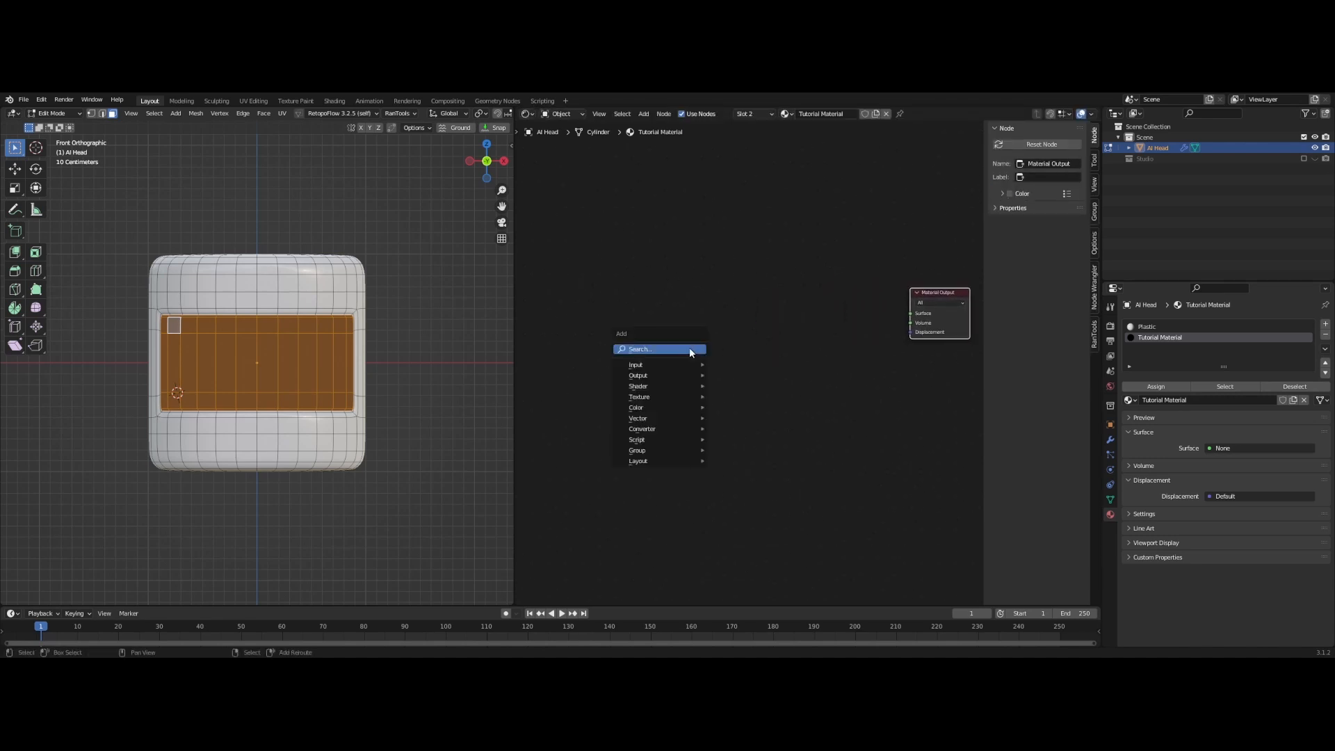
left_click(640, 338)
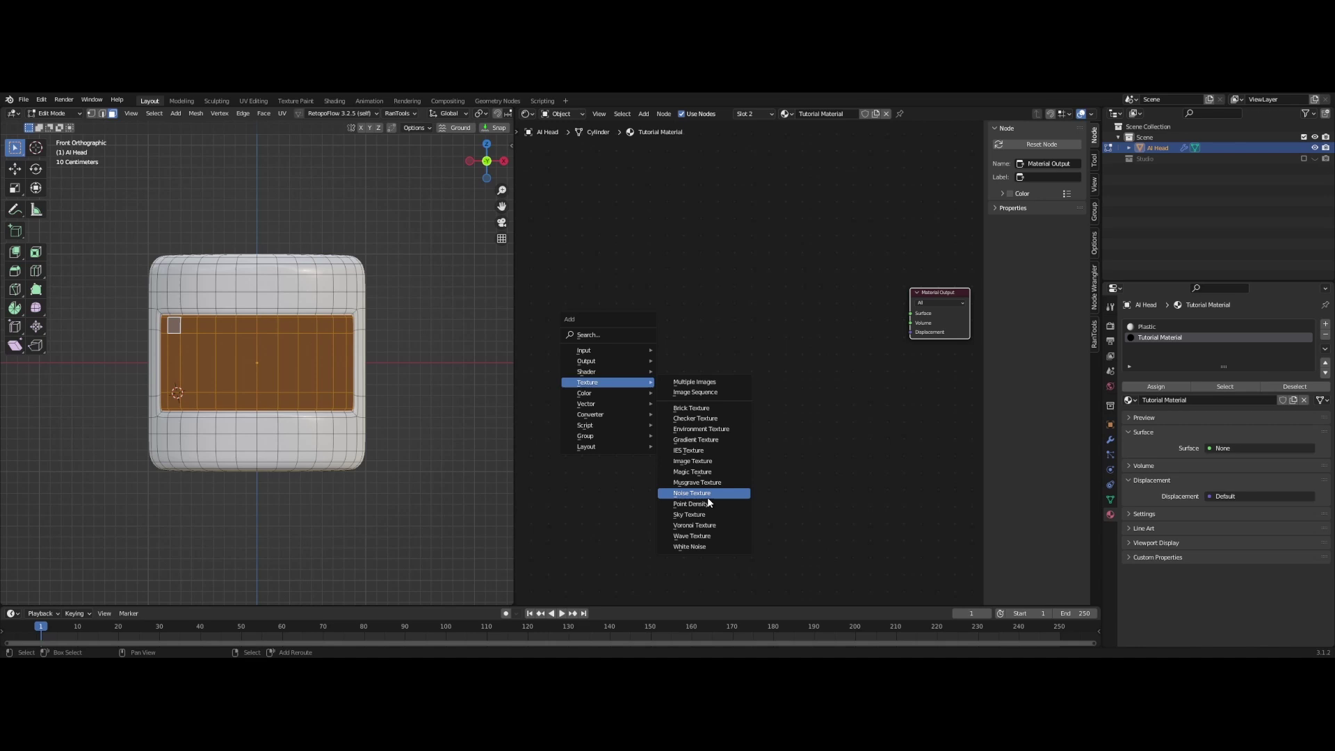
mouse_move(703, 526)
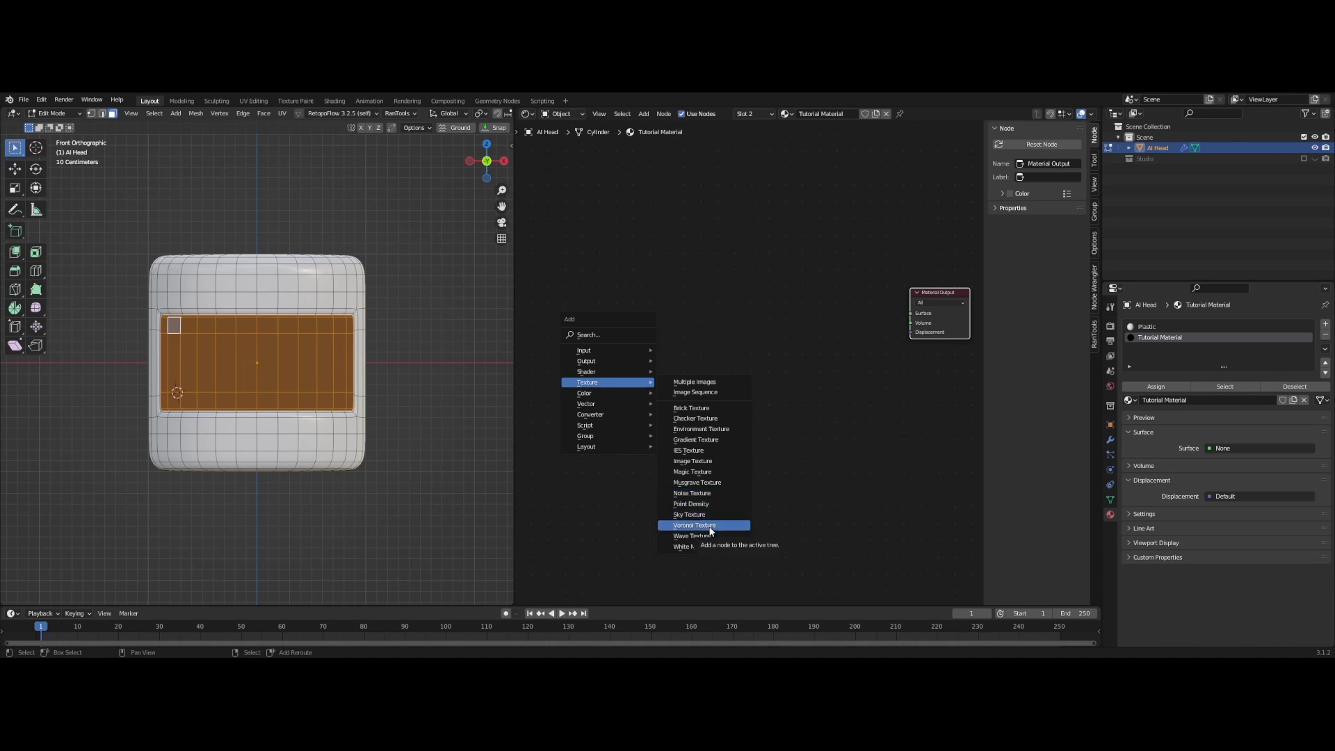
left_click(696, 526)
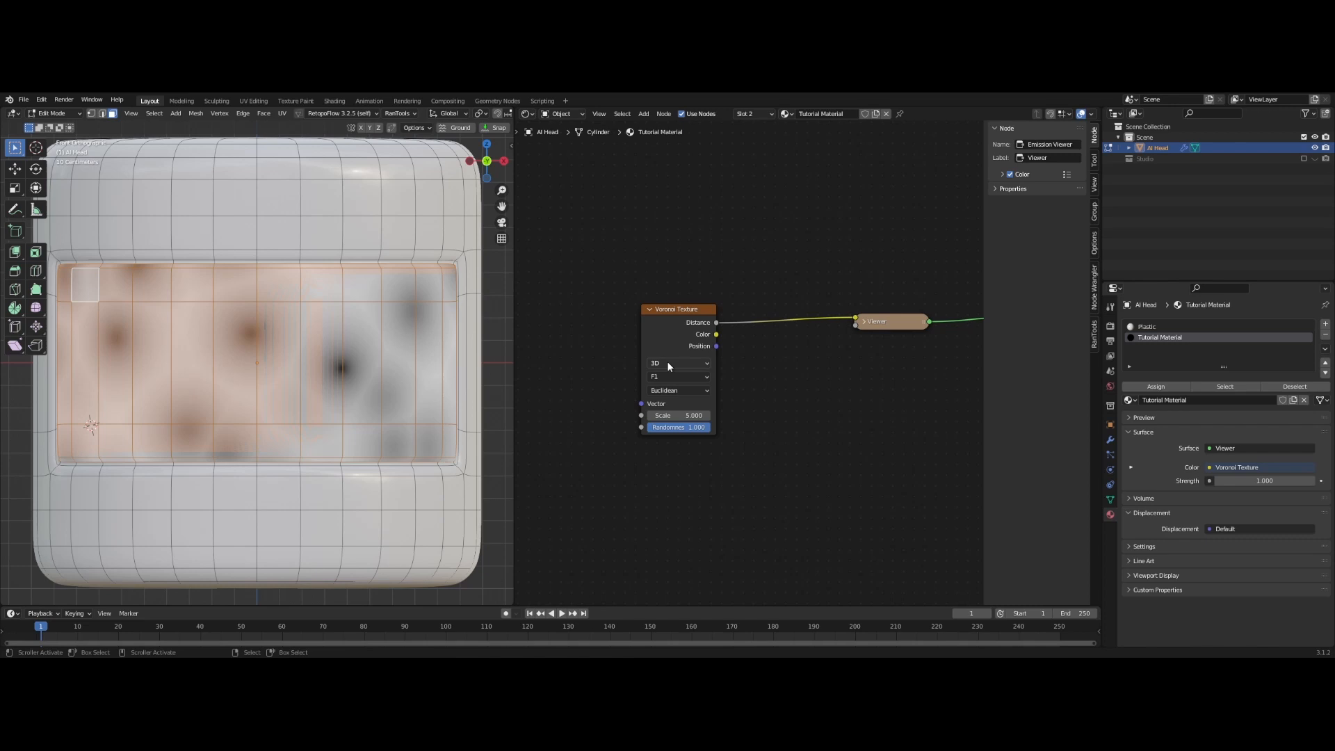
Set the Voronoi feature to Distance to Edge with Randomness 0 for a regular grid
left_click(679, 375)
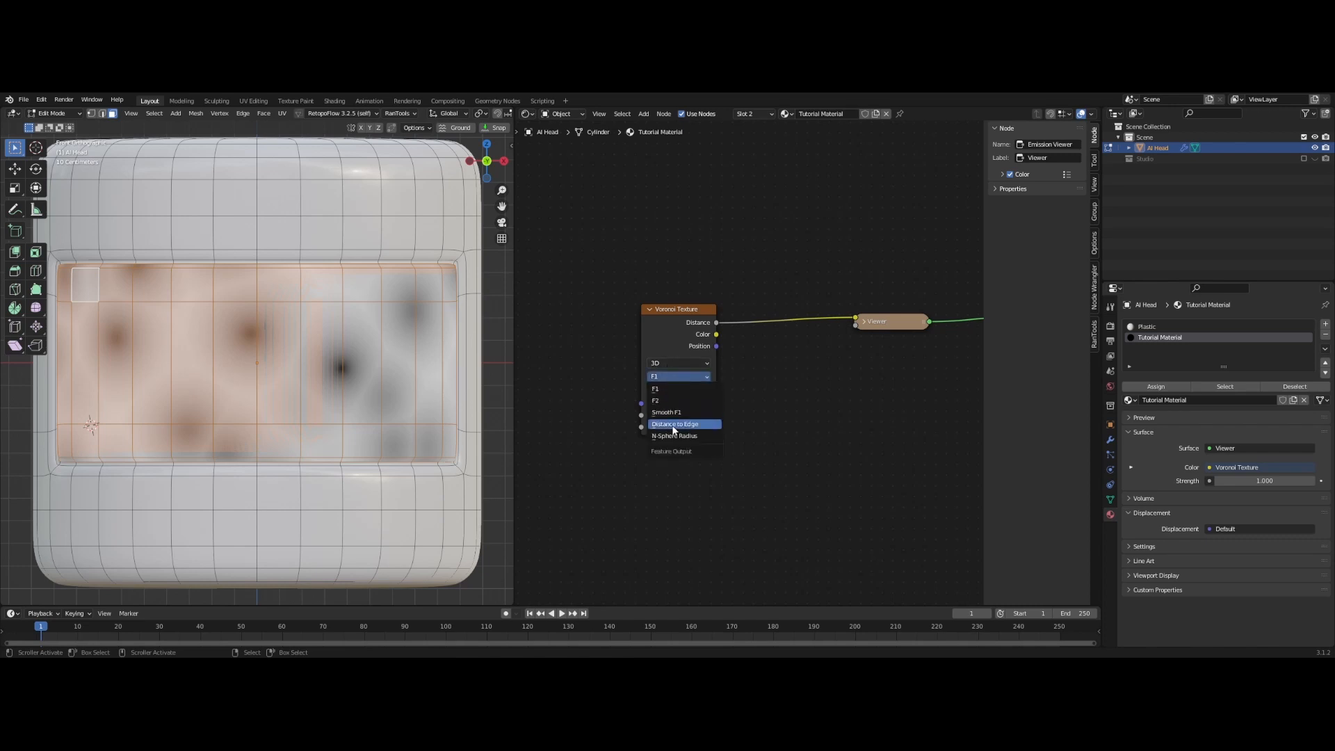
left_click(675, 423)
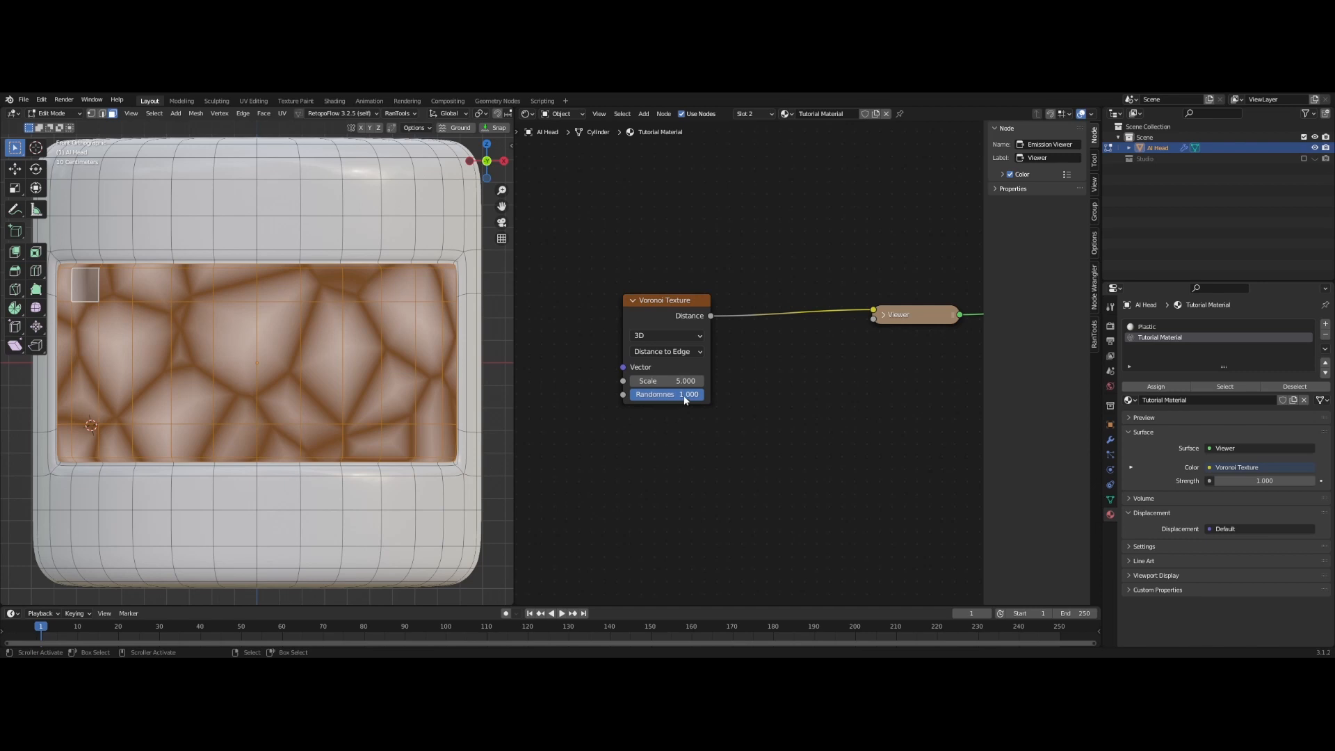
left_click_drag(669, 393, 666, 393)
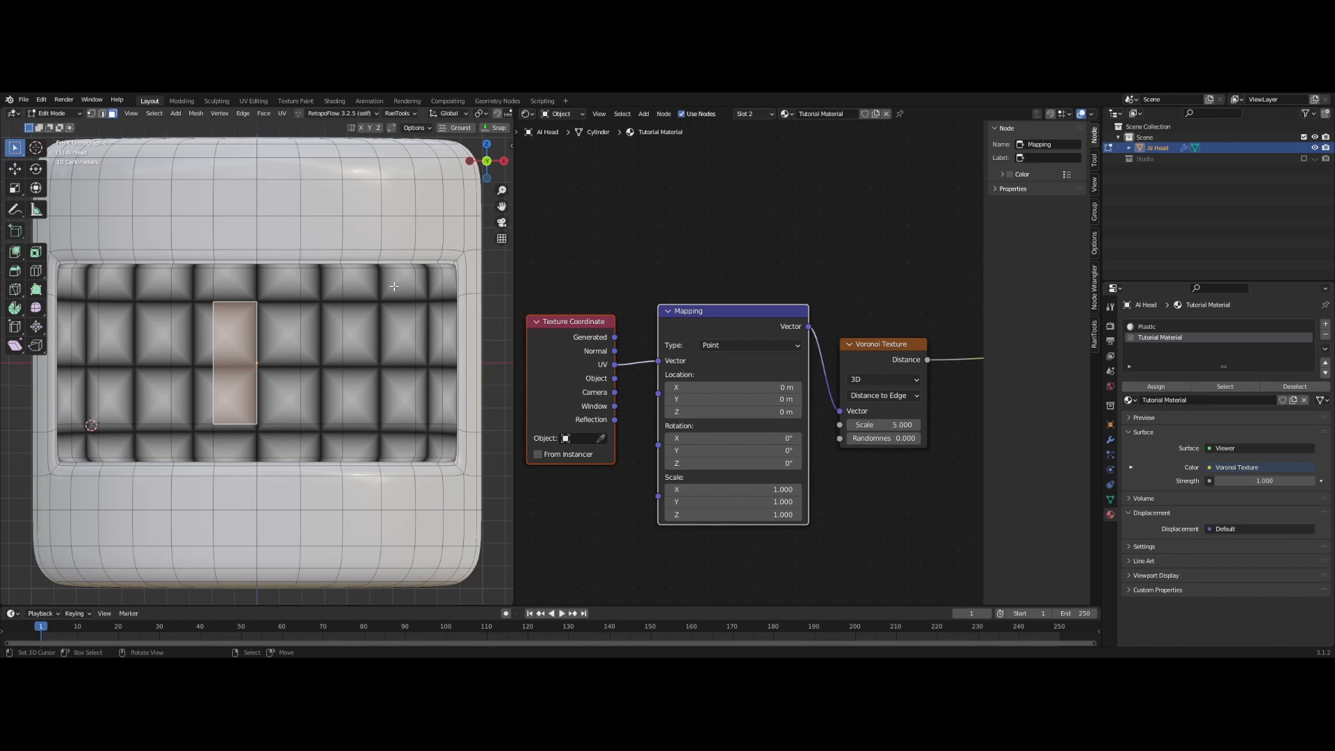
mouse_move(276, 364)
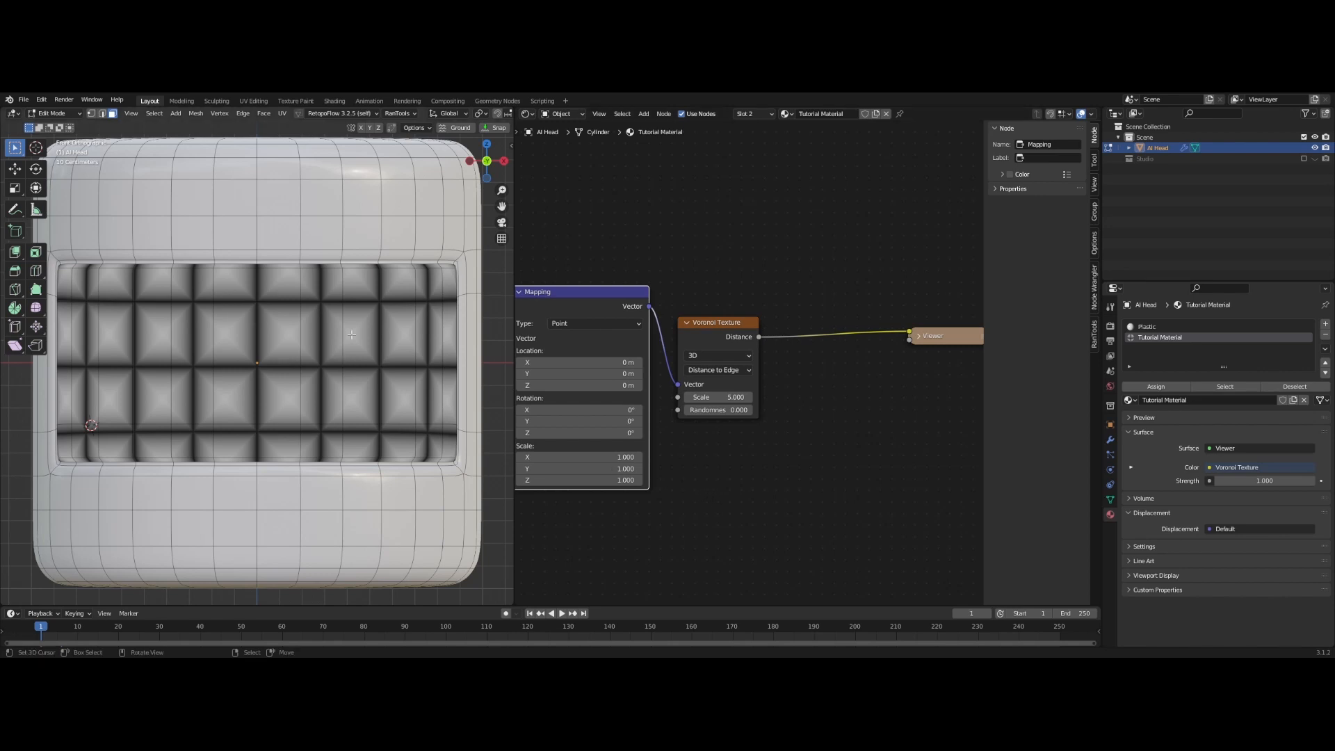
mouse_move(494, 373)
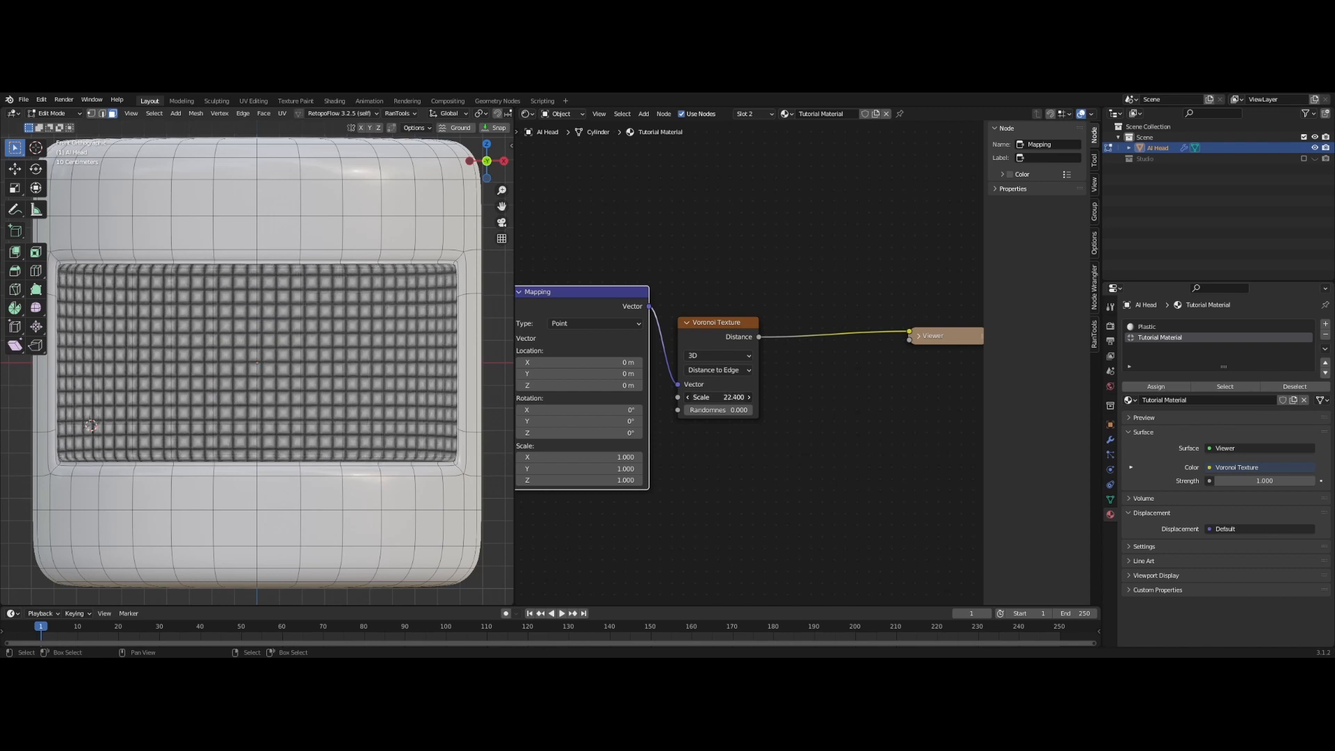
Set the Voronoi Scale to 50 for a dense grid of tiny cells
double_click(718, 398)
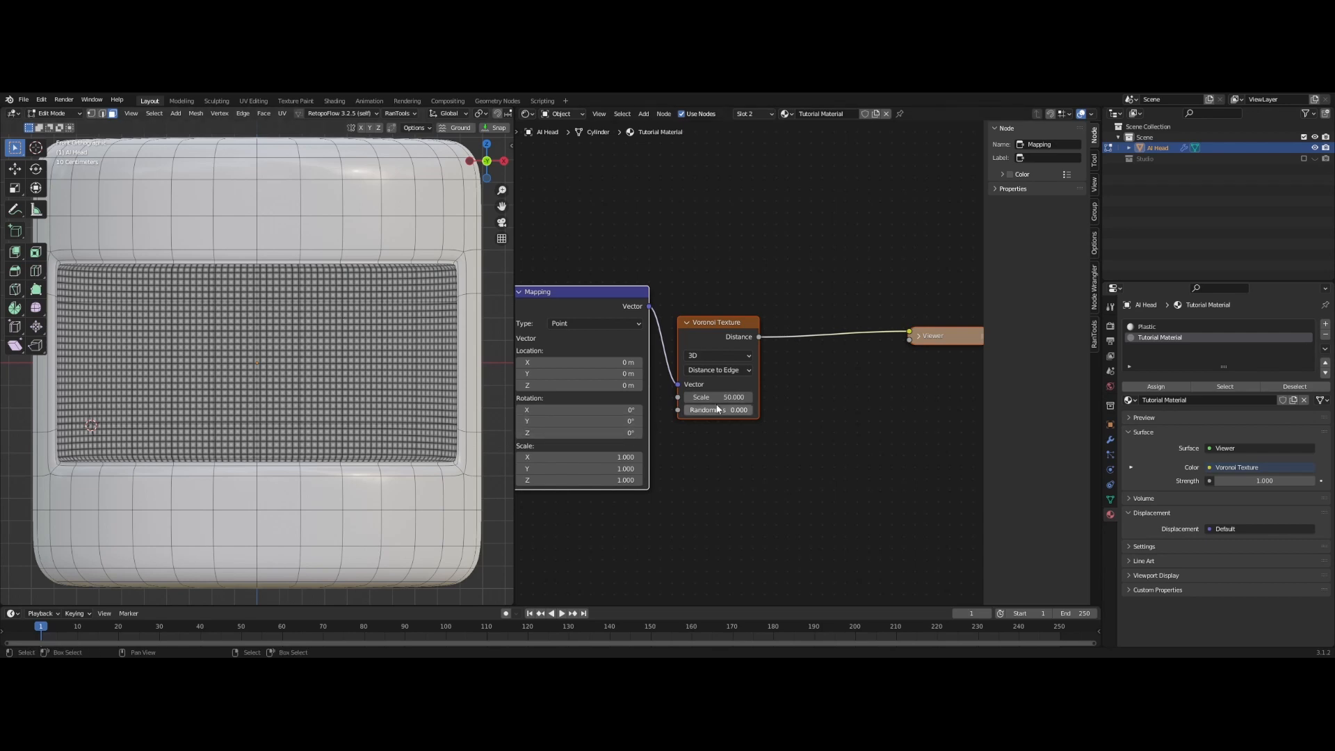
left_click_drag(723, 396, 706, 396)
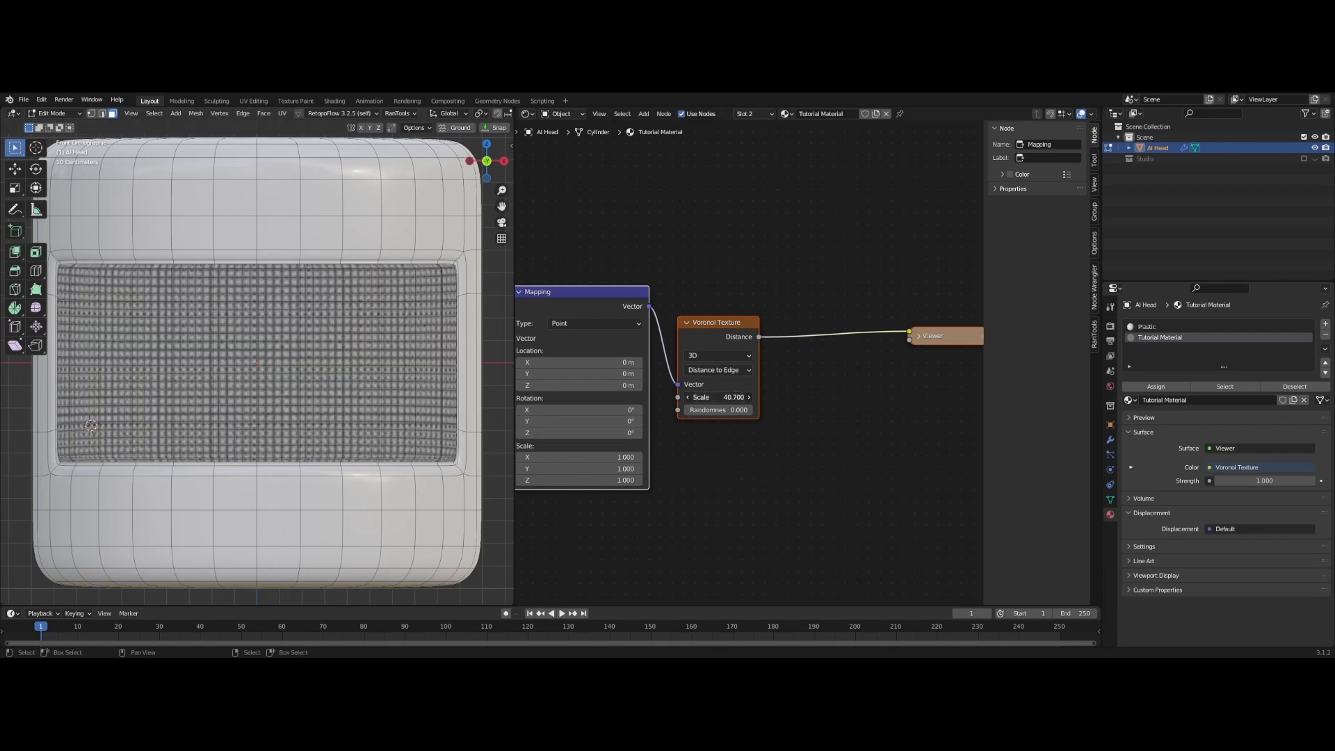
left_click_drag(717, 396, 766, 396)
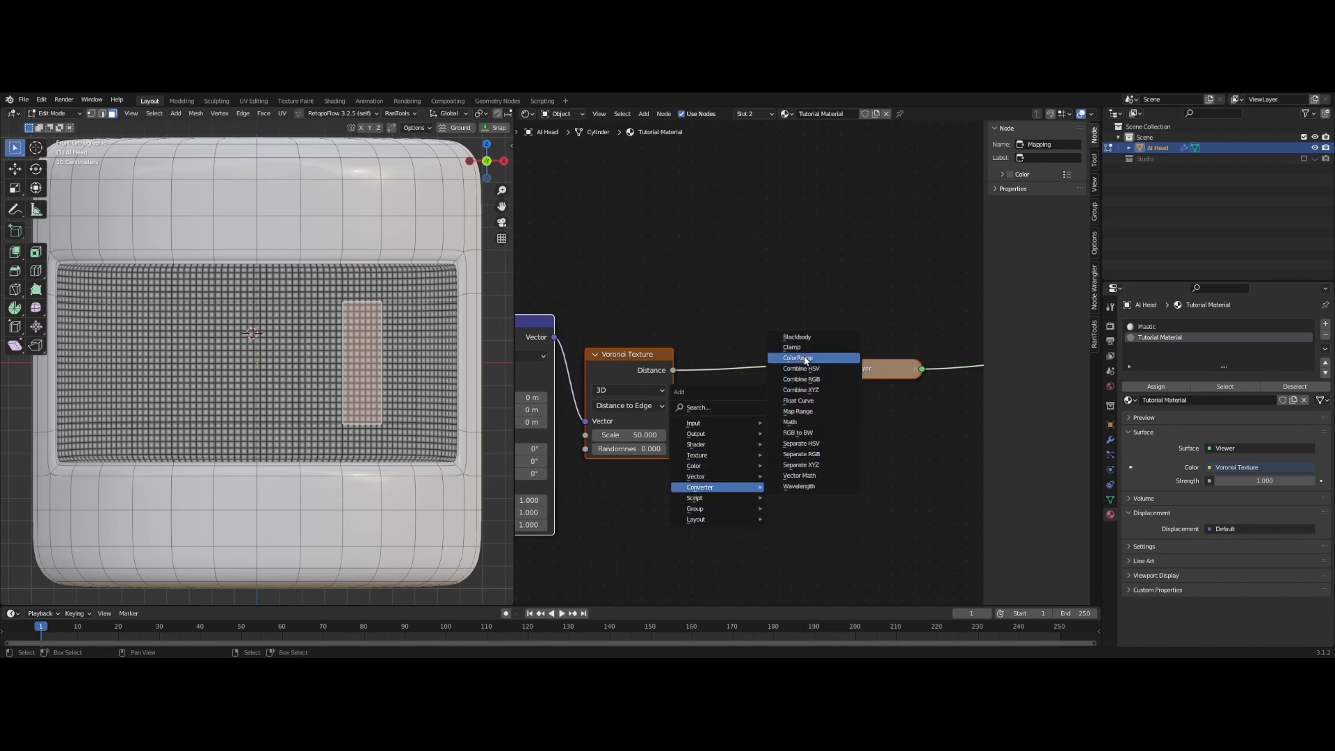
Add a ColorRamp with Constant interpolation and move the white stop near 0.16 to reveal pixel squares
left_click(798, 357)
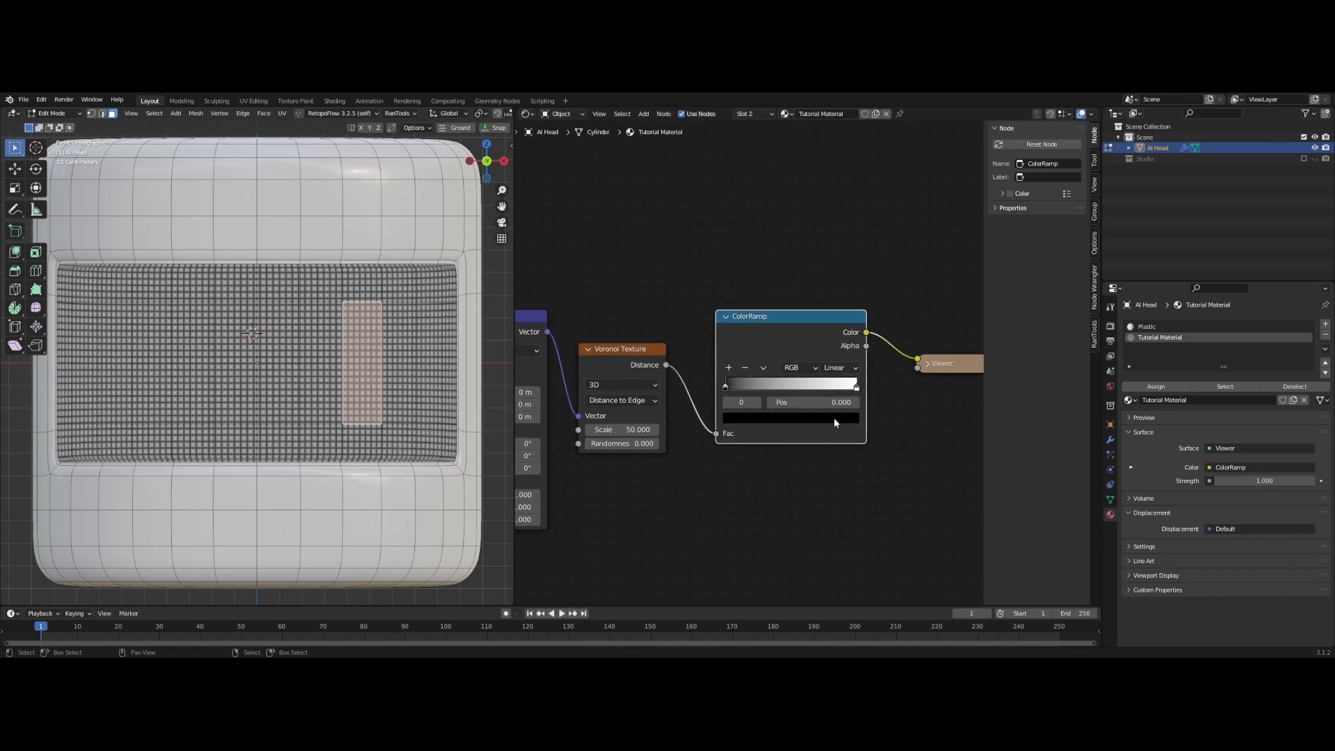
left_click(838, 367)
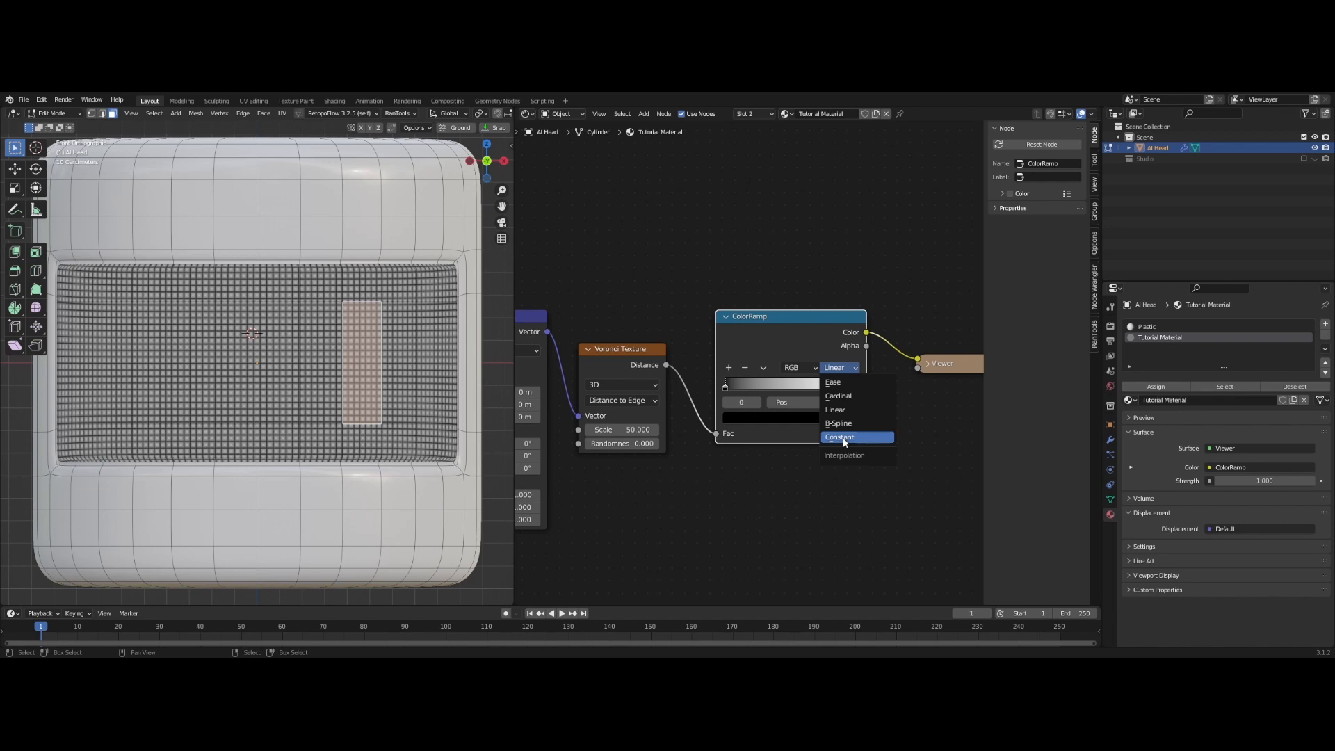
left_click(840, 437)
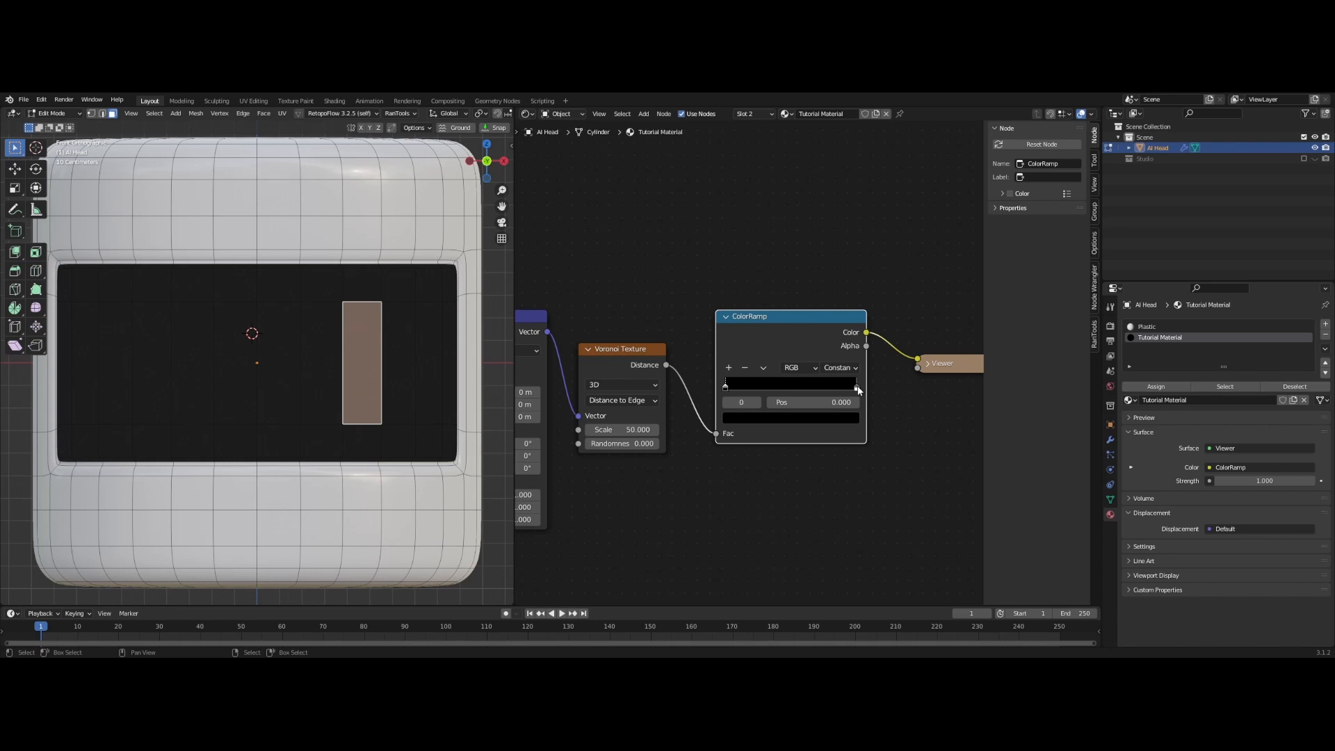
left_click_drag(855, 388, 781, 388)
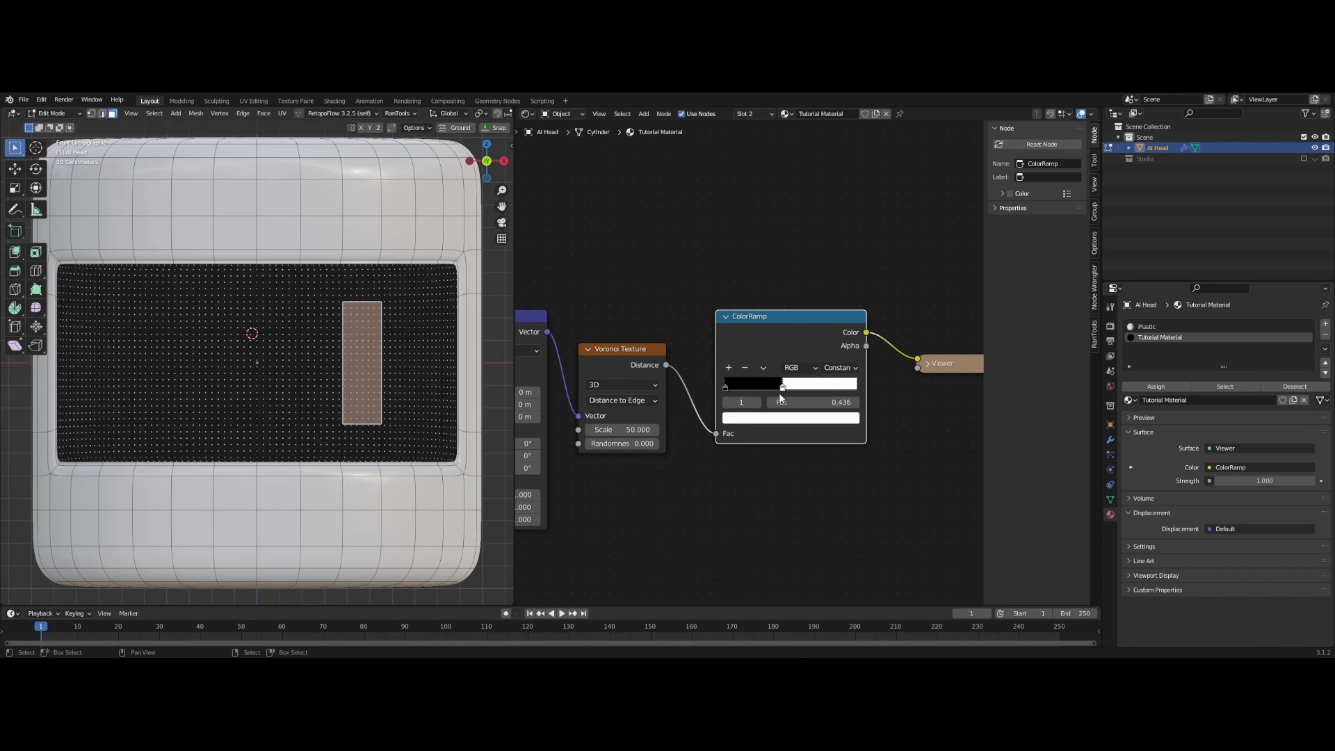
left_click_drag(783, 388, 761, 388)
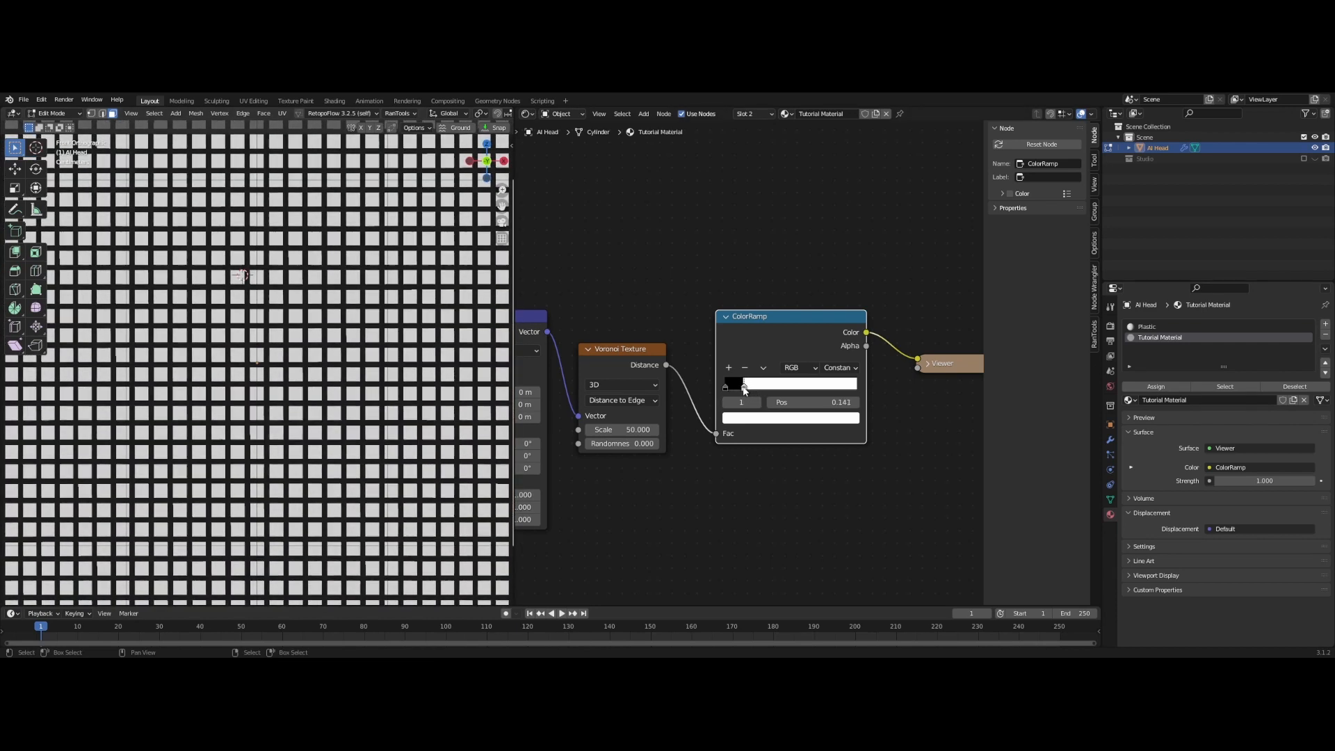
Fine-tune the ColorRamp stops to balance pixel square size against the black gap width
left_click_drag(741, 383, 748, 383)
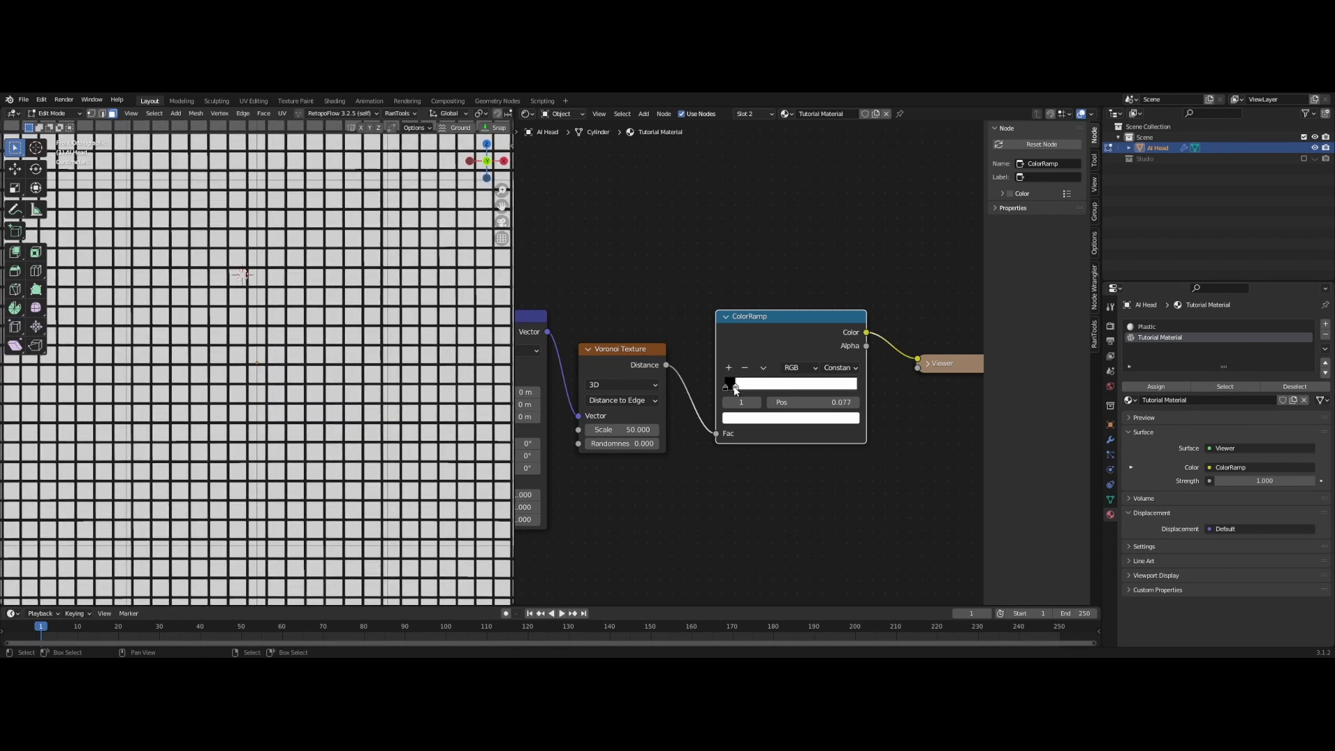
left_click_drag(730, 384, 739, 384)
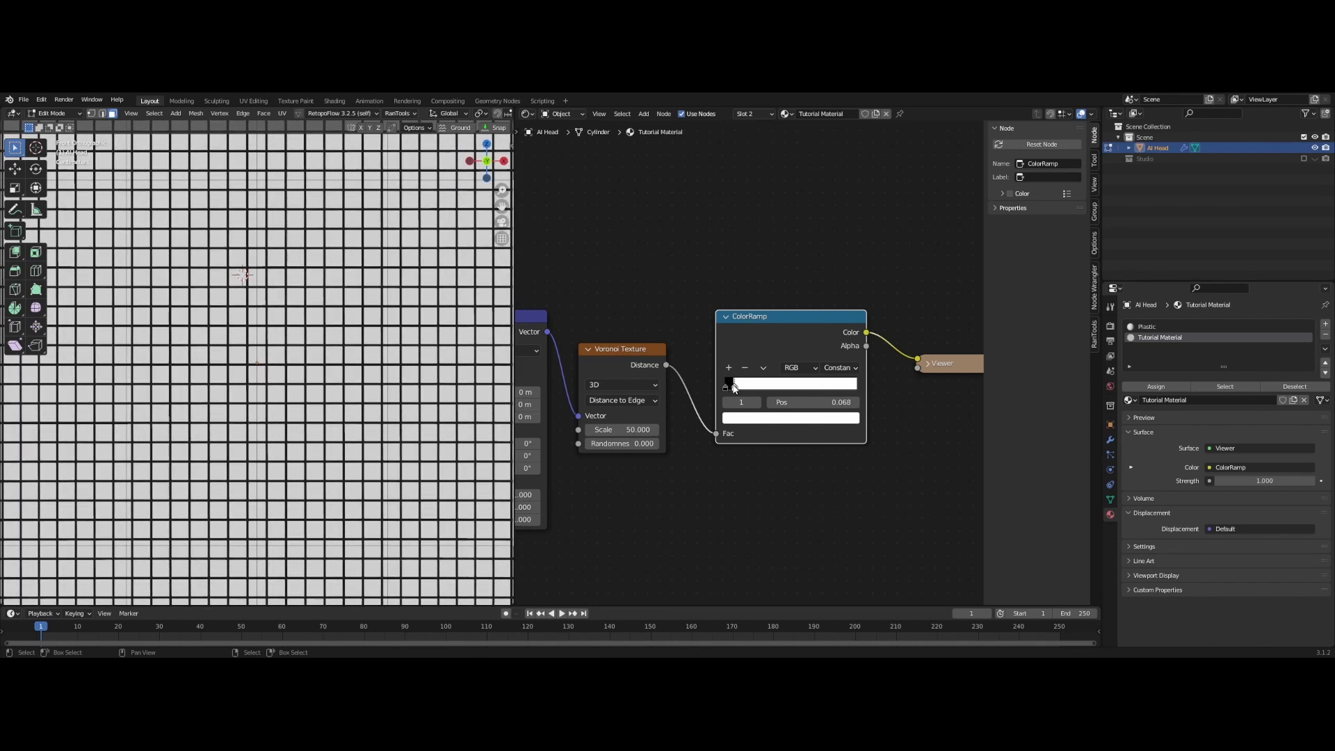
left_click_drag(733, 384, 766, 384)
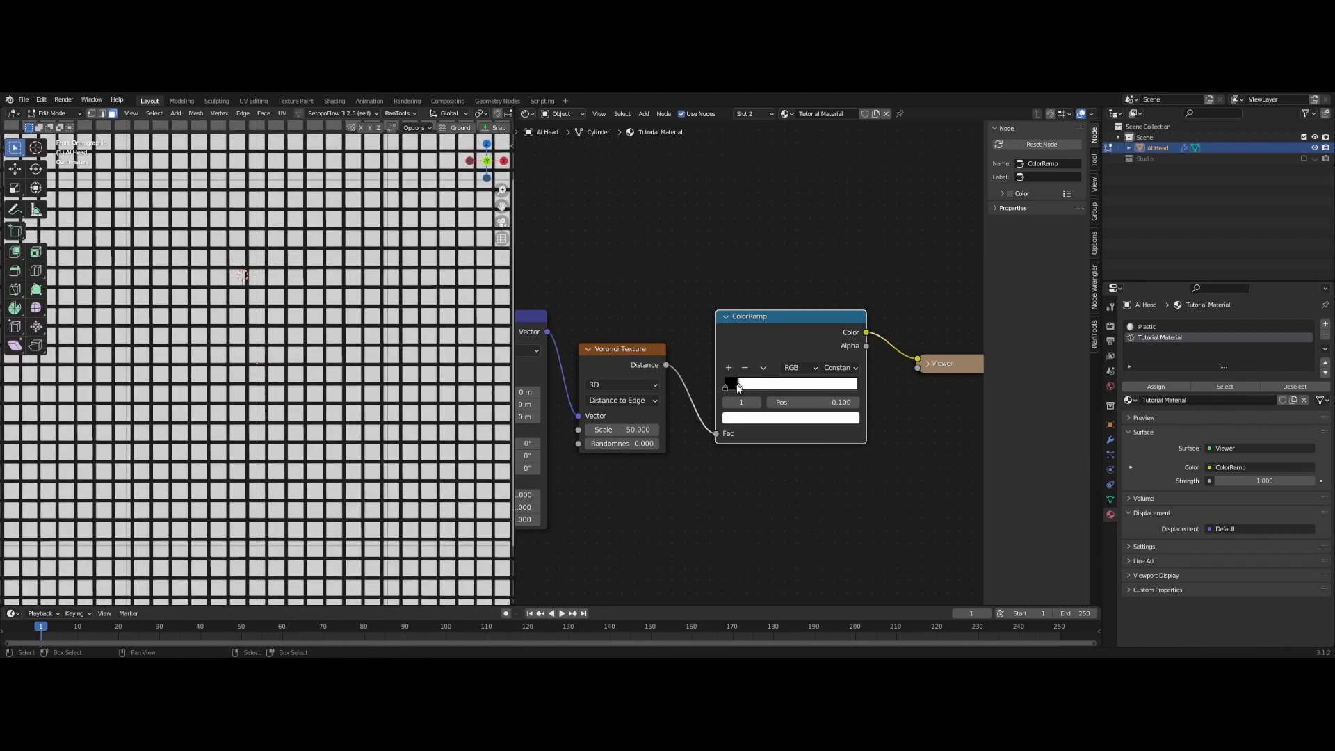
left_click_drag(818, 400, 801, 400)
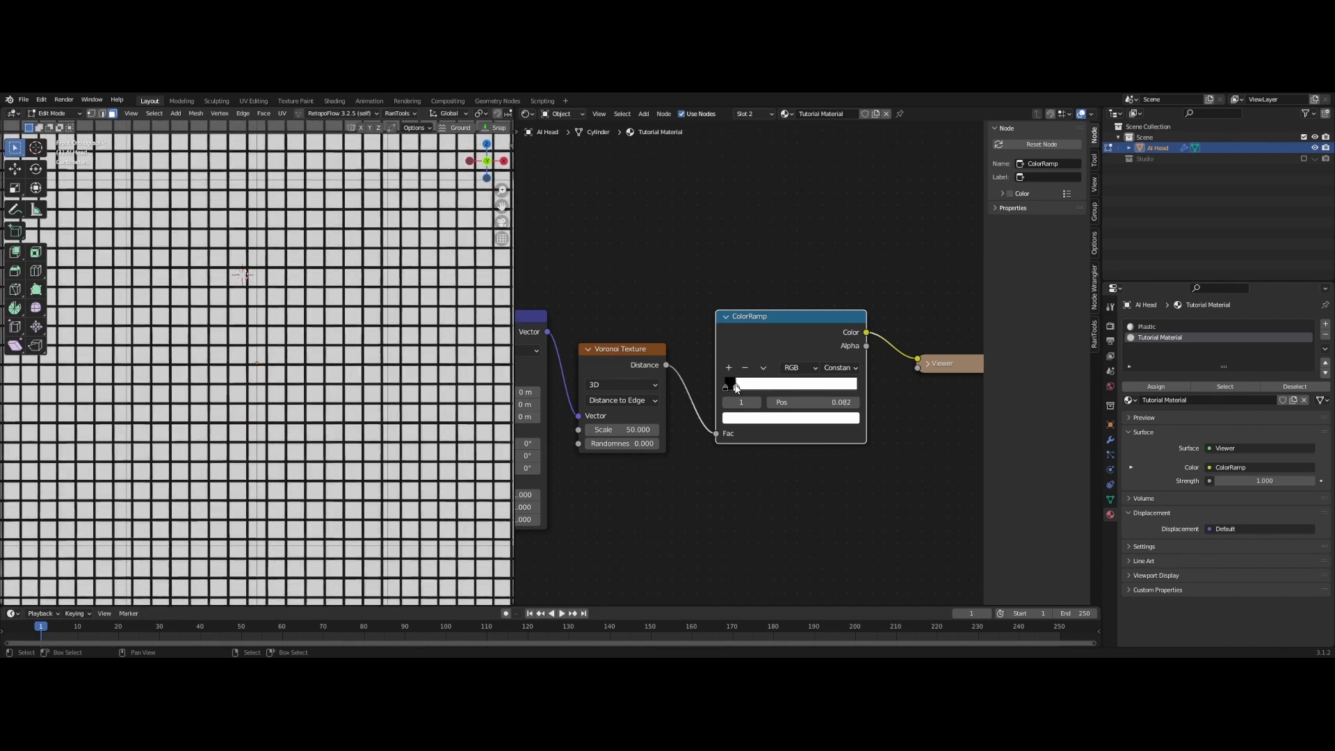
left_click_drag(735, 382, 741, 382)
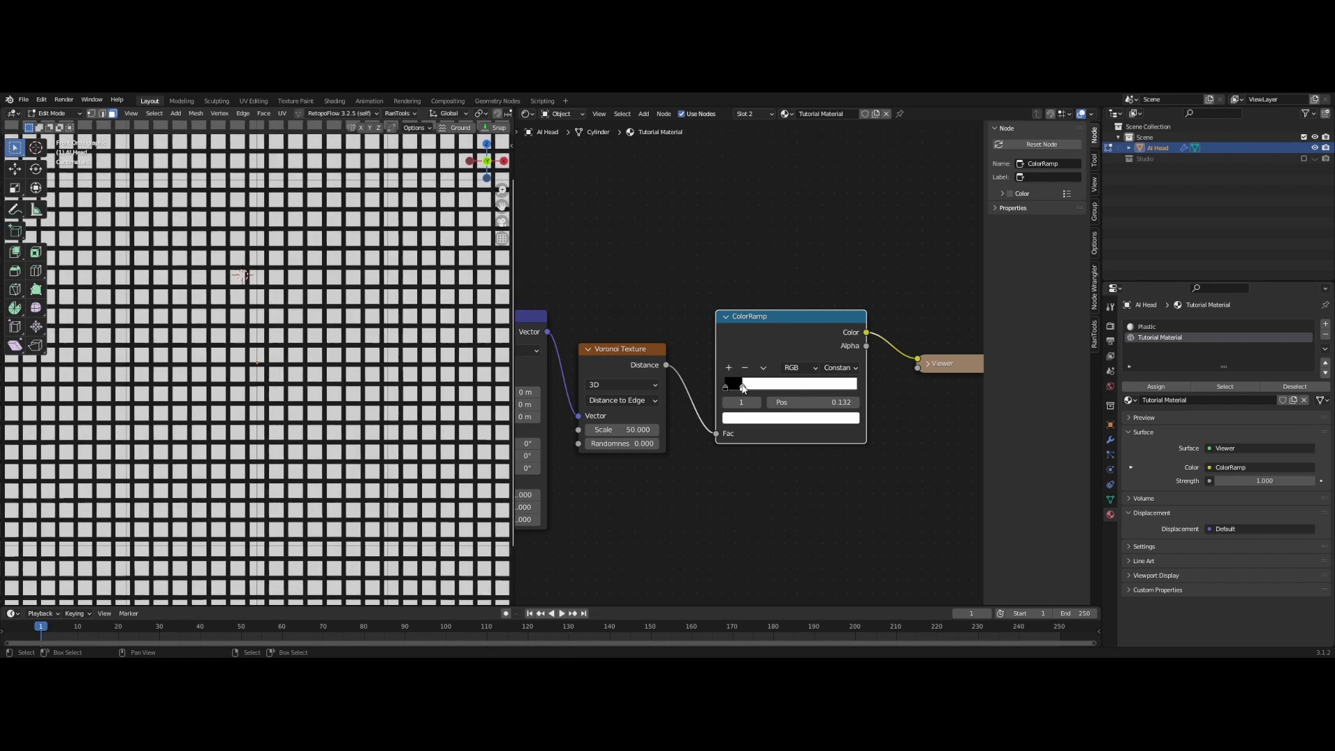
left_click_drag(810, 402, 816, 401)
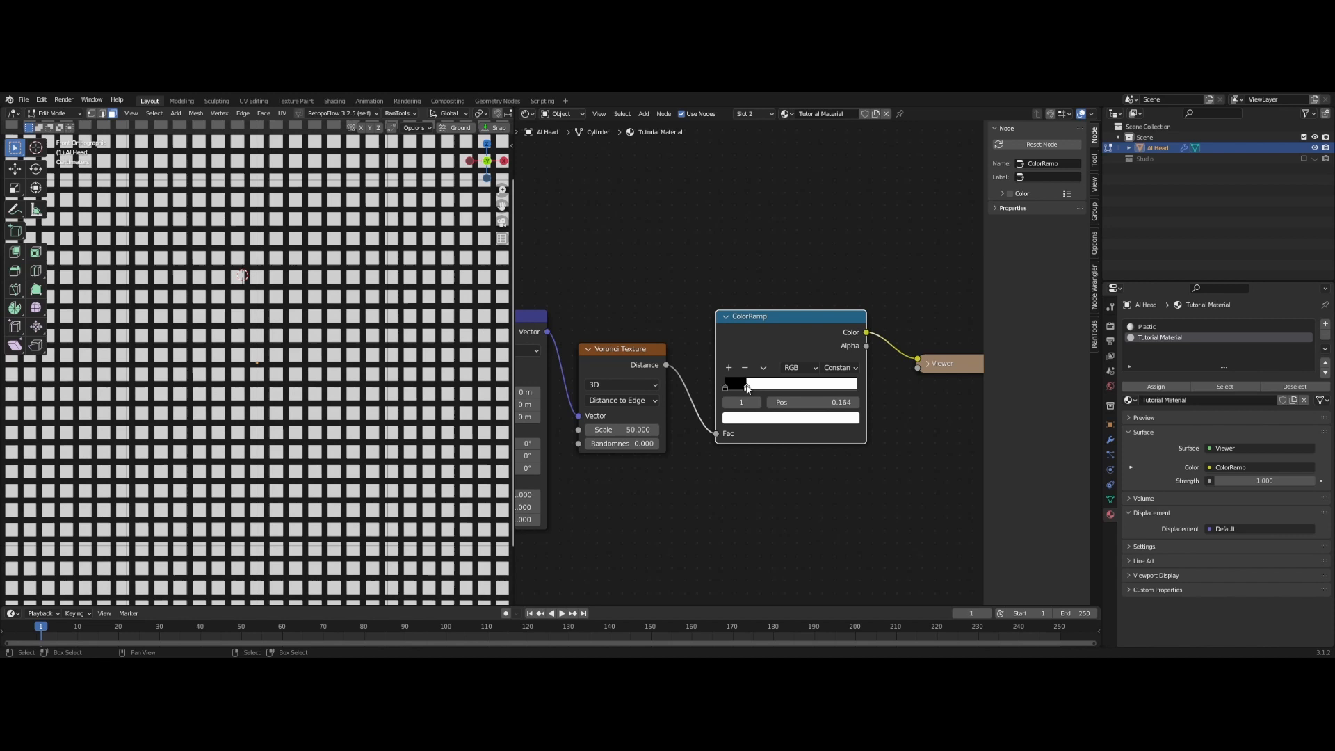
left_click_drag(745, 388, 754, 388)
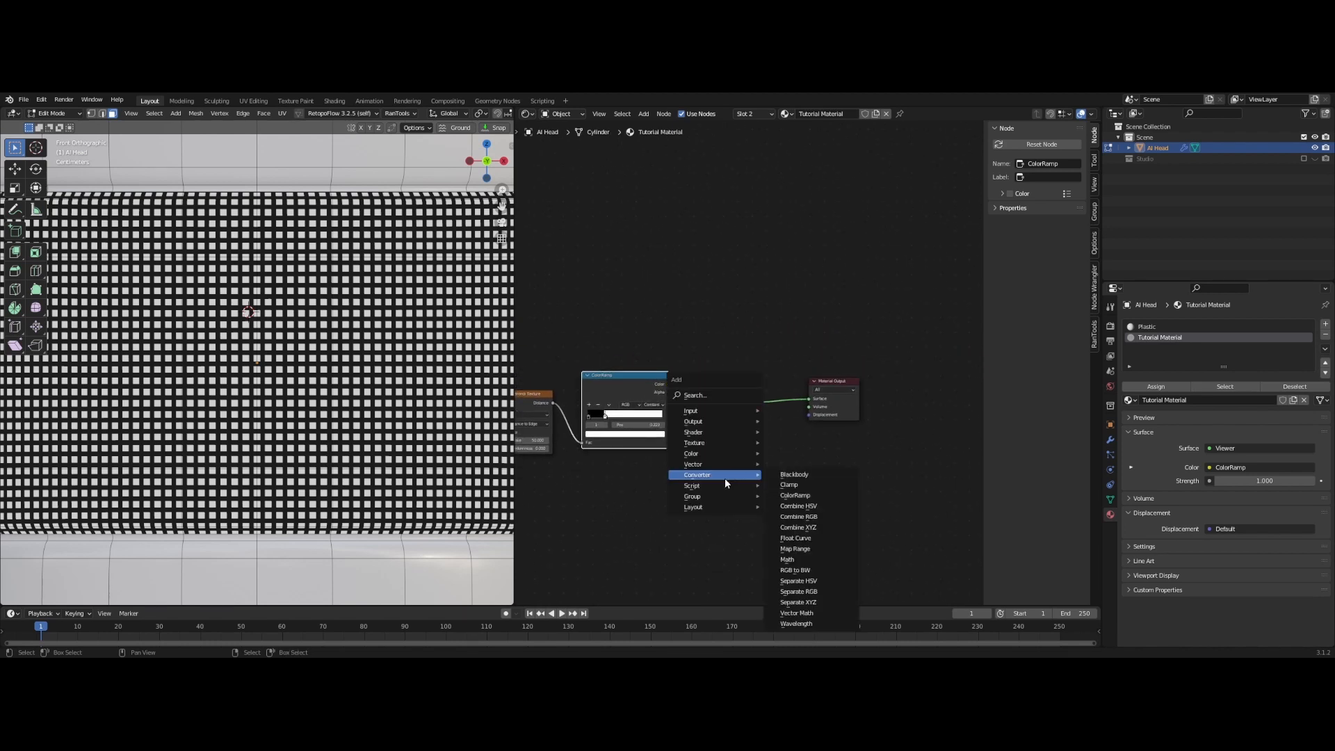
mouse_move(692, 431)
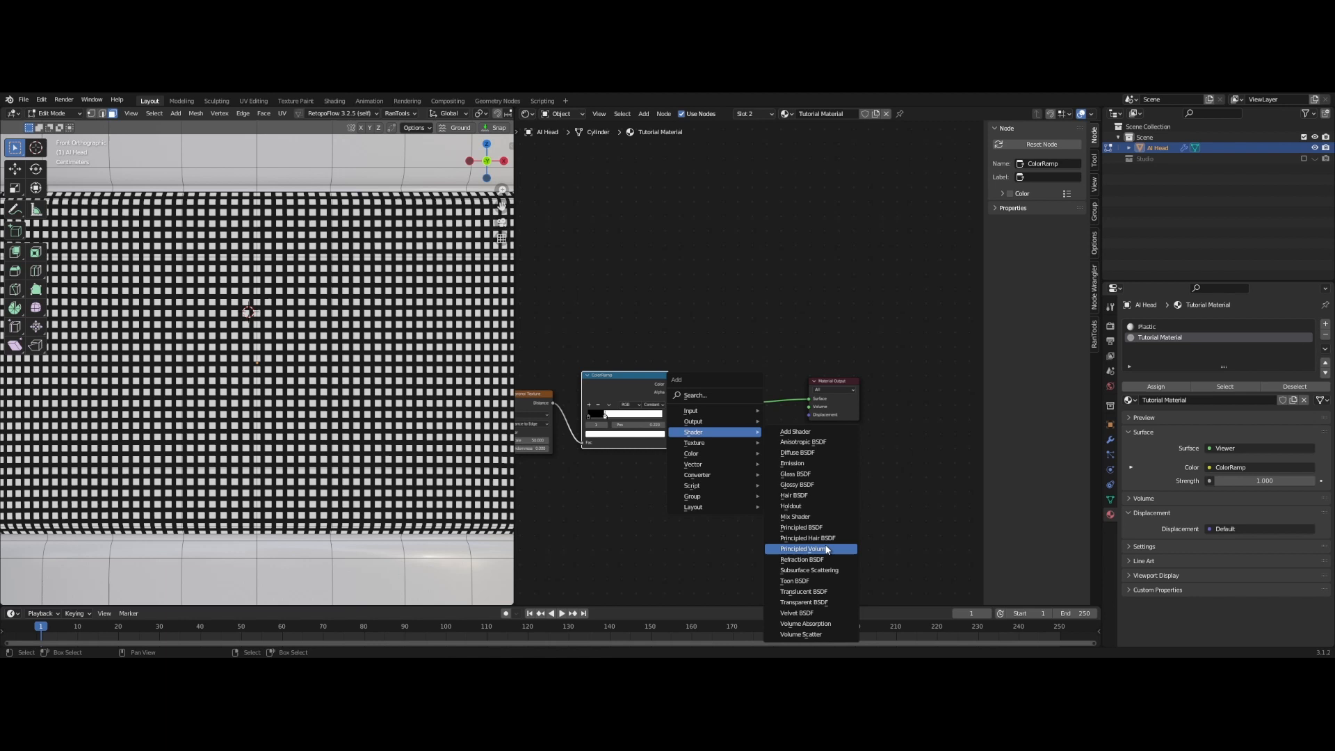
Insert a Principled BSDF on the link to the Material Output and position it beside the output
left_click(801, 527)
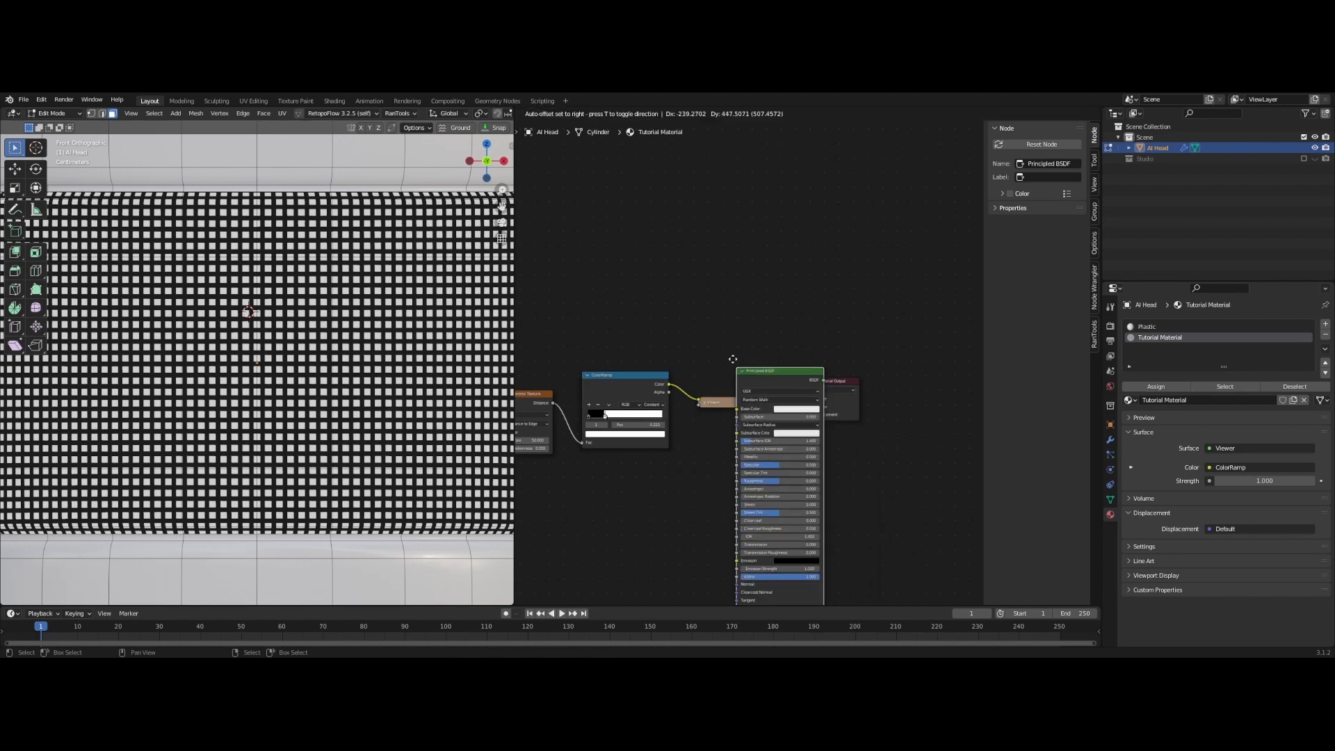
left_click_drag(758, 370, 738, 152)
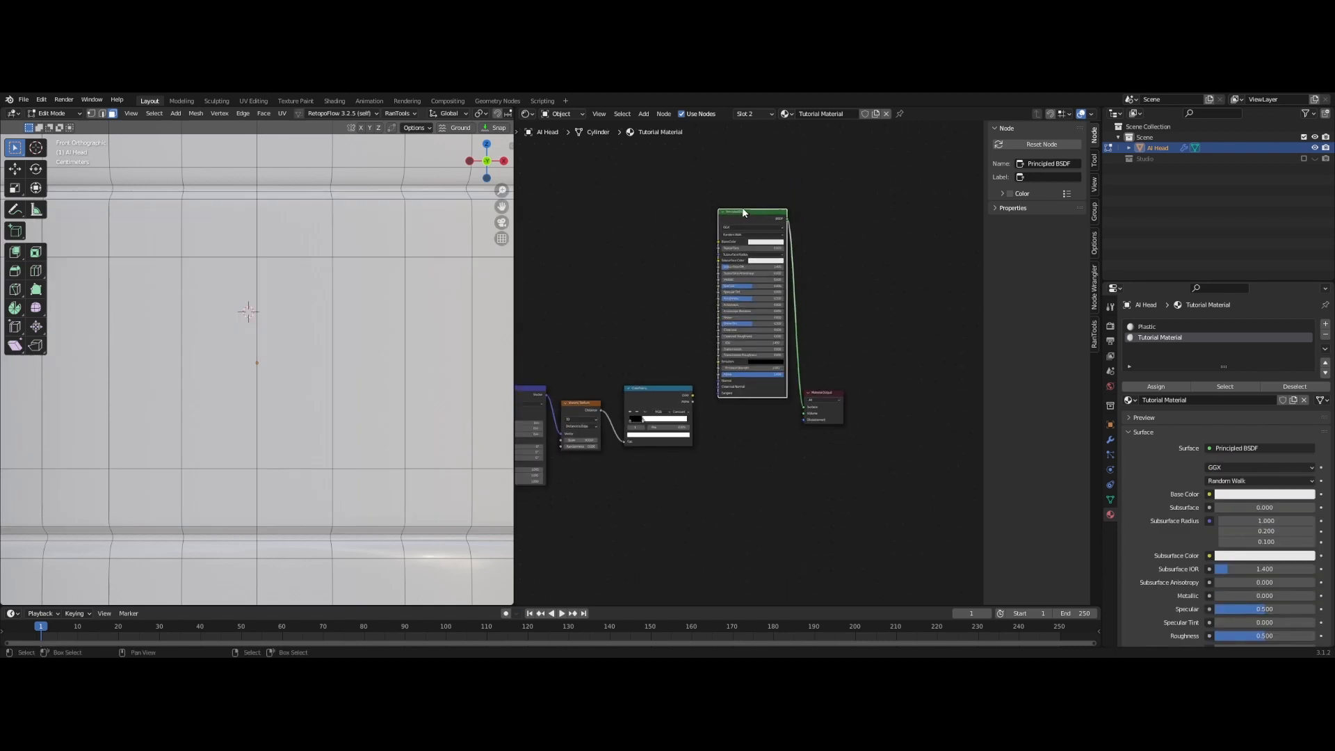
left_click_drag(742, 212, 738, 377)
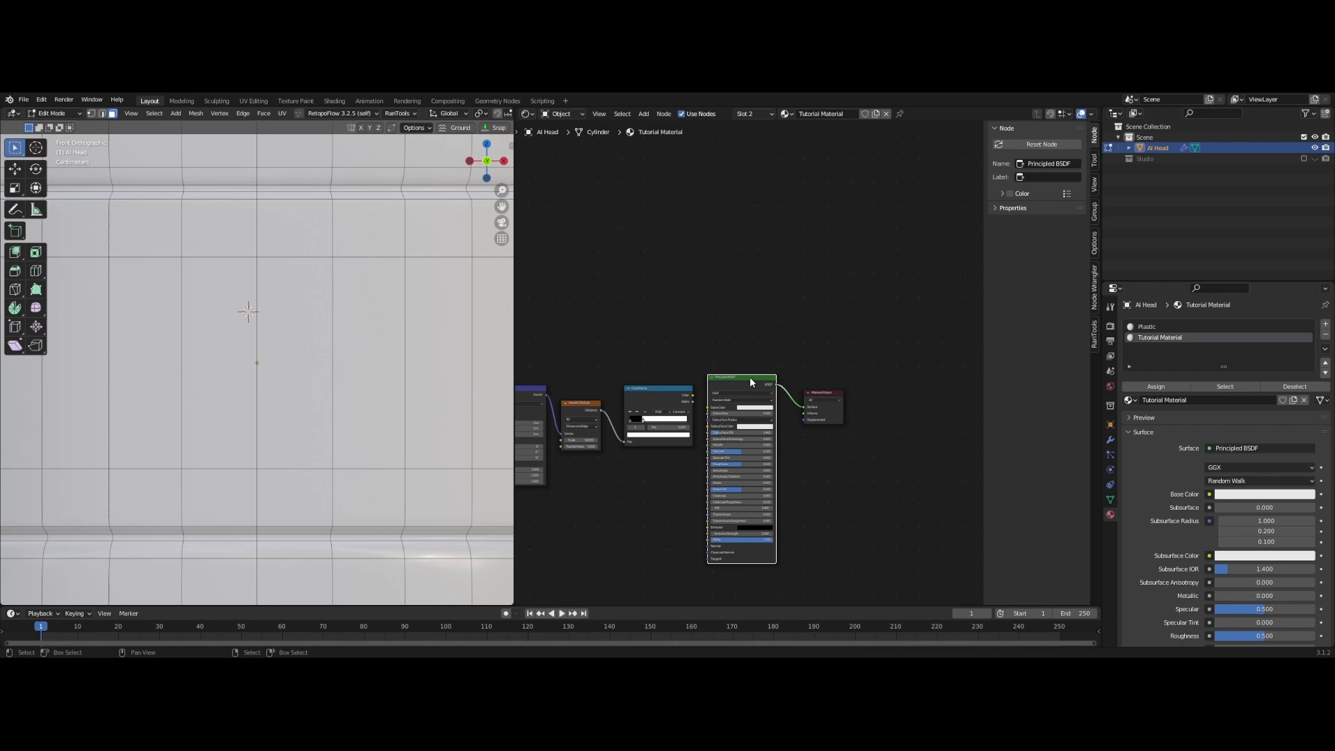
left_click_drag(749, 381, 784, 367)
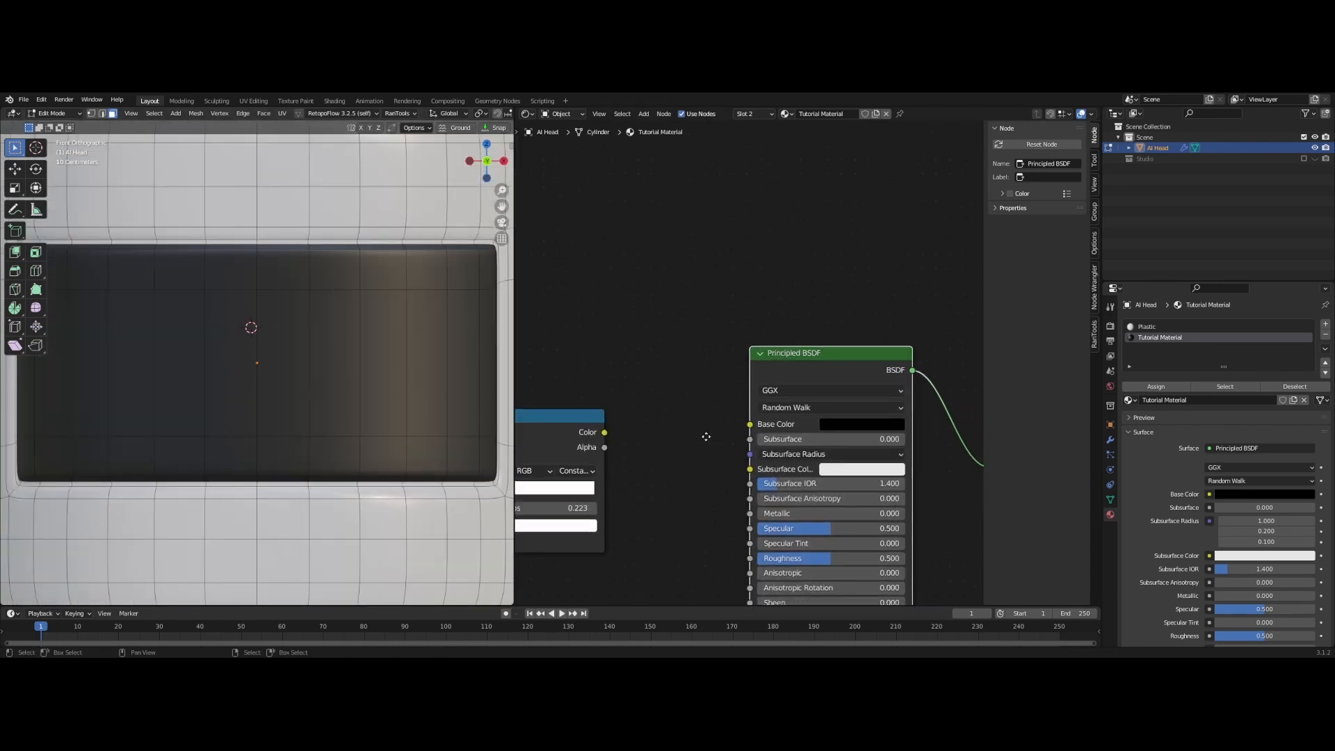
Set the Principled BSDF base colour to a dark yellowish green and make room below the node
left_click(862, 423)
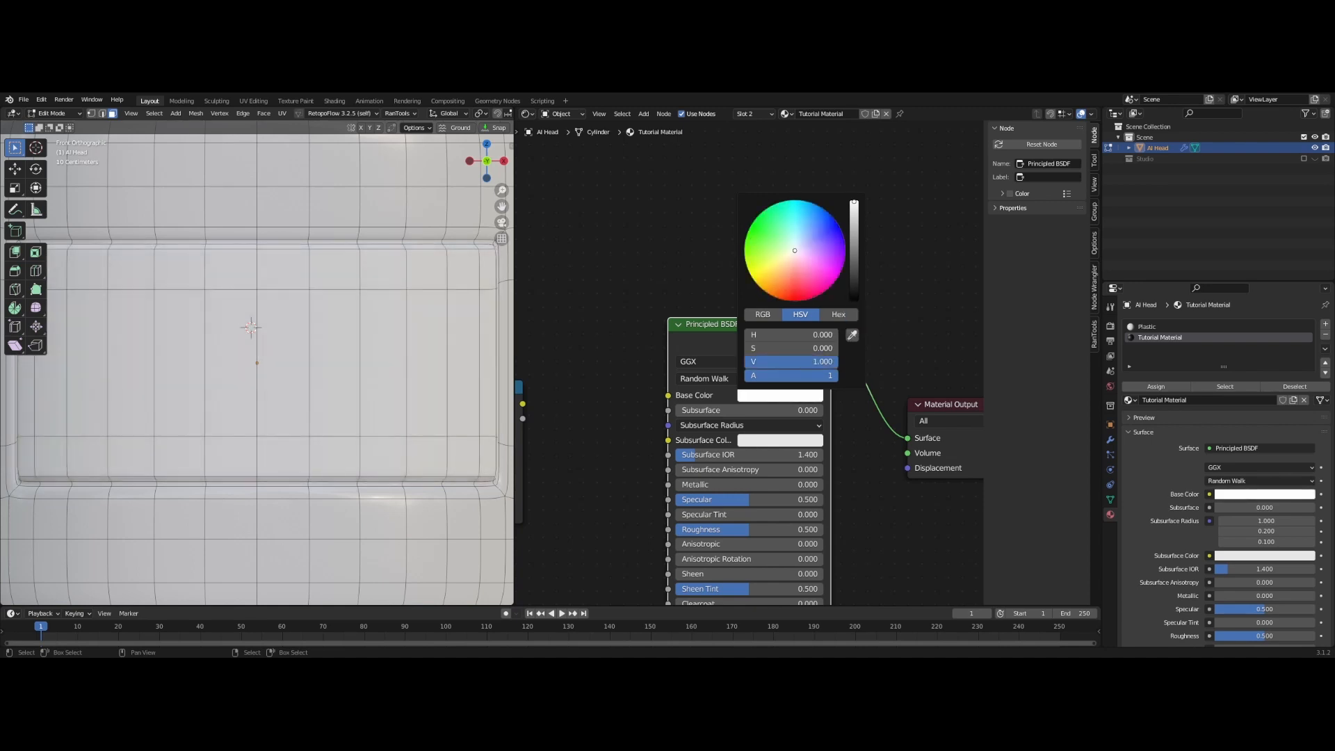
left_click(783, 243)
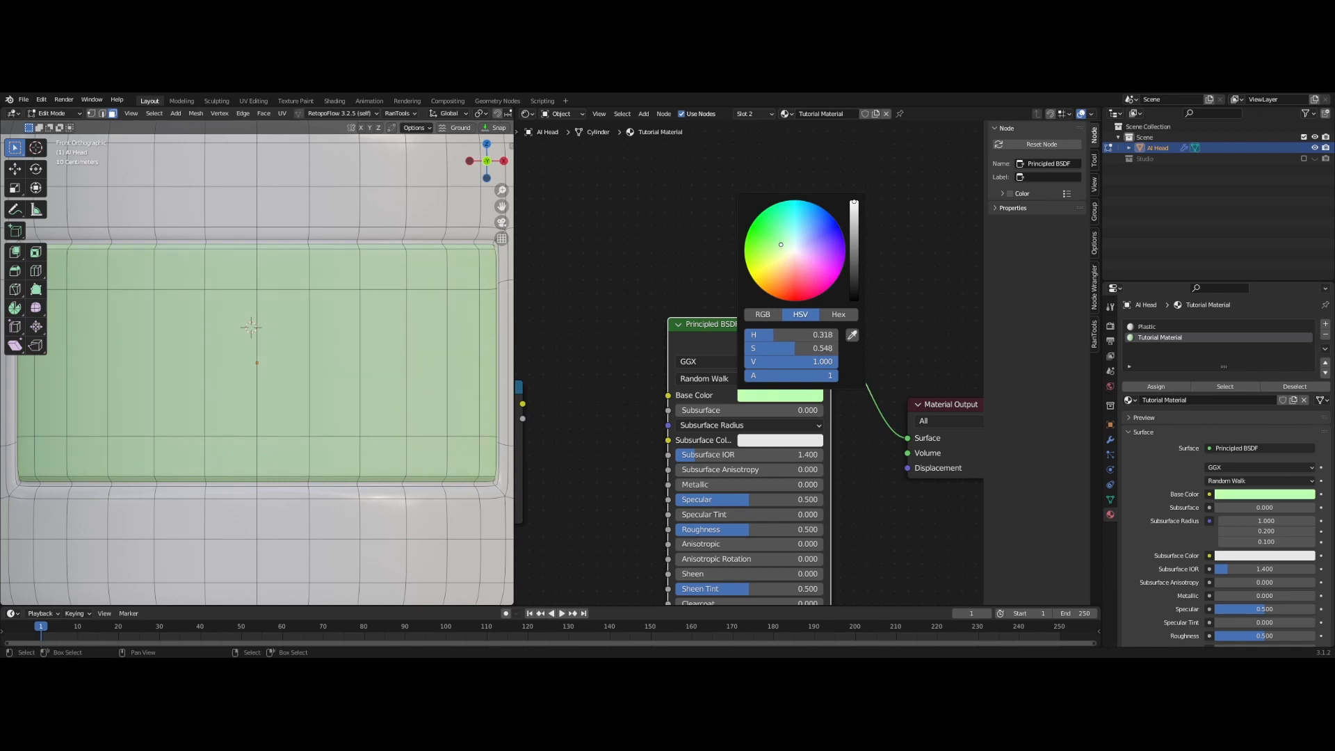
left_click_drag(779, 244, 775, 249)
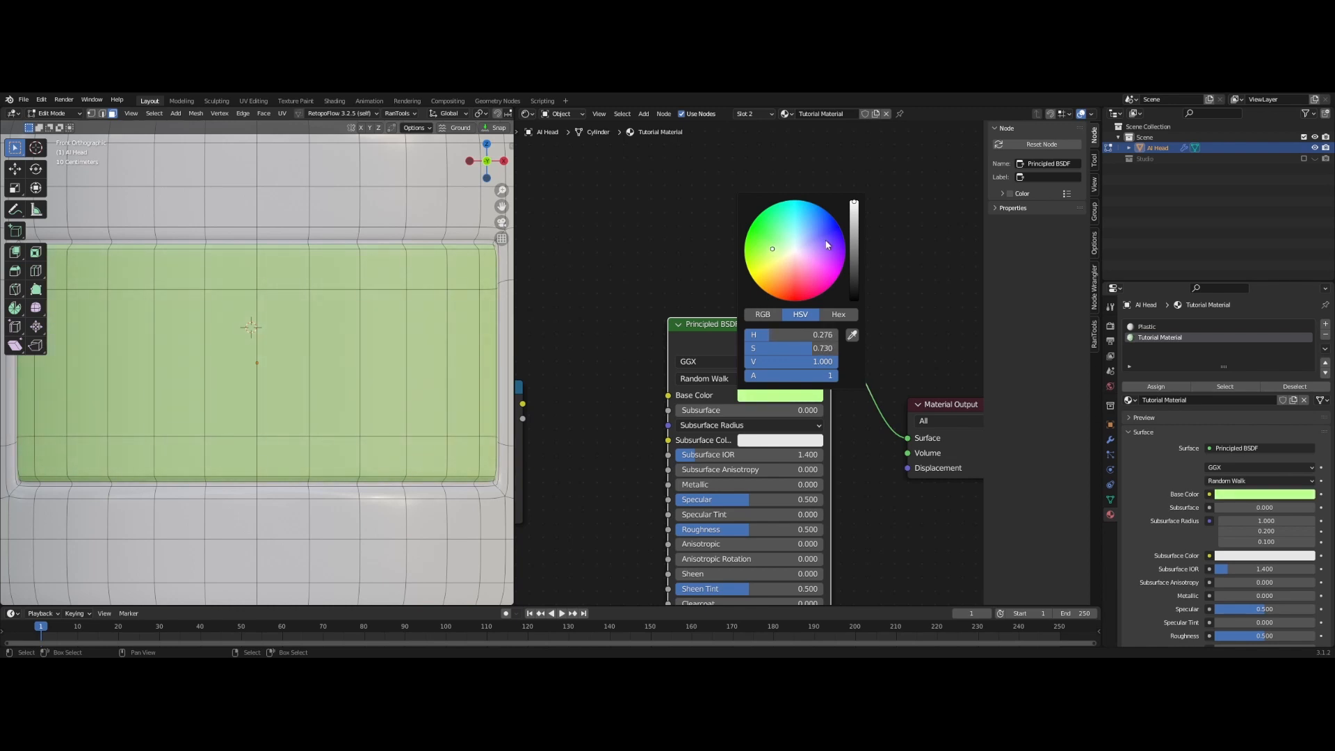
left_click_drag(854, 205, 854, 277)
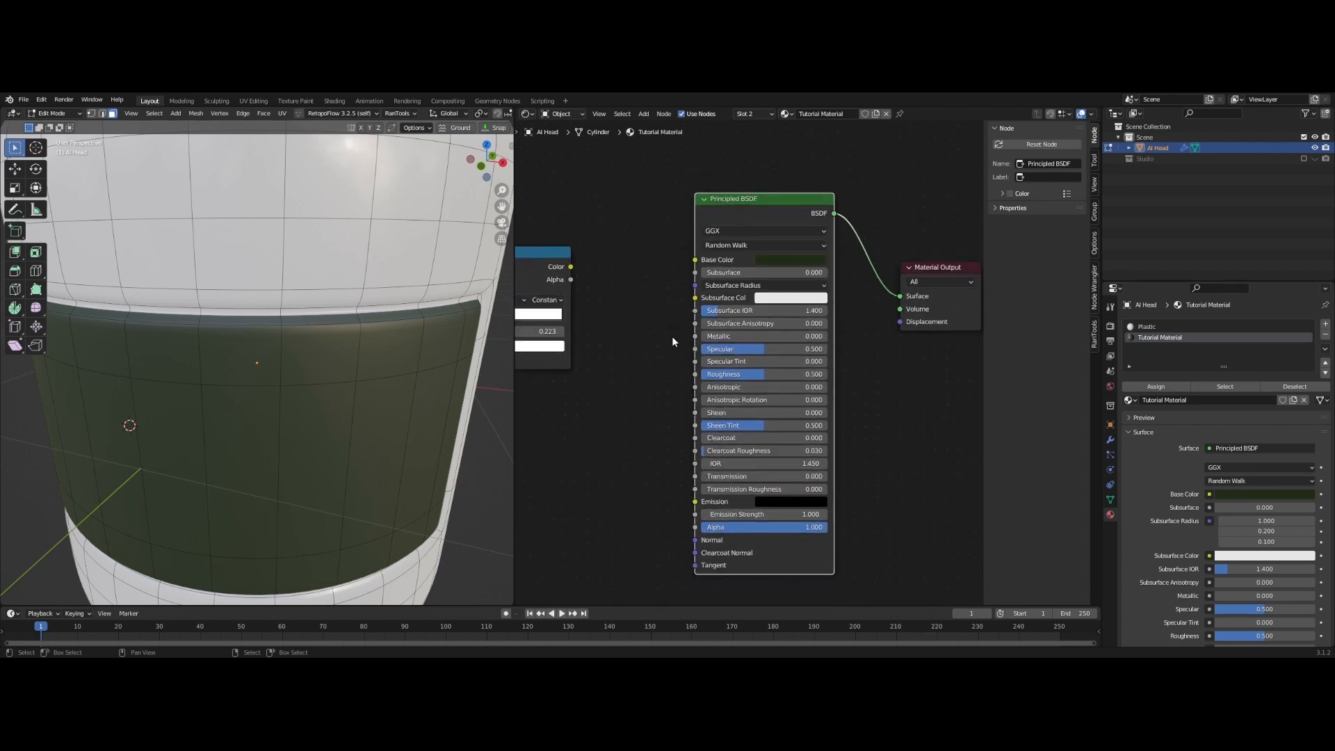
scroll("down", 3)
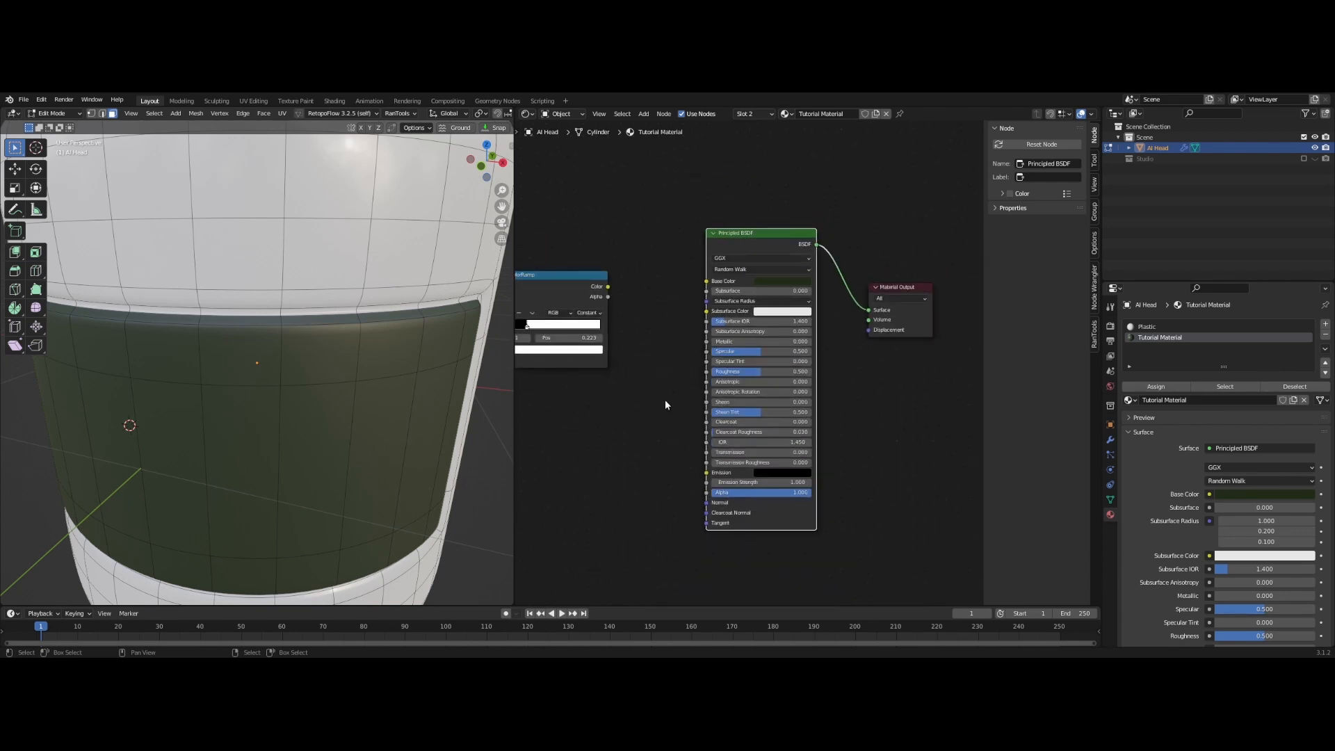
left_click_drag(758, 232, 752, 407)
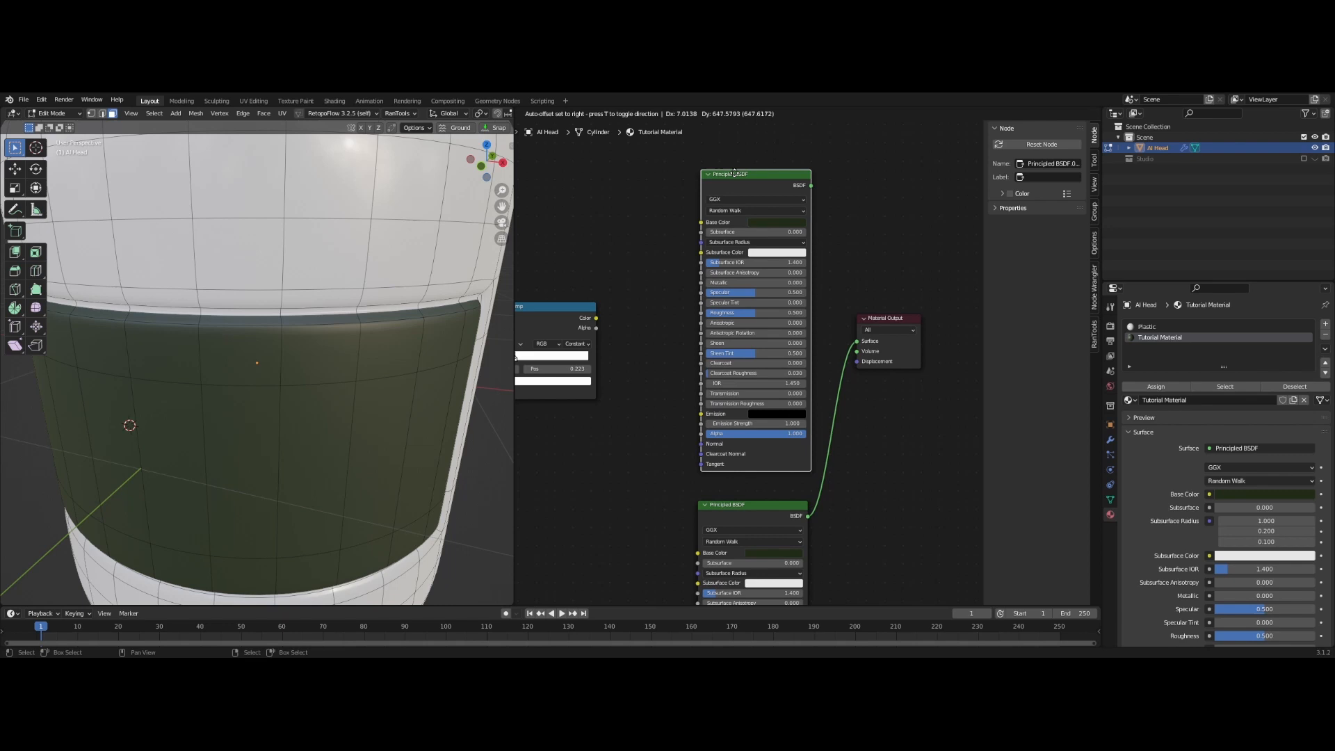
Place a duplicated Principled BSDF below the original and brighten the first shader's green
left_click(770, 221)
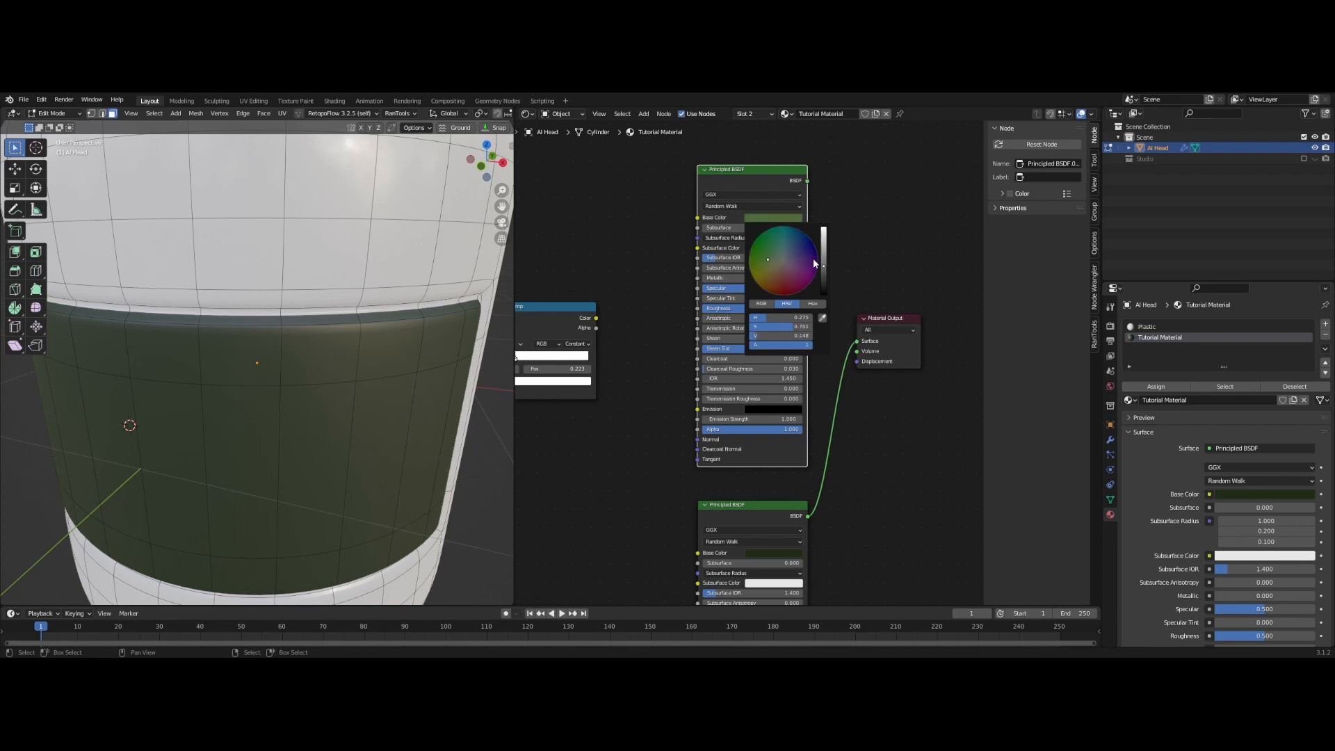
left_click(743, 173)
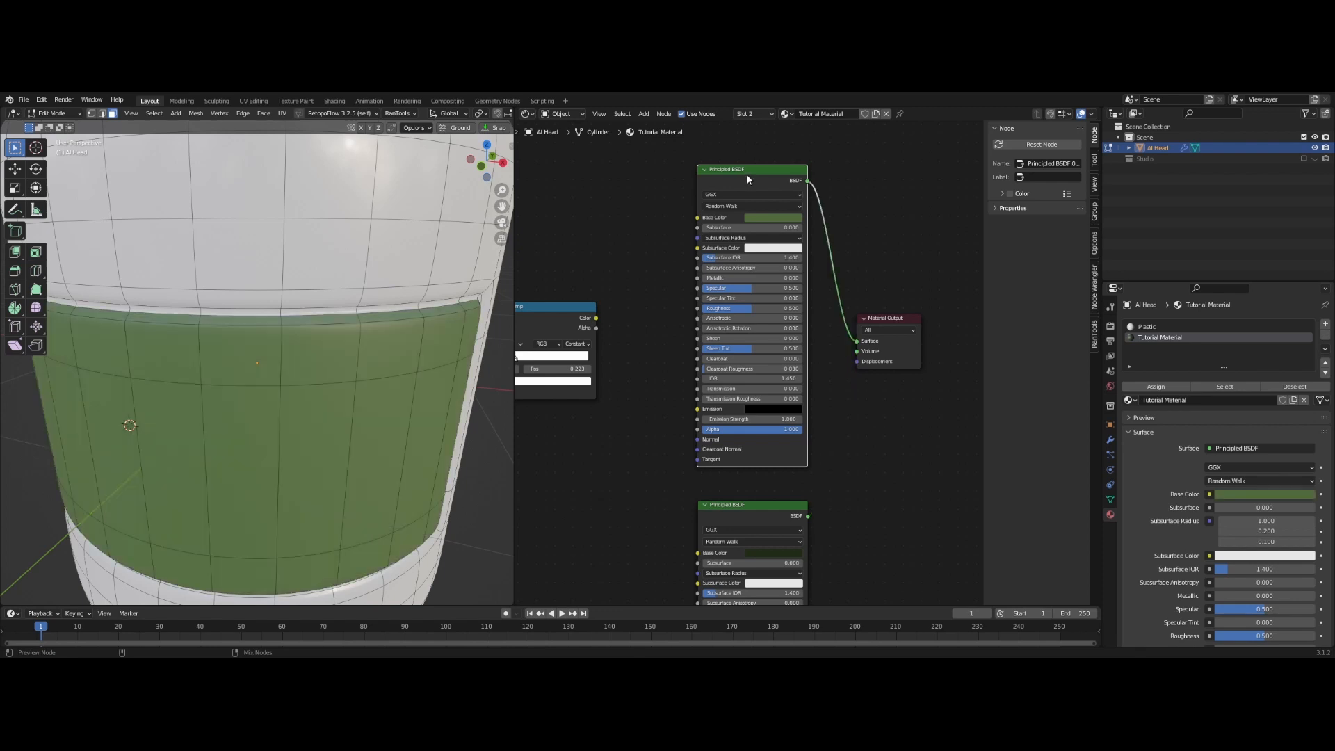
left_click(773, 217)
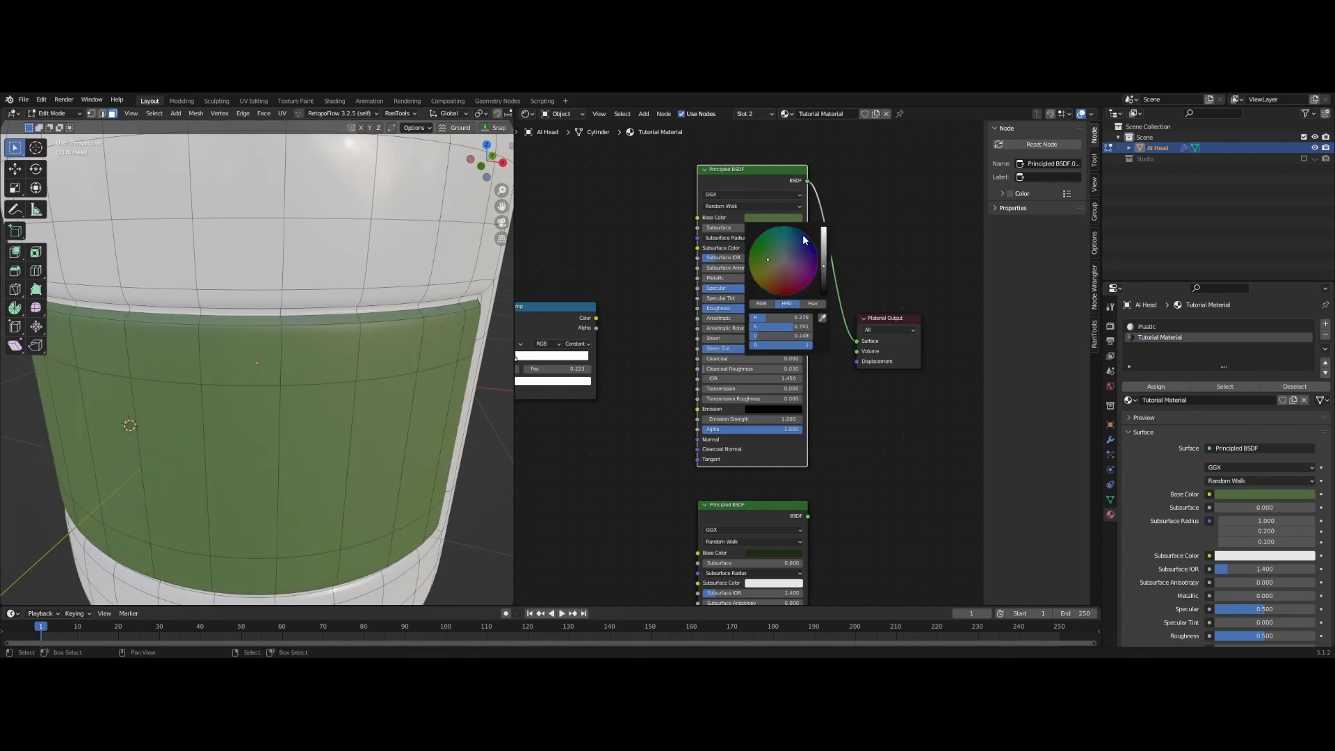
left_click(785, 478)
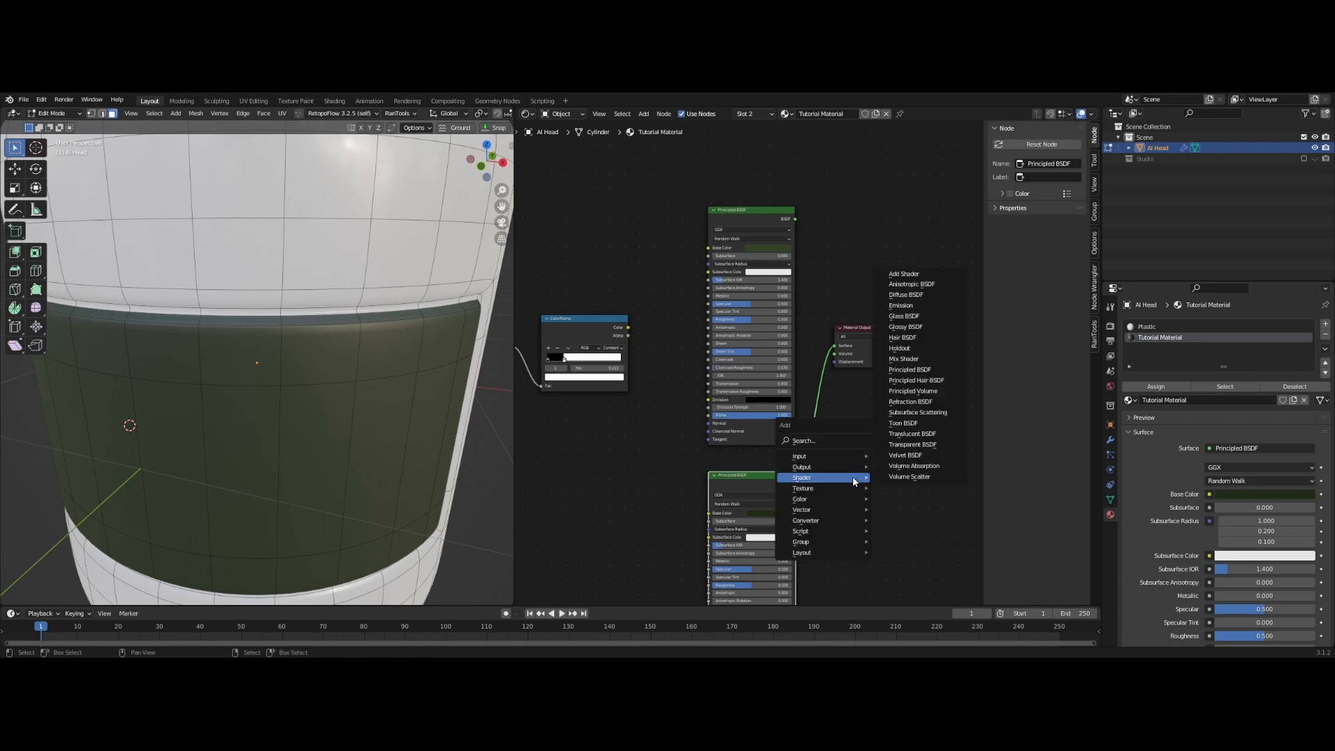
Add a Mix Shader blending both Principled BSDFs with the ColorRamp as factor
left_click(904, 359)
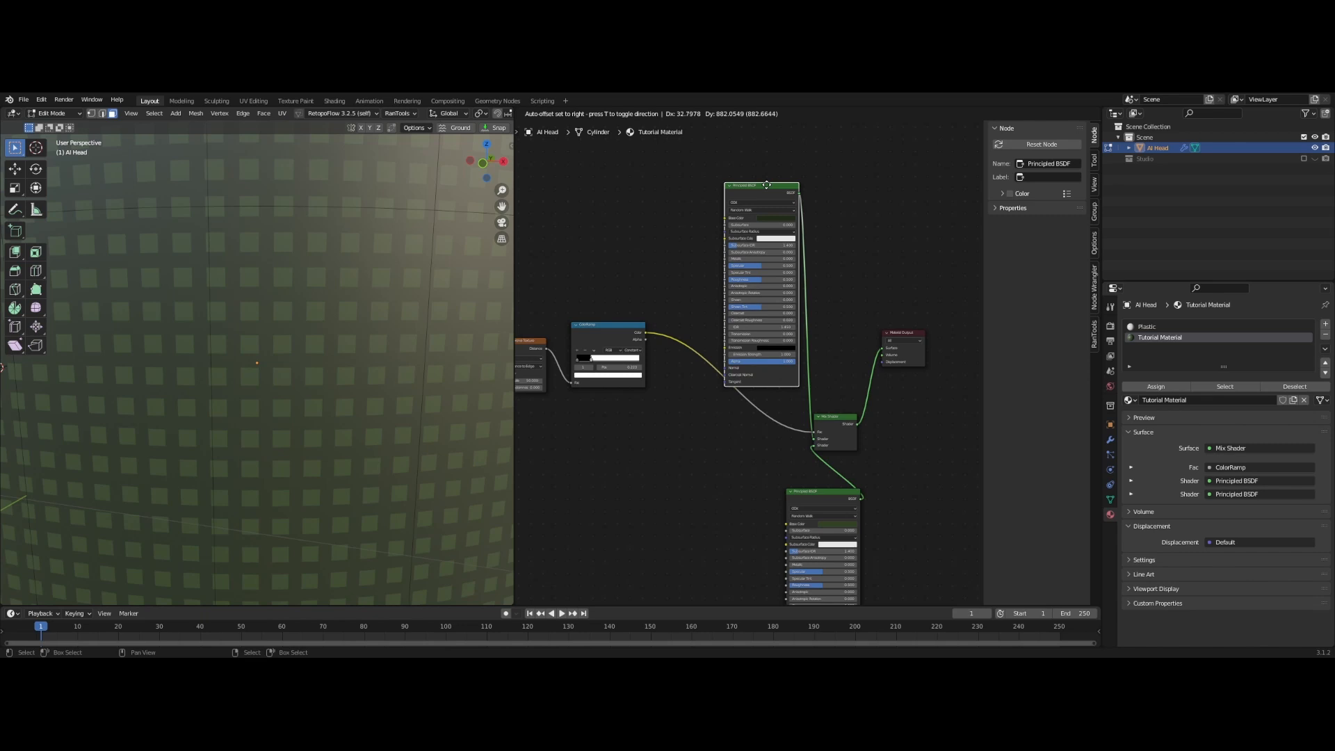
left_click_drag(805, 497, 745, 473)
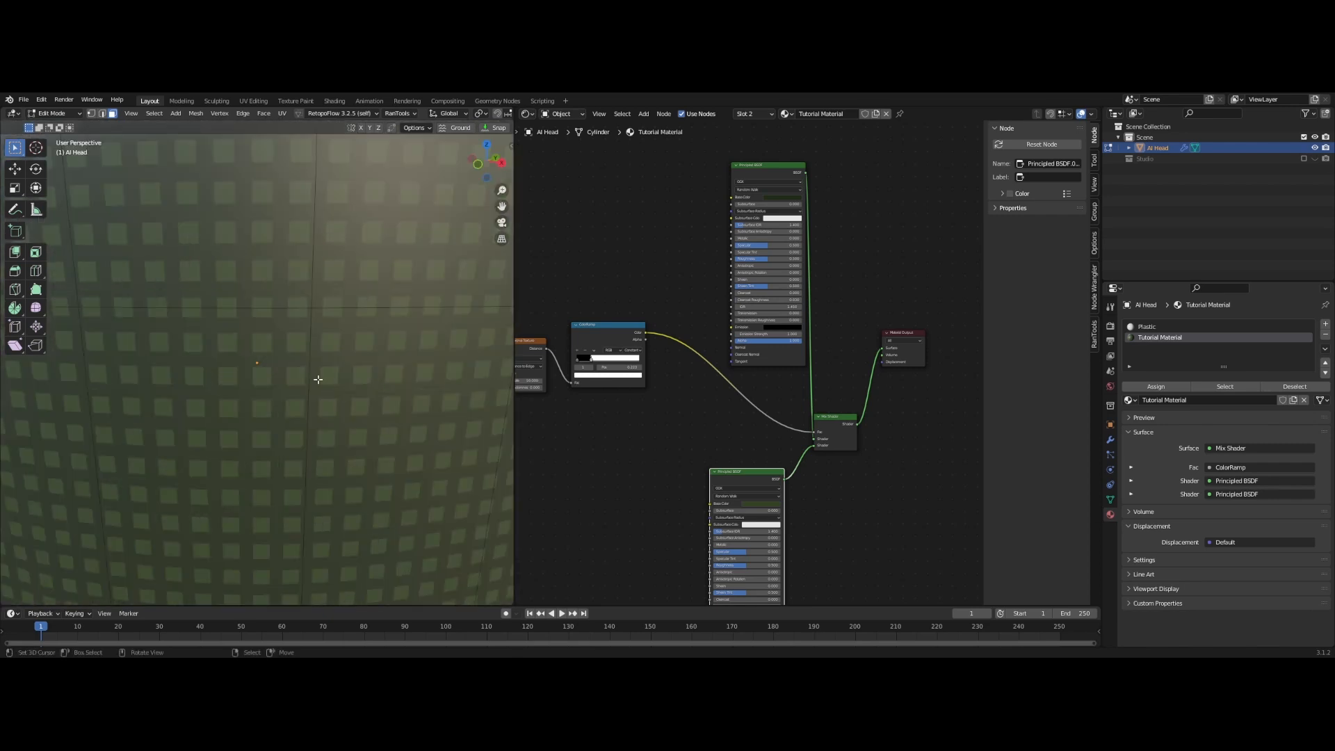
mouse_move(328, 295)
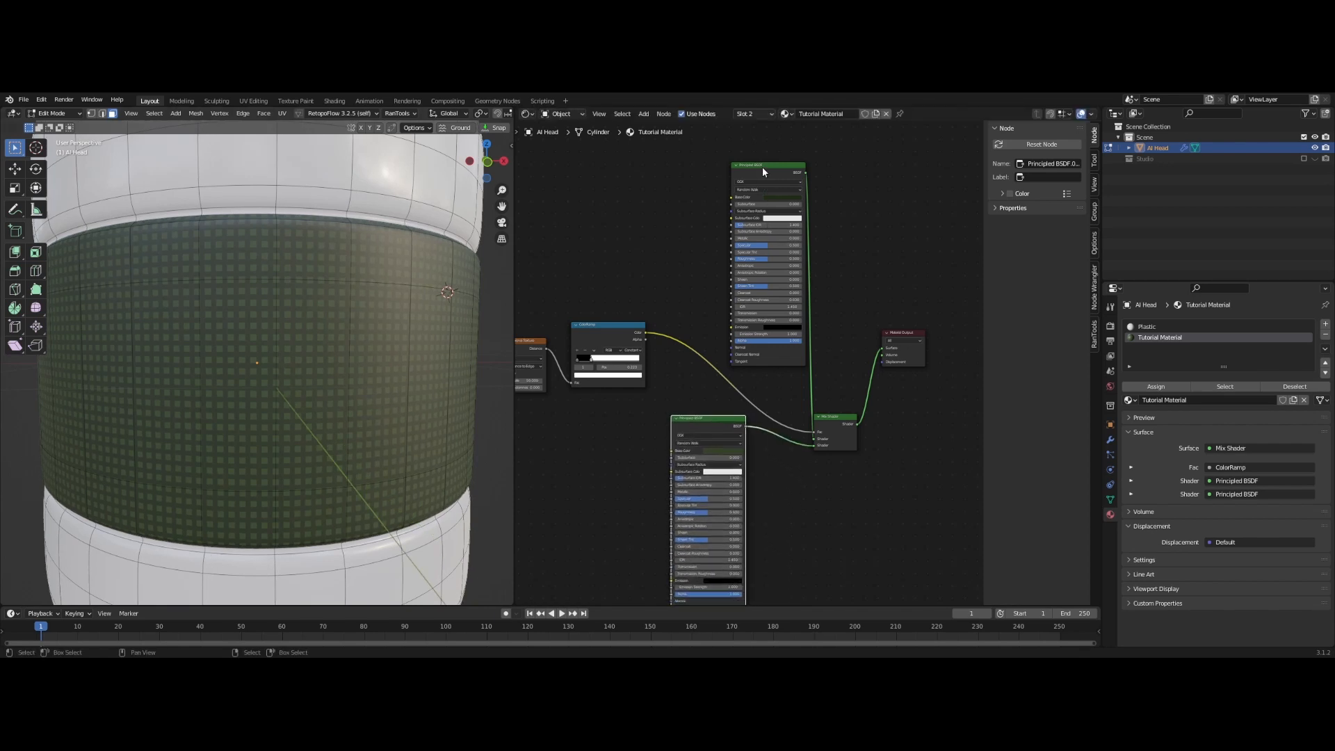
Group the two shaders and Mix Shader into NodeGroup.001 and arrange its nodes
left_click_drag(762, 170, 775, 179)
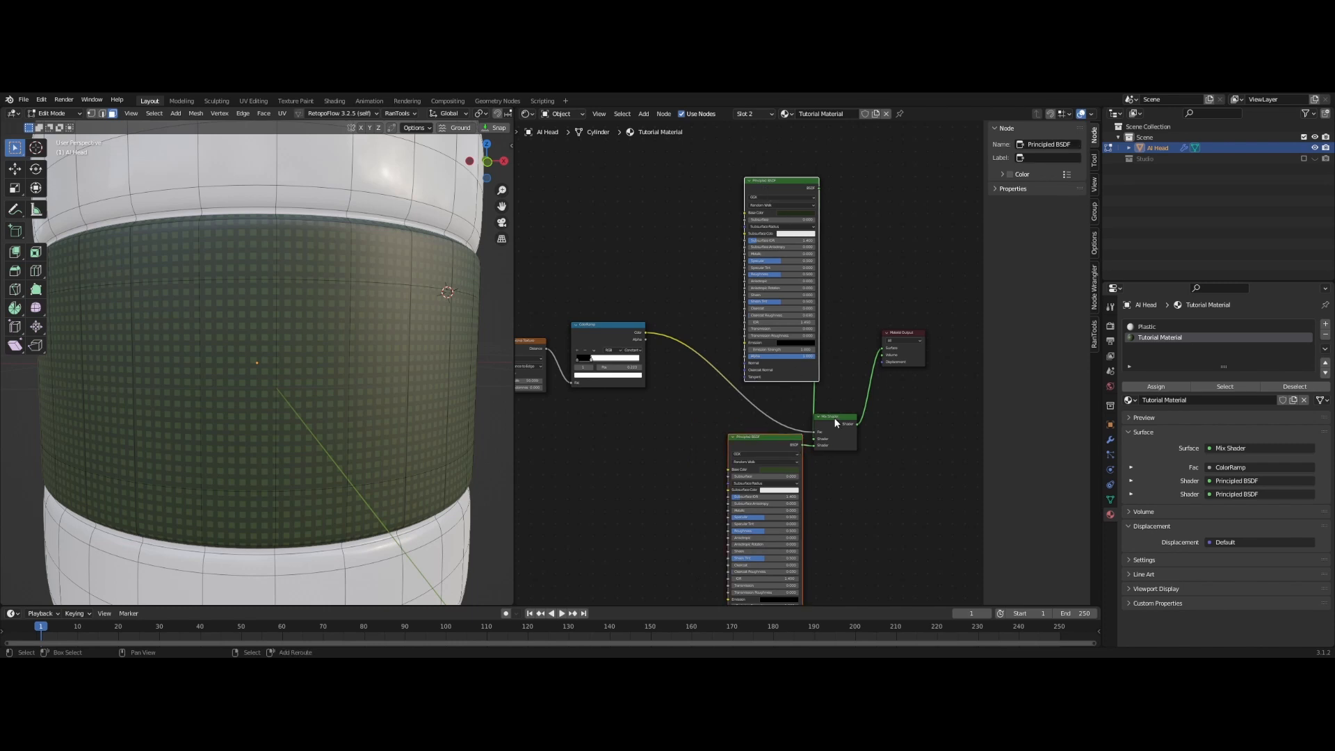
left_click(830, 417)
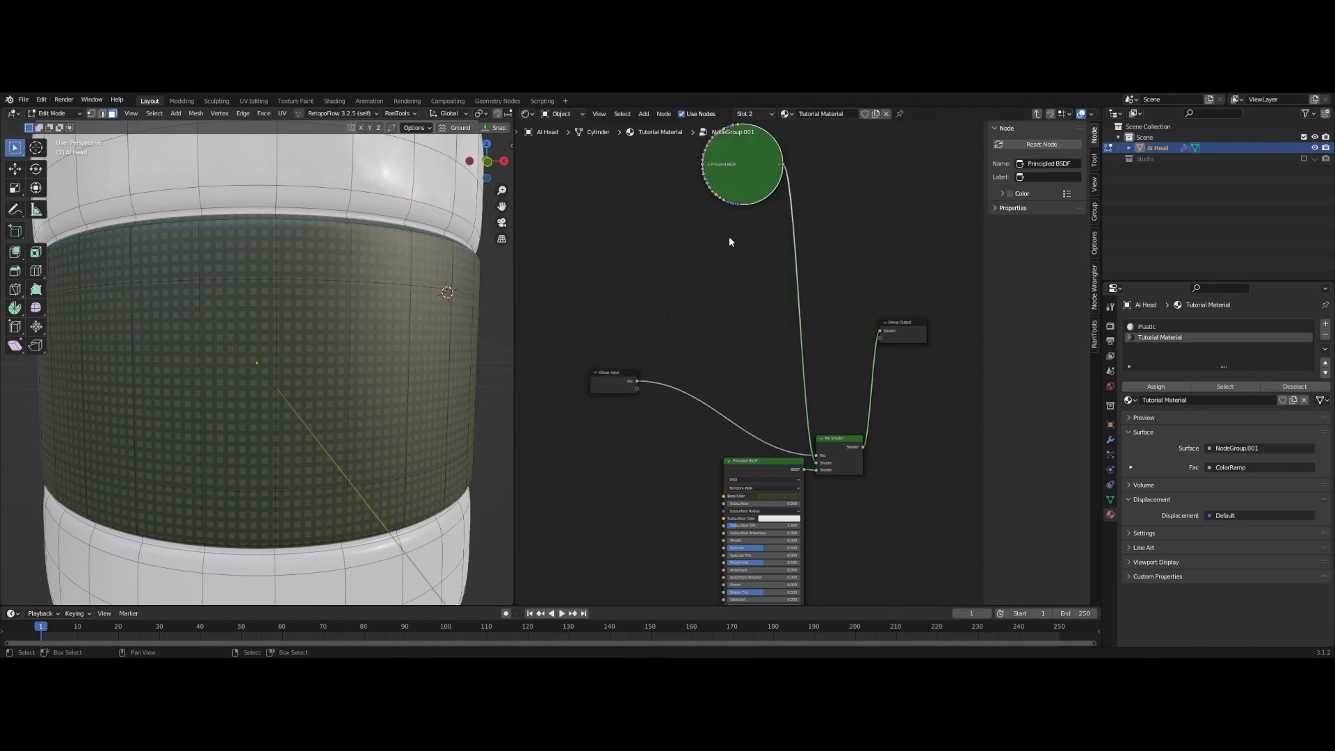
left_click_drag(741, 165, 746, 332)
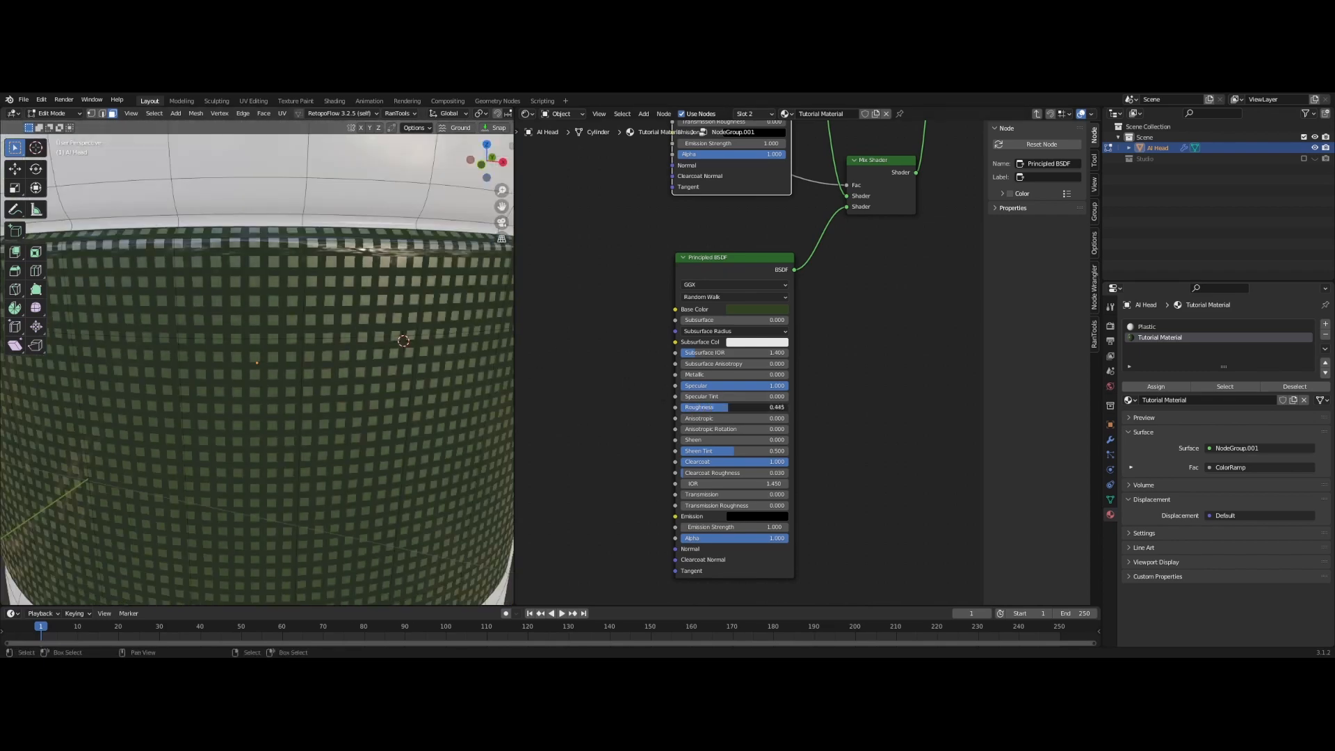
Set the lower Principled BSDF's Roughness to 0 for a glossy screen background
left_click_drag(750, 407, 730, 407)
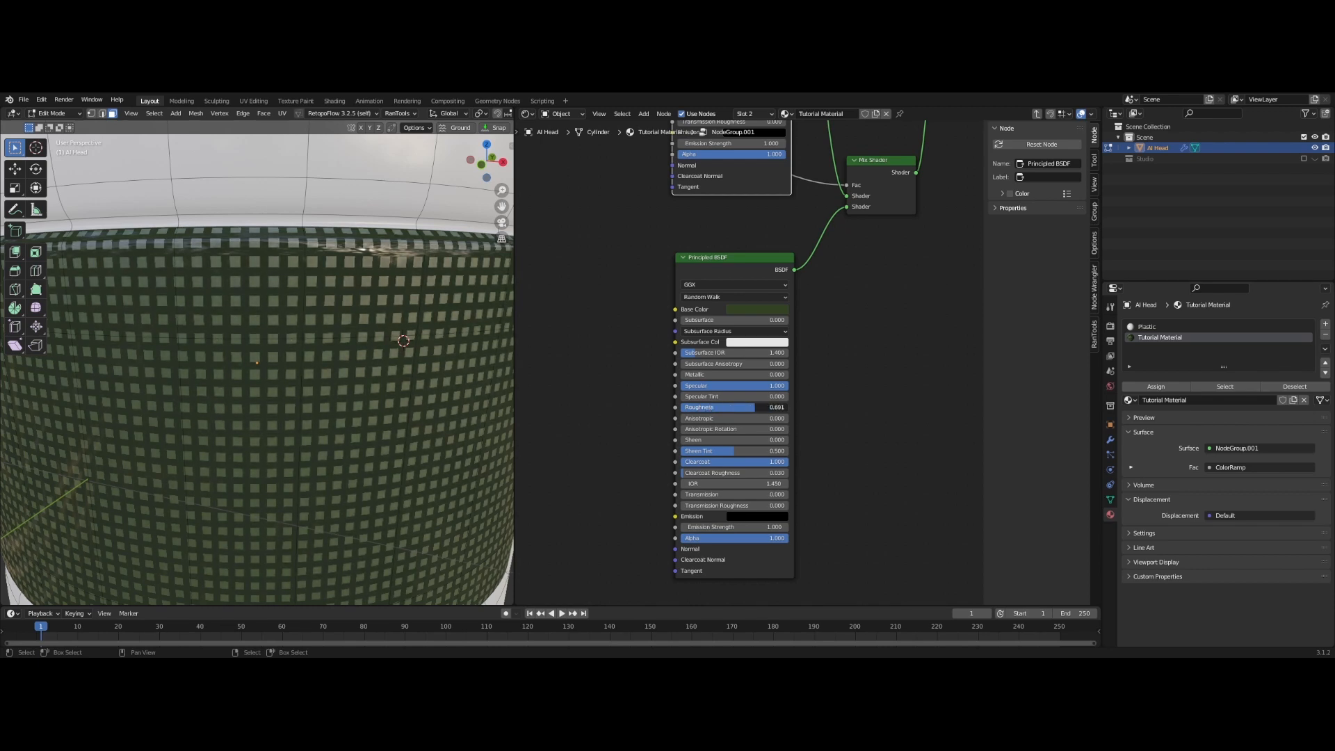
left_click_drag(750, 406, 727, 406)
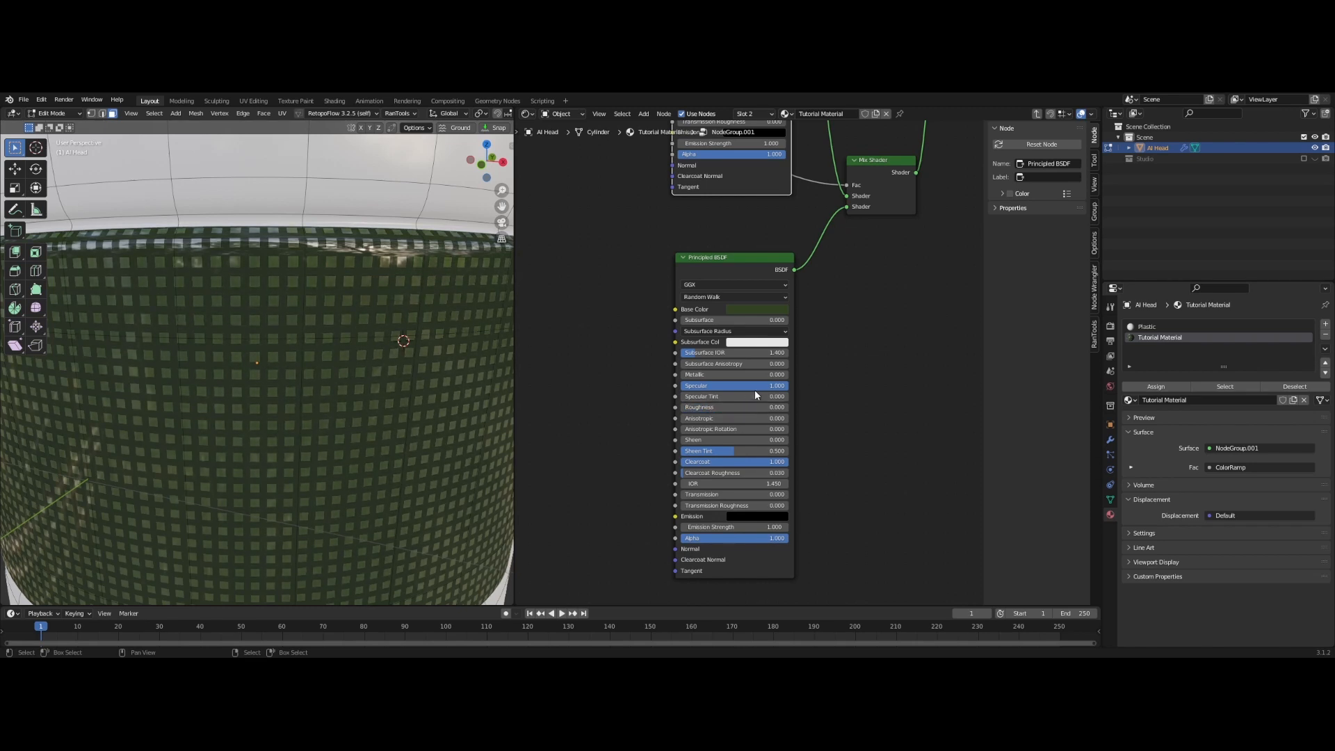
left_click_drag(733, 406, 715, 406)
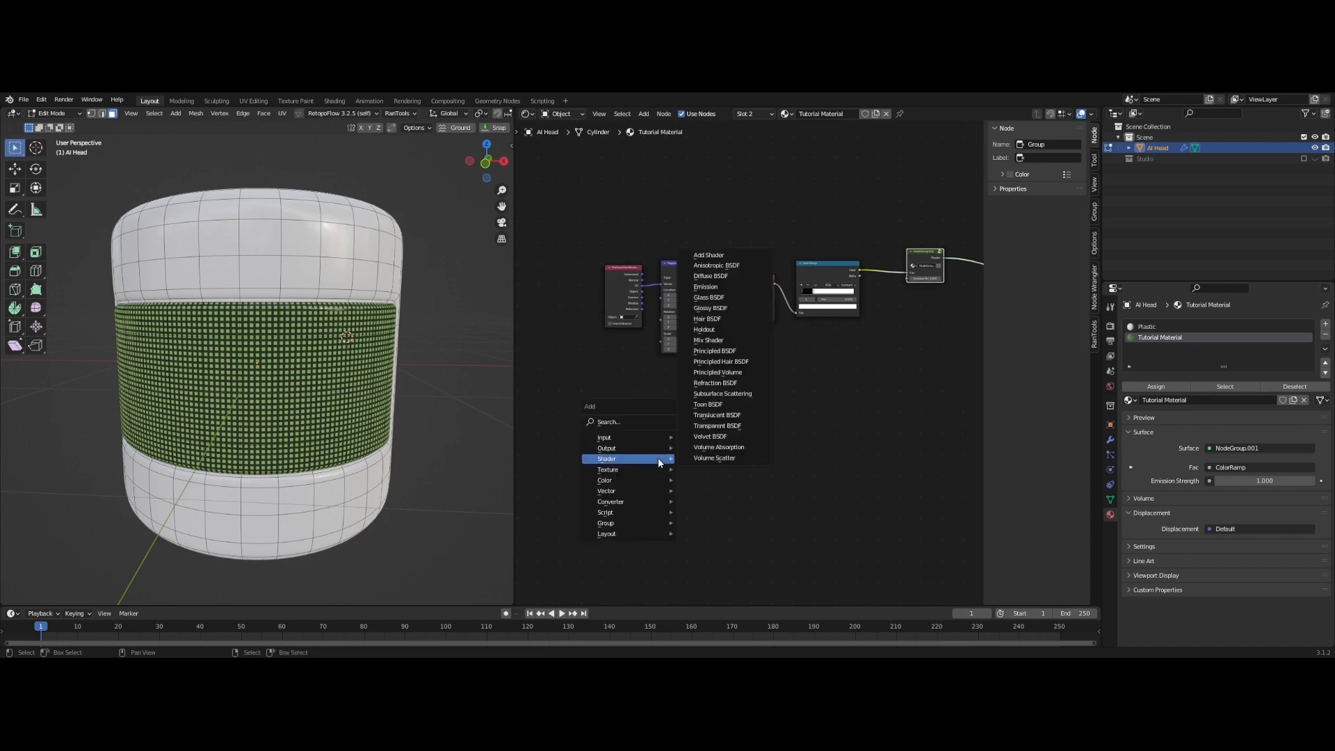
mouse_move(642, 464)
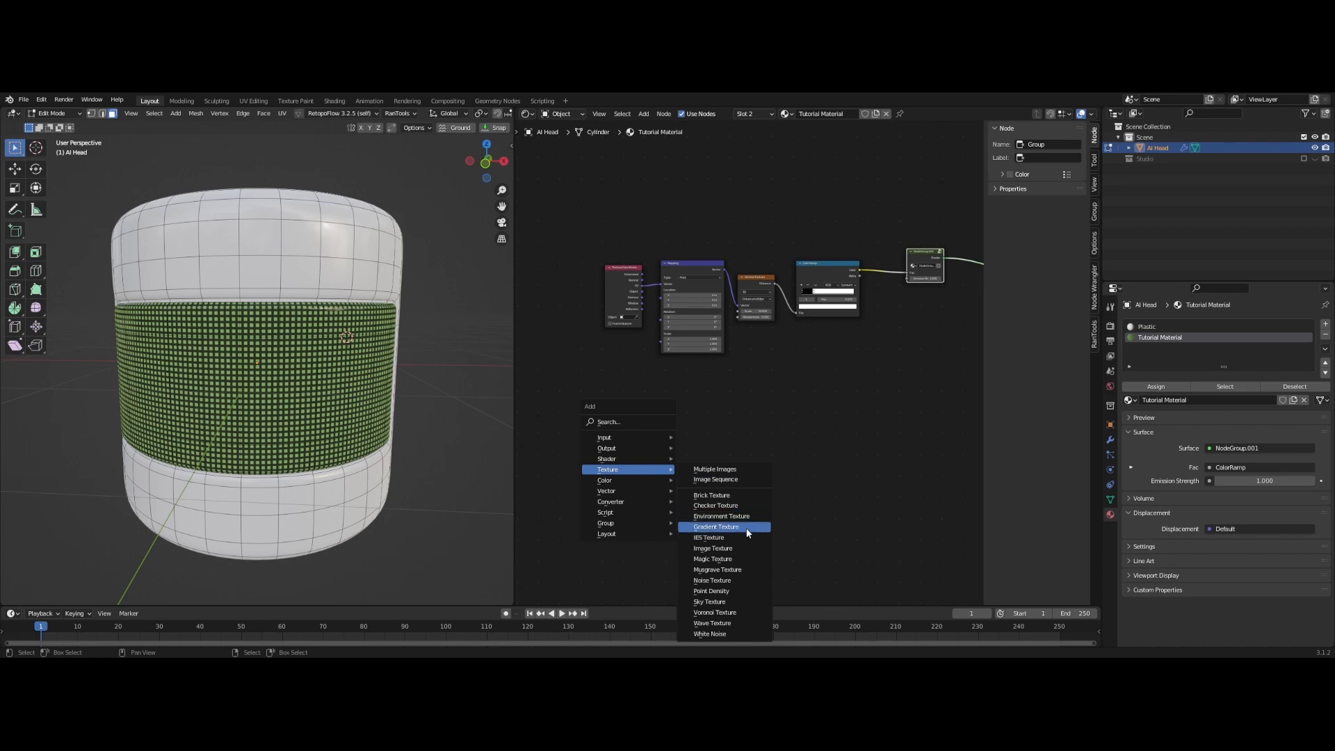
Add an Image Texture node loaded with 8 Bit Face.png
left_click(713, 547)
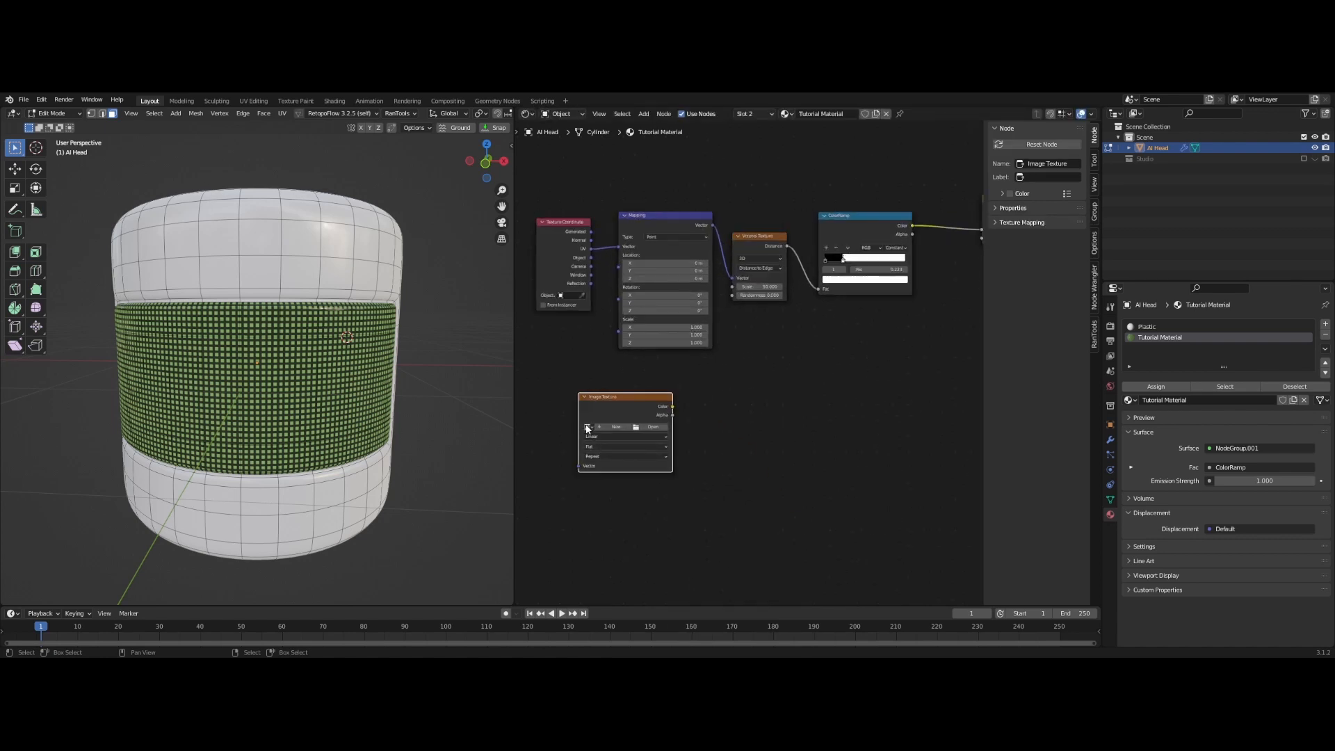
left_click(587, 427)
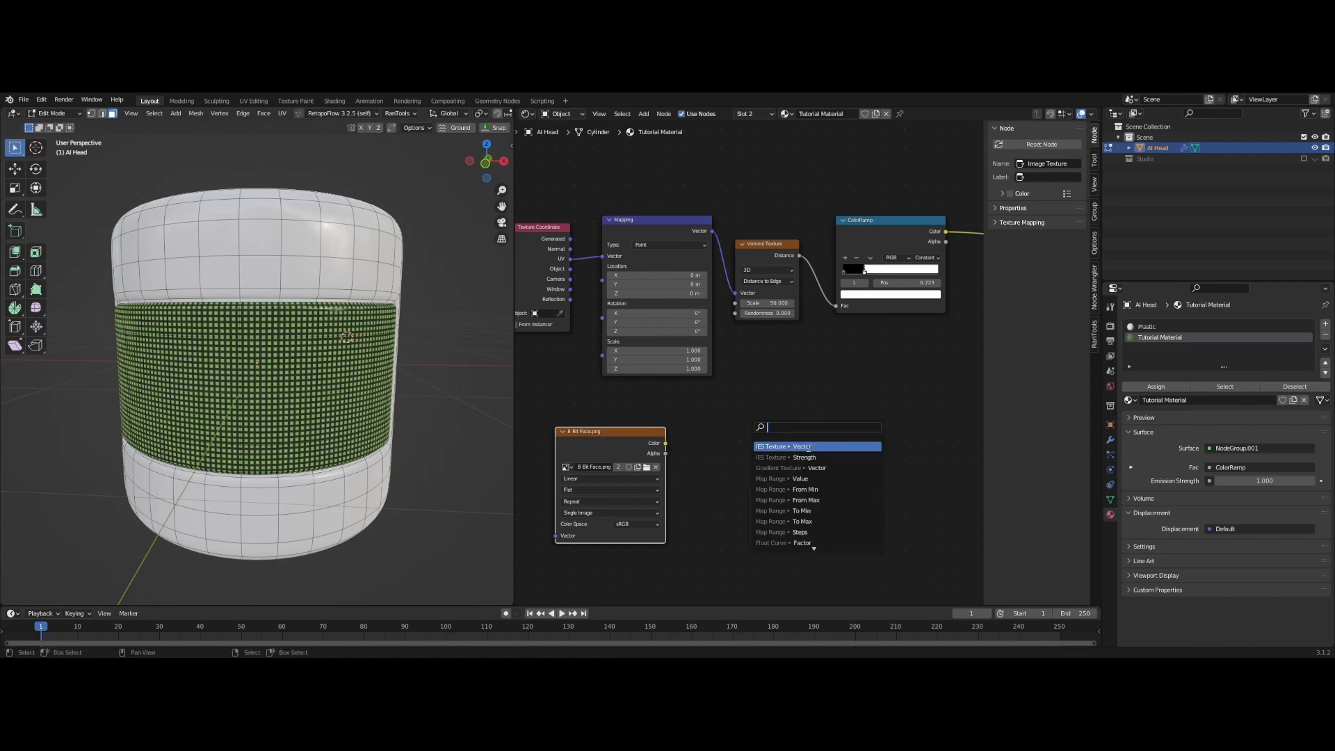
Feed the image's alpha into a Multiply math node set to 10
type("Math")
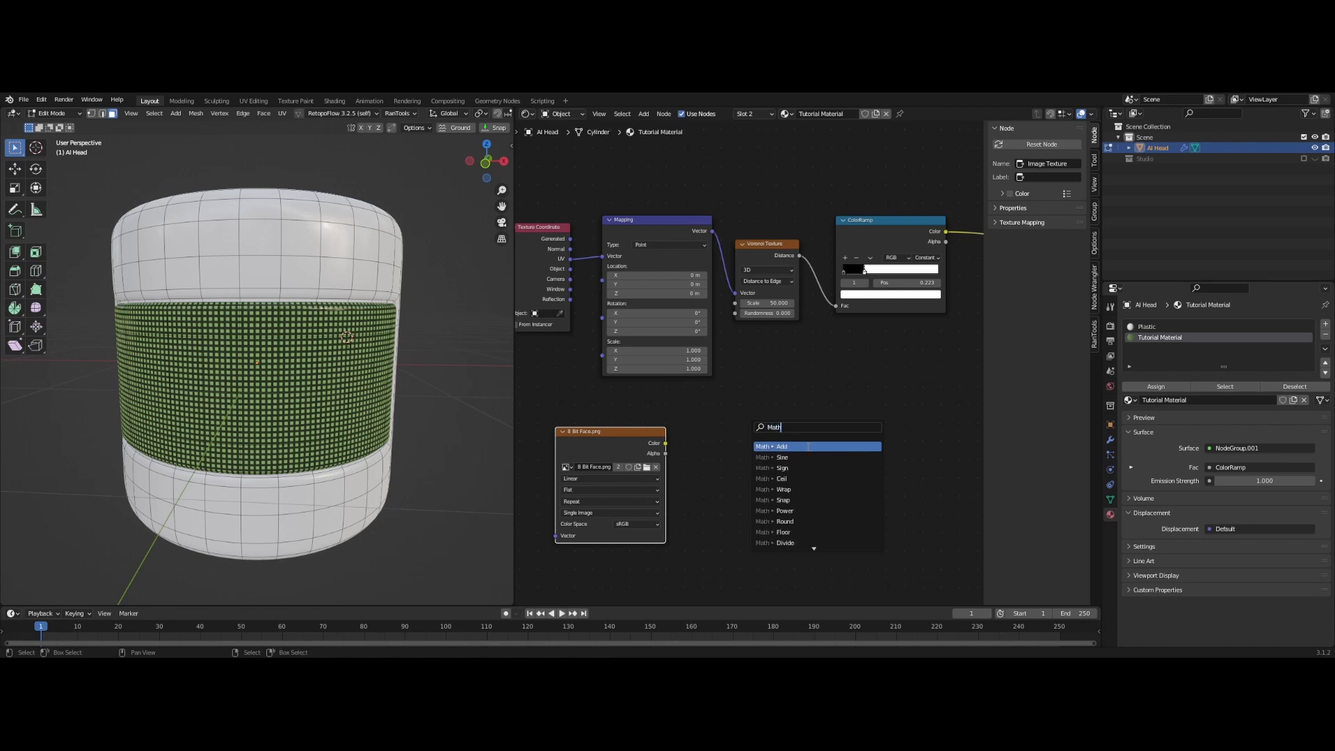
mouse_move(781, 456)
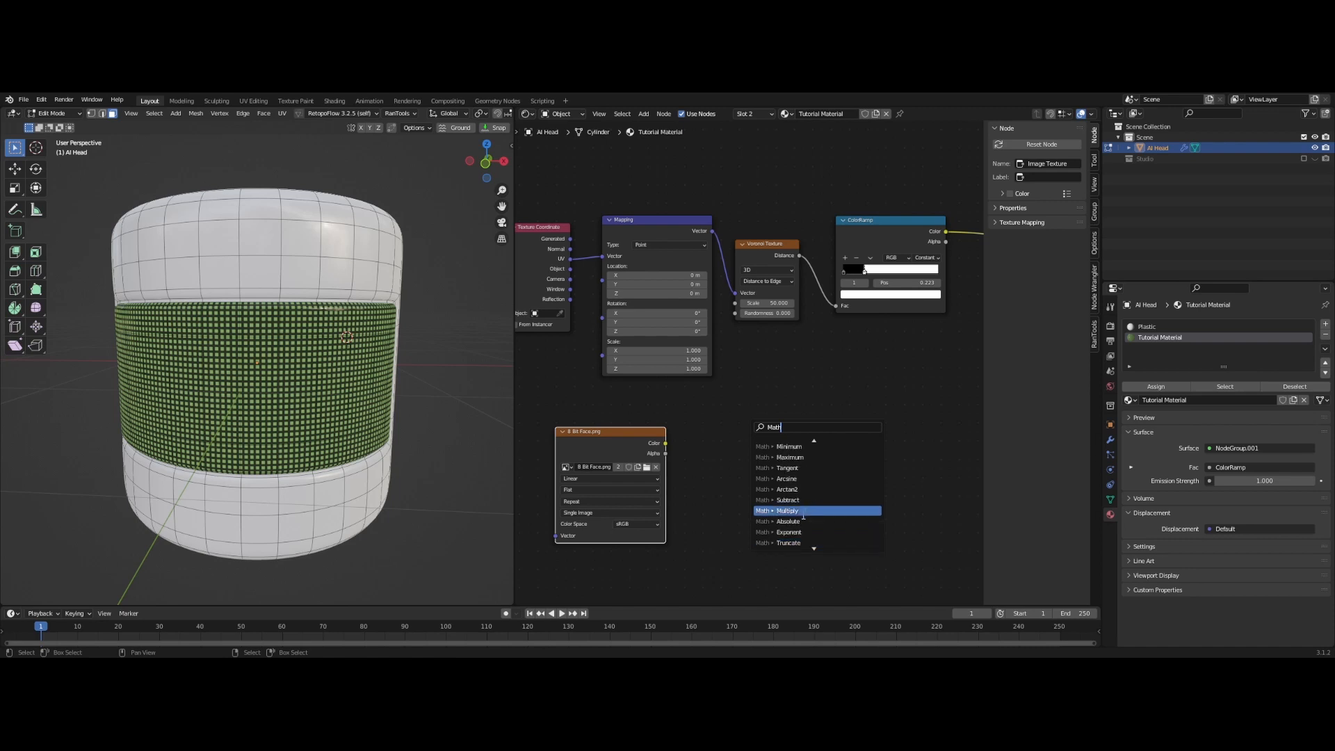
left_click(785, 511)
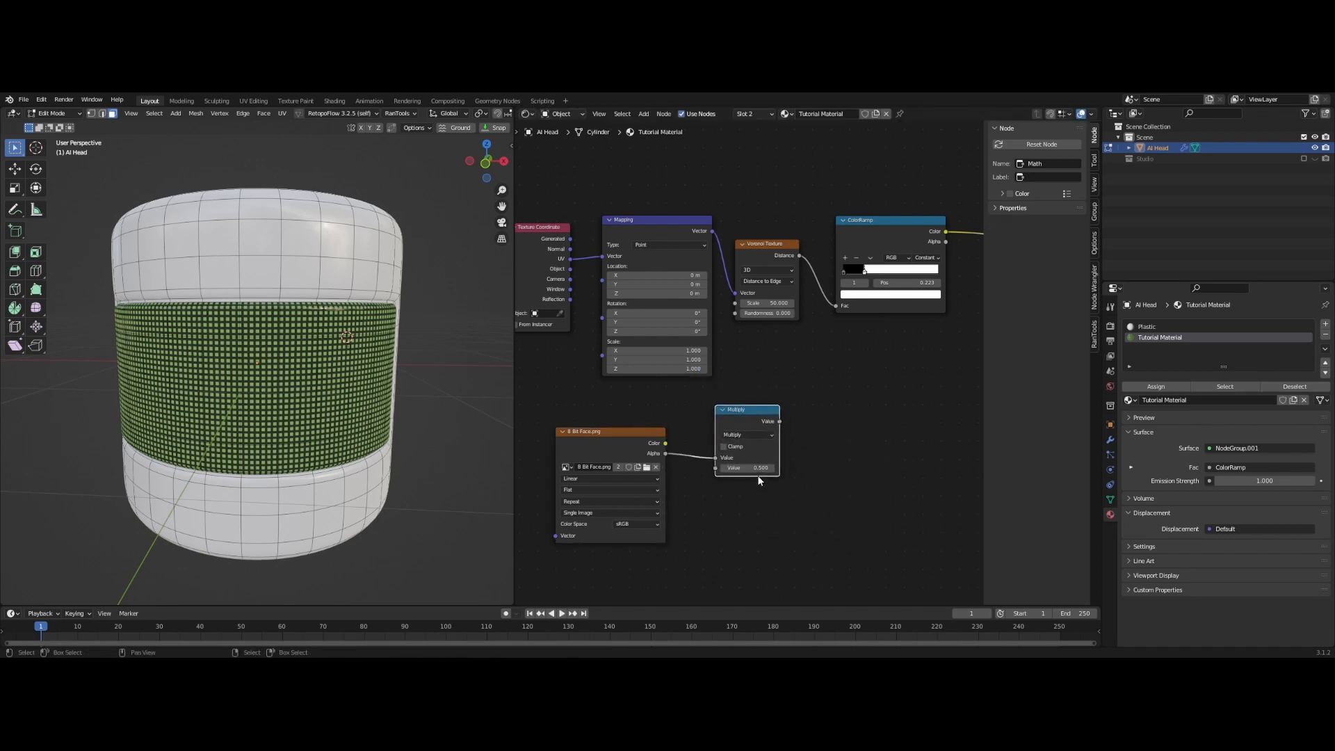
type("10.000")
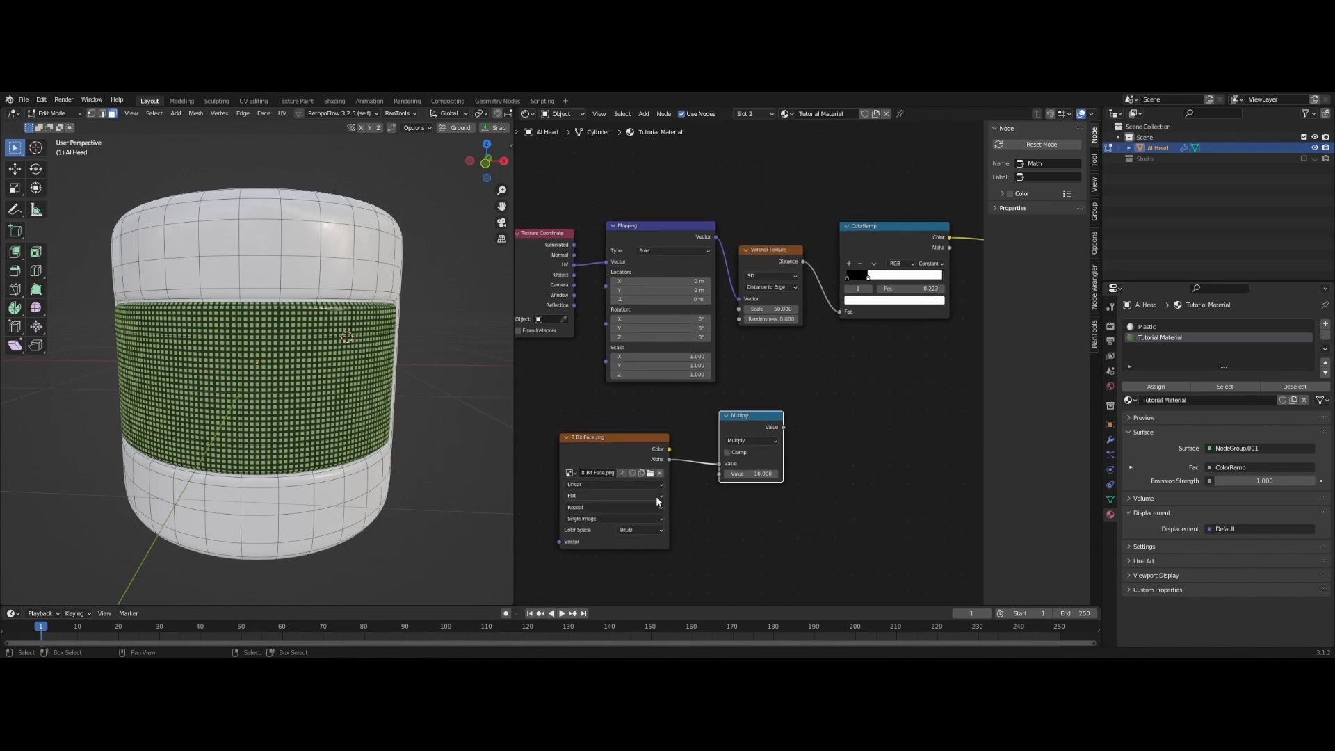
Set the face image's Interpolation to Closest and Extension to Clip
left_click(611, 483)
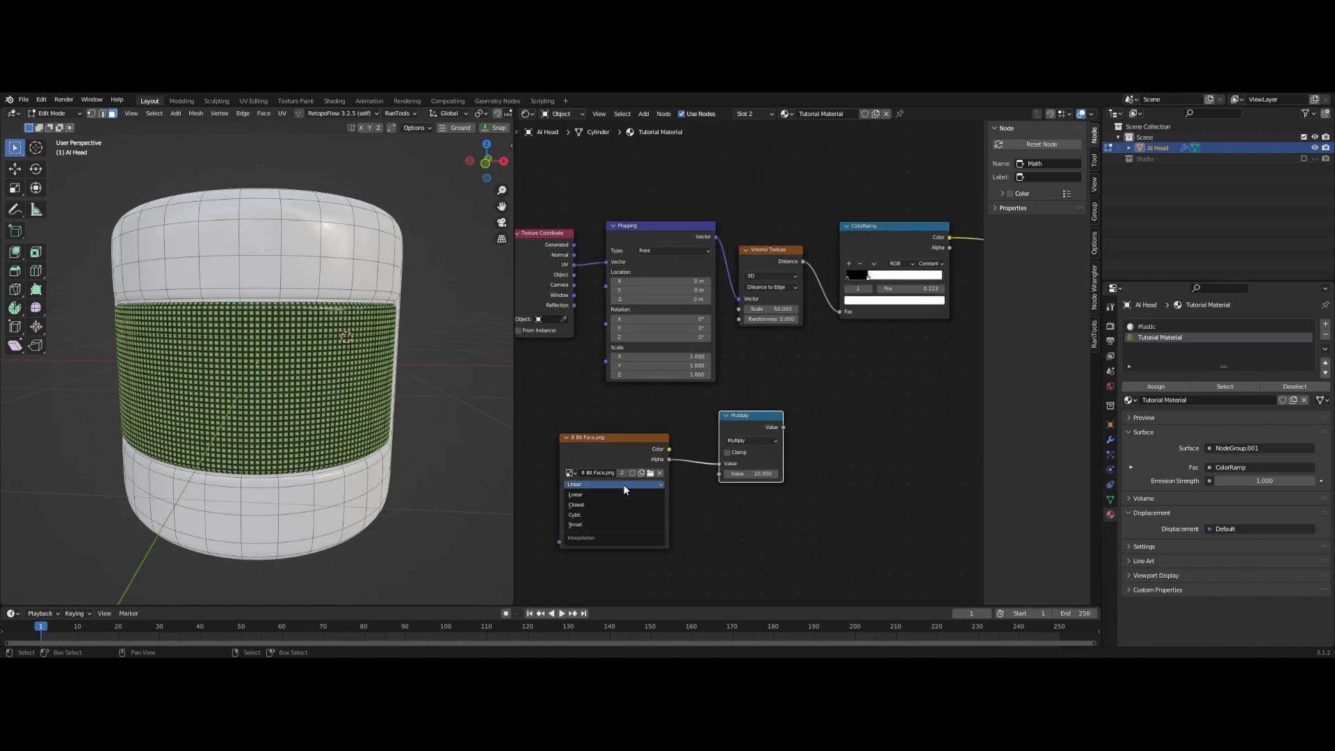
mouse_move(620, 494)
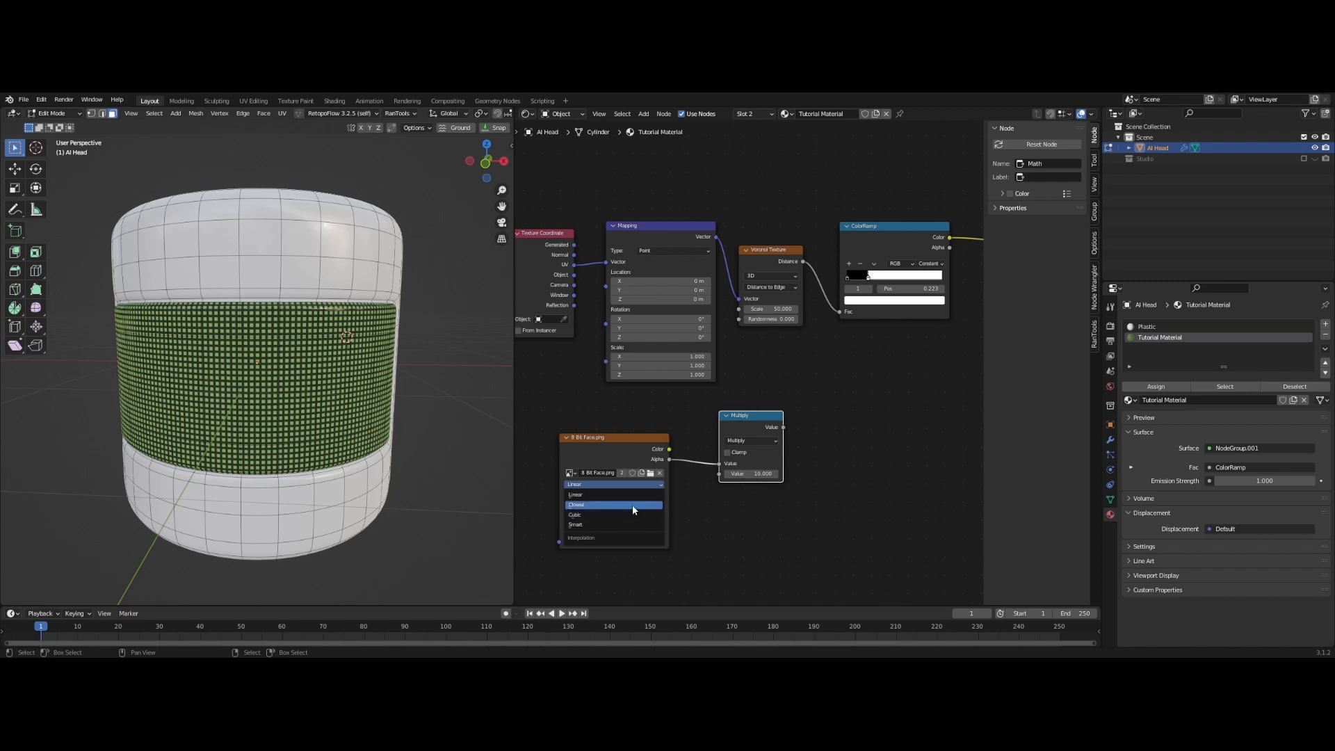
left_click(634, 504)
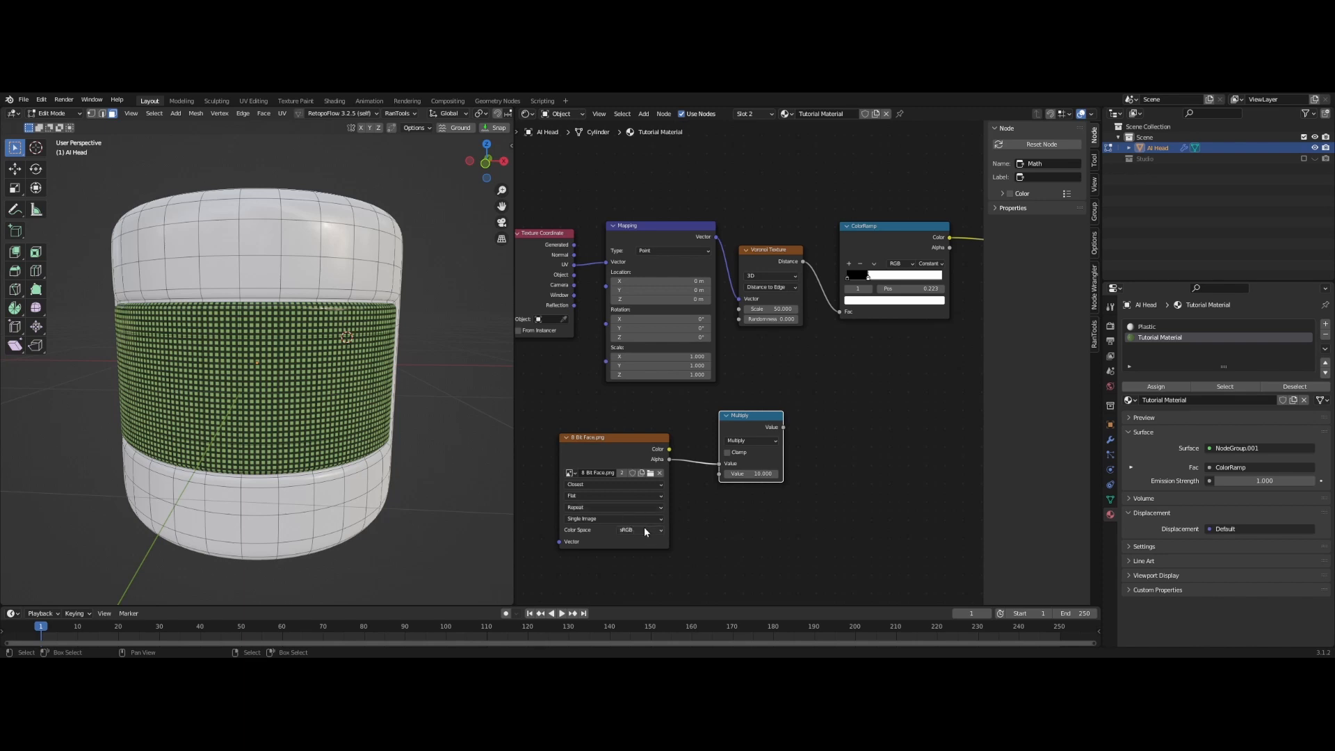
left_click(614, 506)
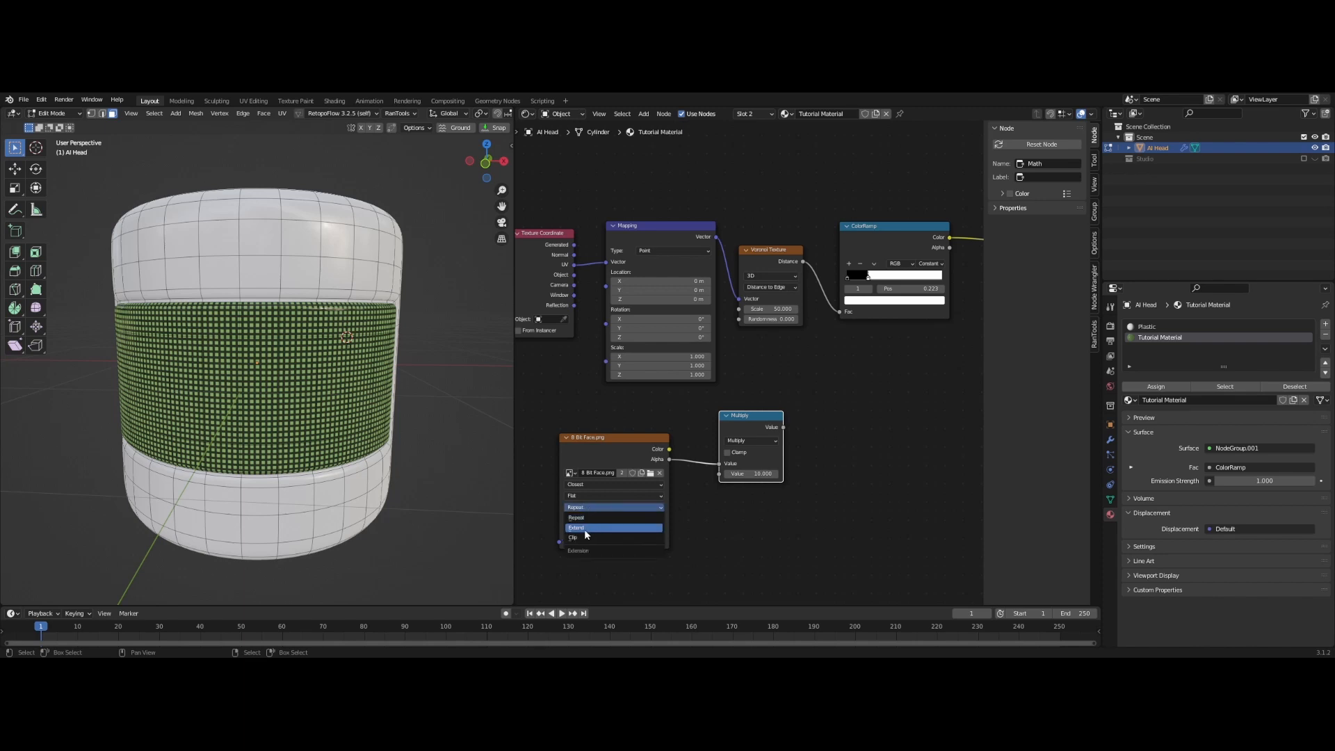
left_click(573, 537)
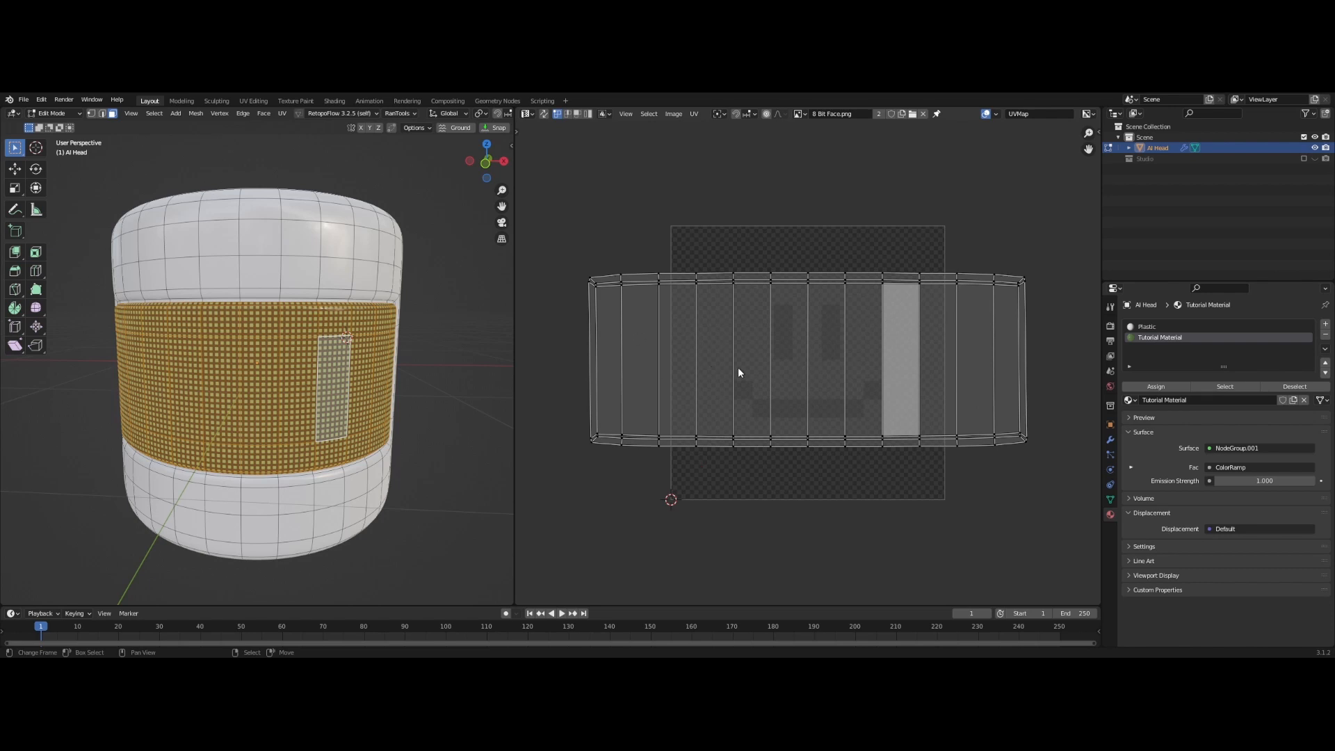
mouse_move(764, 311)
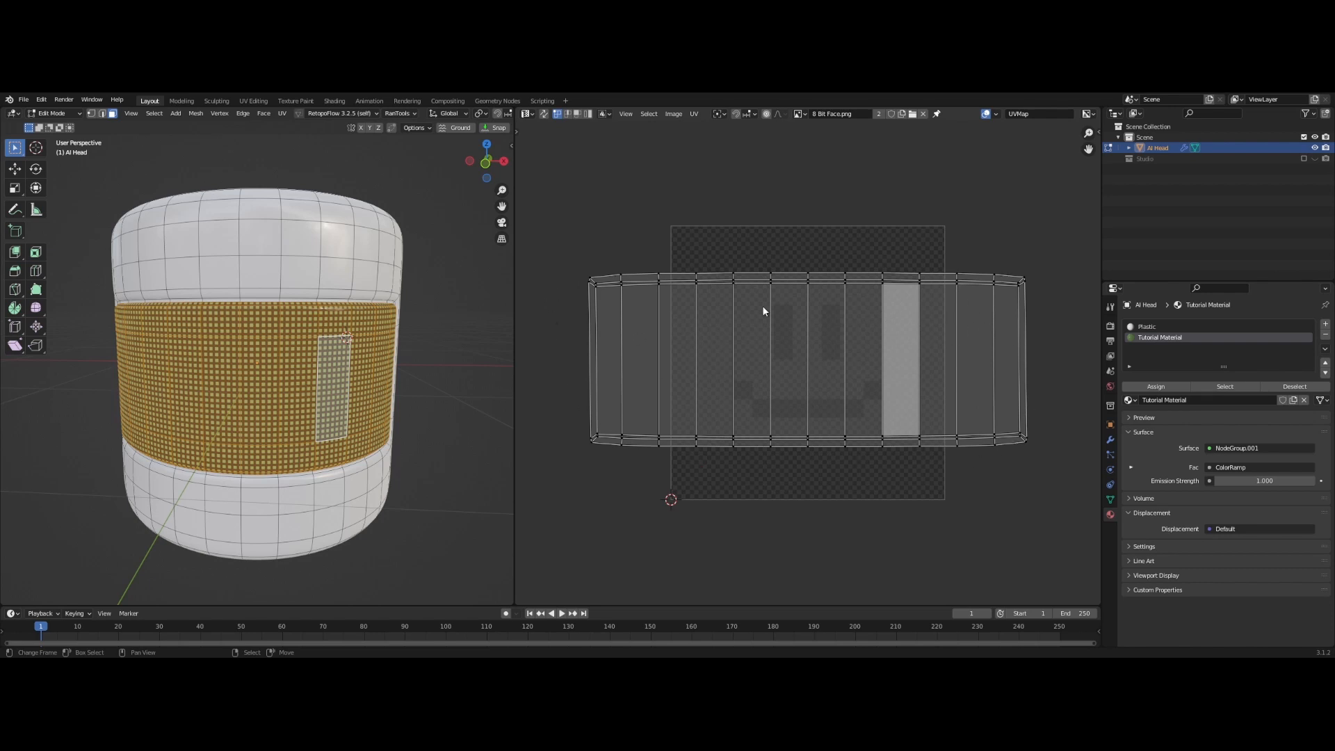
Inspect the screen UV islands over 8 Bit Face.png, then switch the editor back
left_click(734, 321)
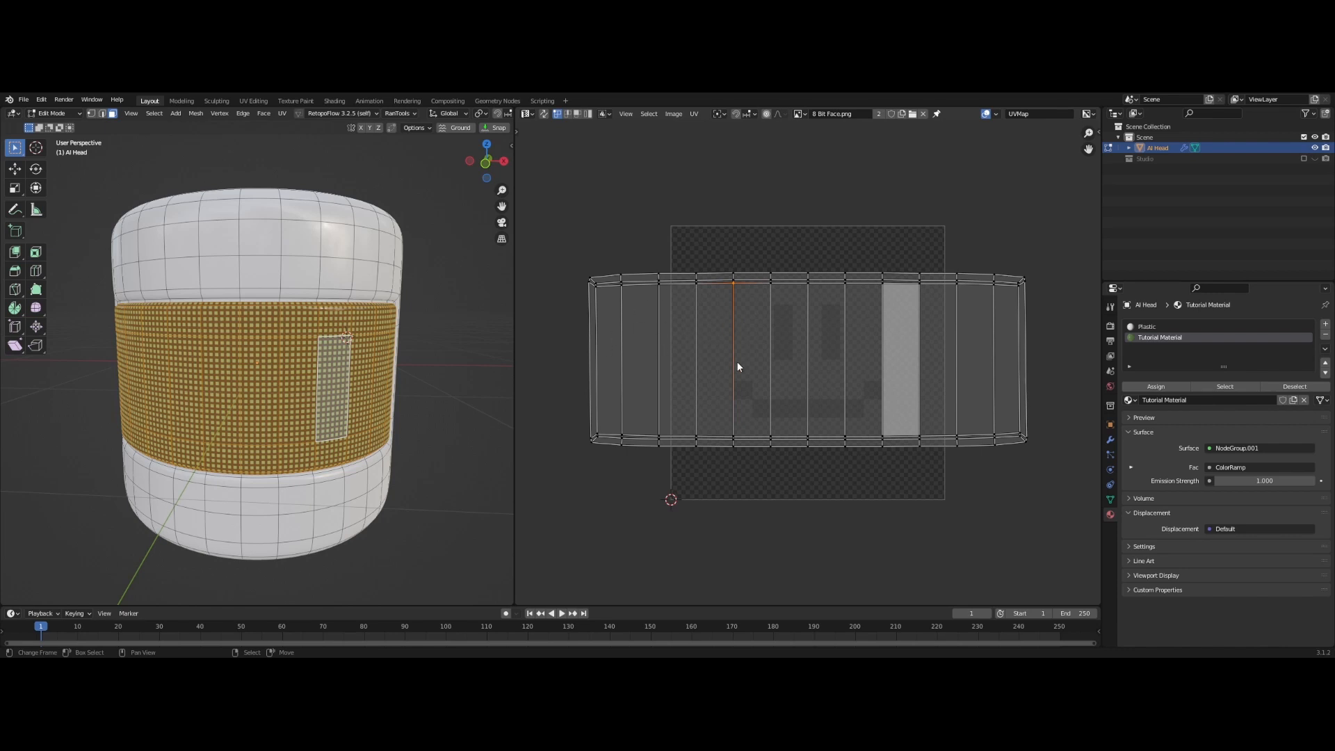
mouse_move(608, 441)
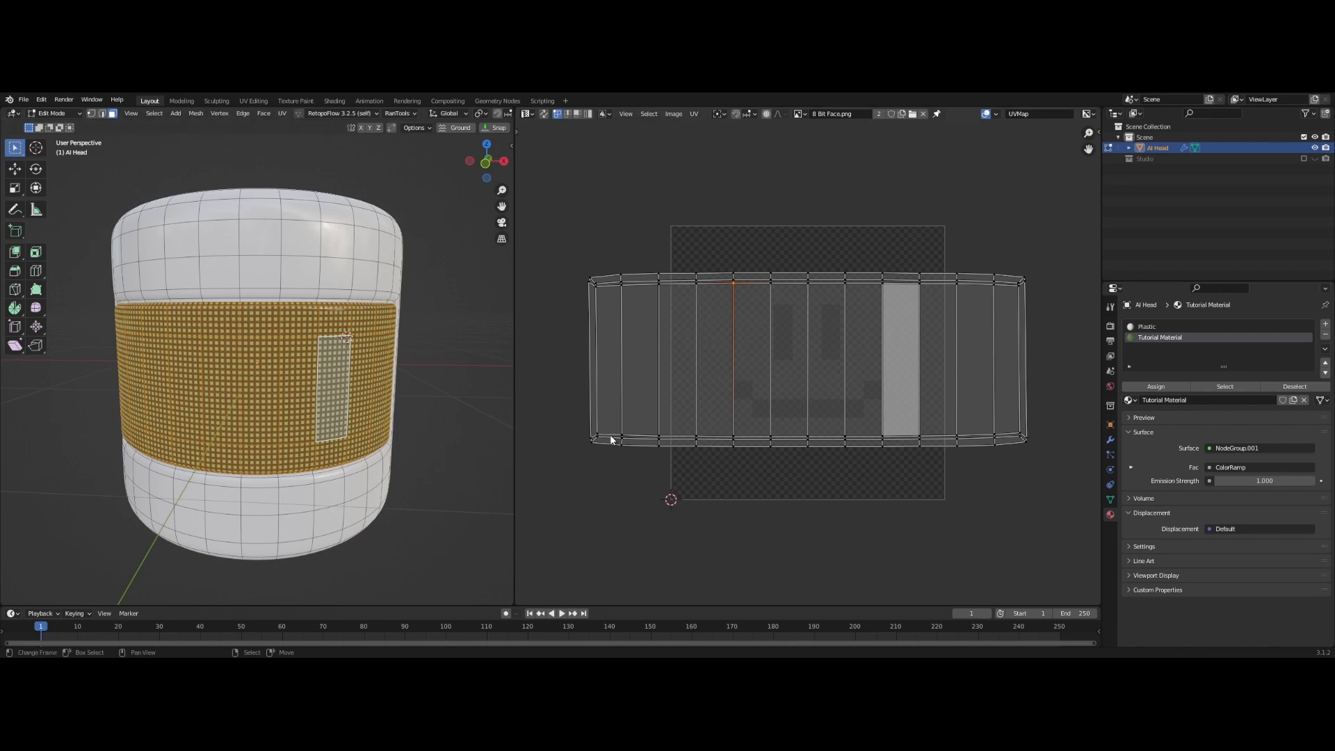
left_click(523, 114)
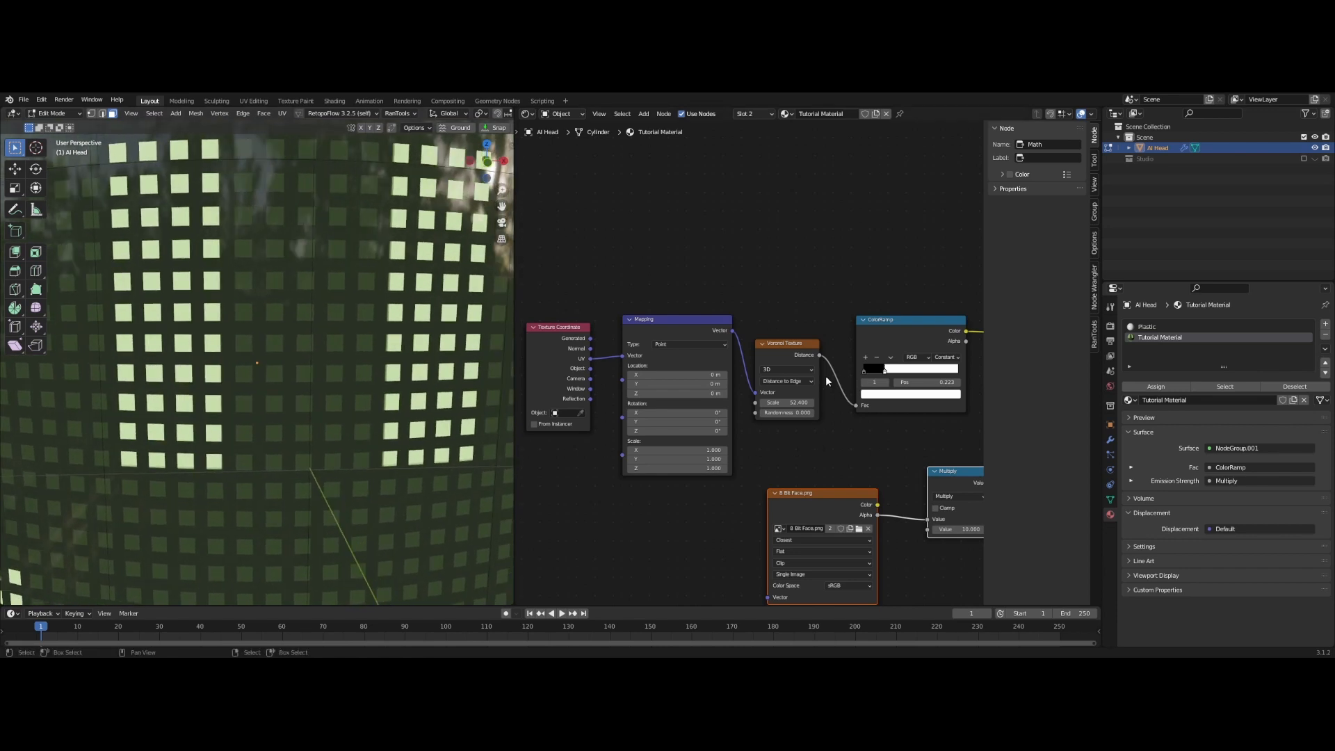
mouse_move(735, 406)
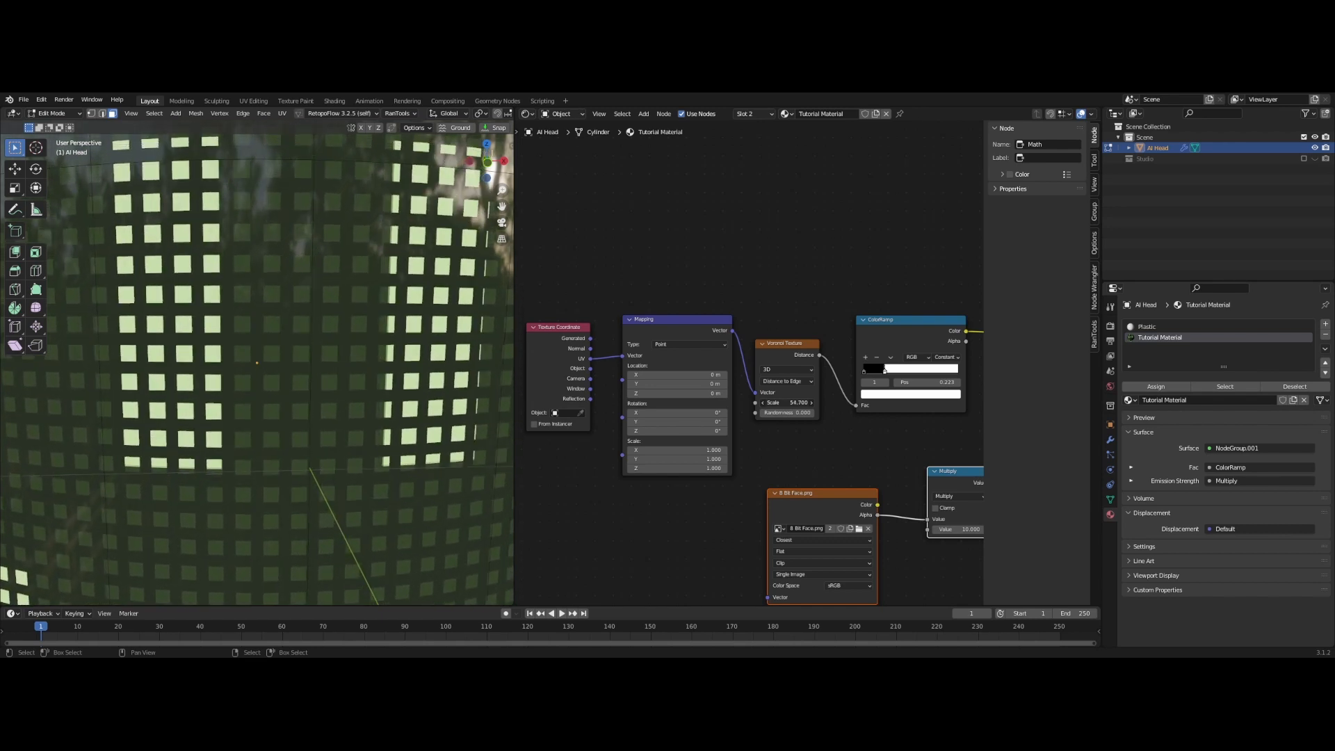
Raise the Voronoi Texture scale to about 57 so the dots match the face pixels
left_click_drag(783, 402, 795, 402)
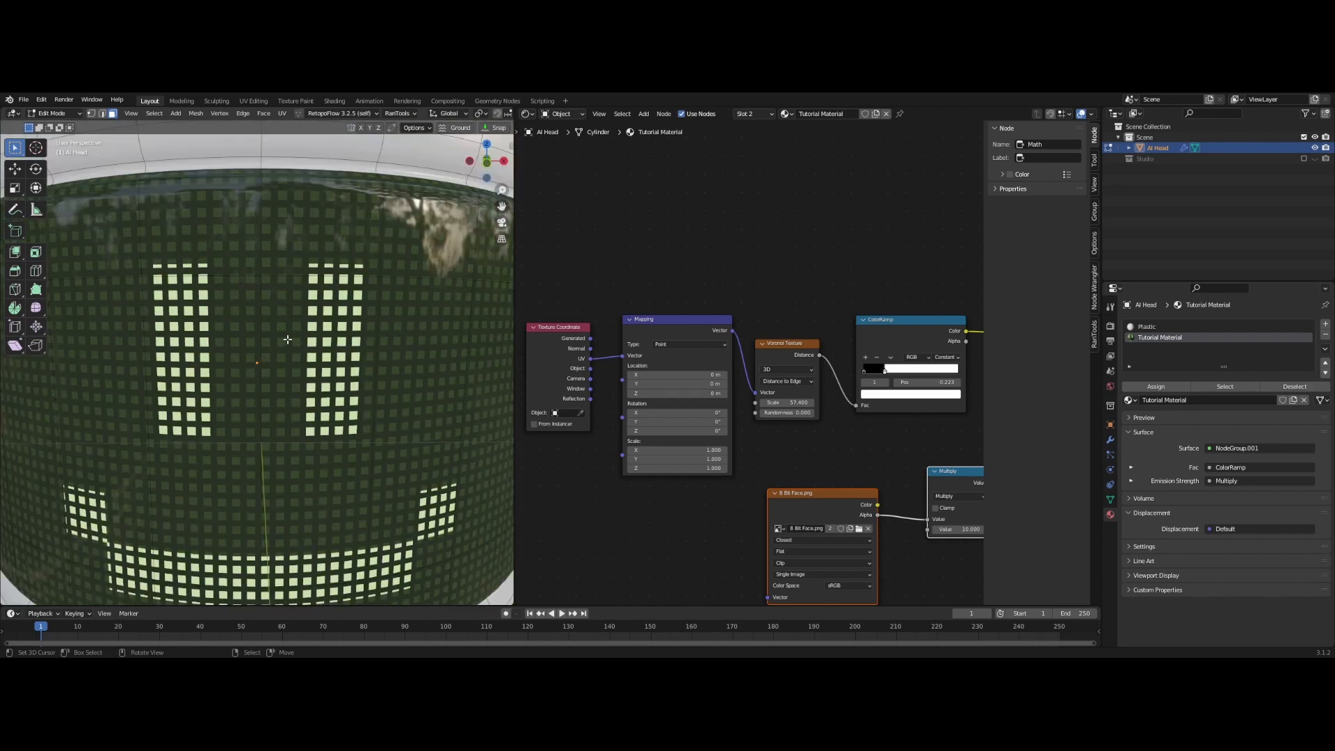
key("Tab")
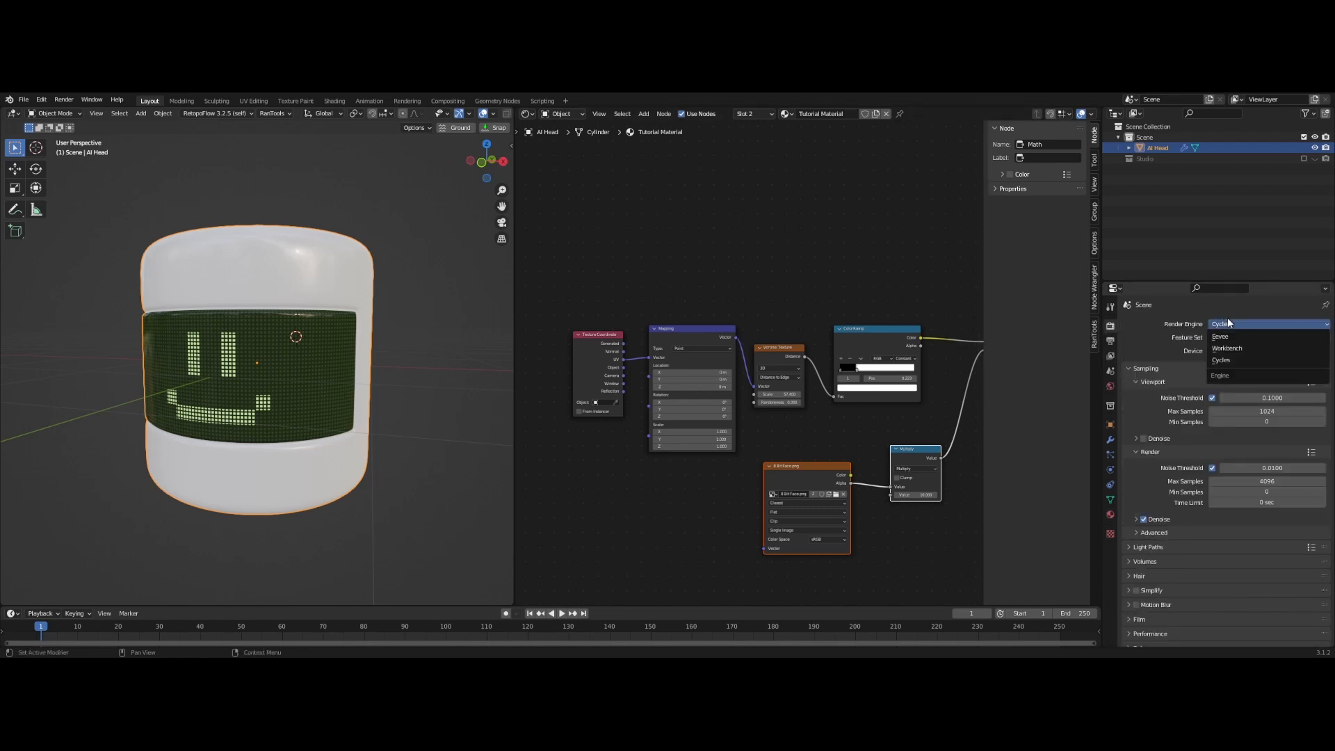
Enable Bloom under Eevee, then return the render engine to Cycles
left_click(1219, 335)
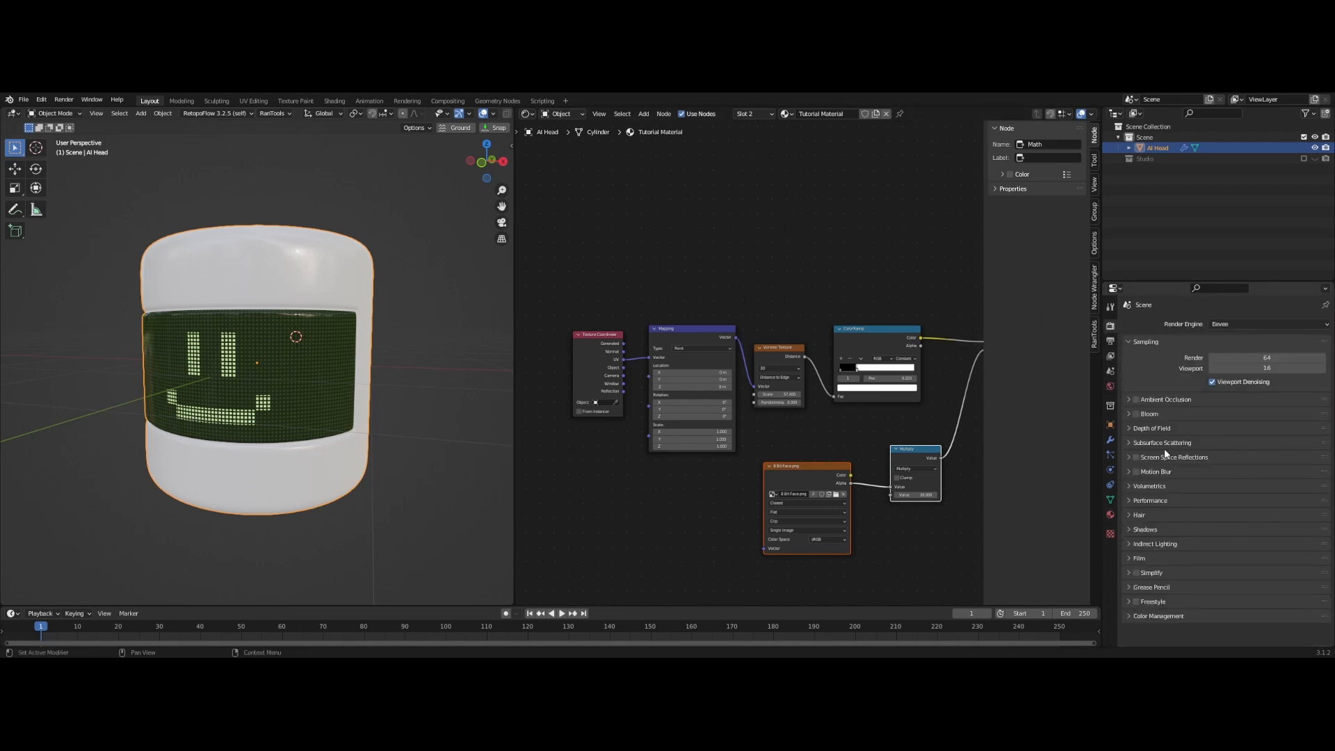
left_click(1134, 414)
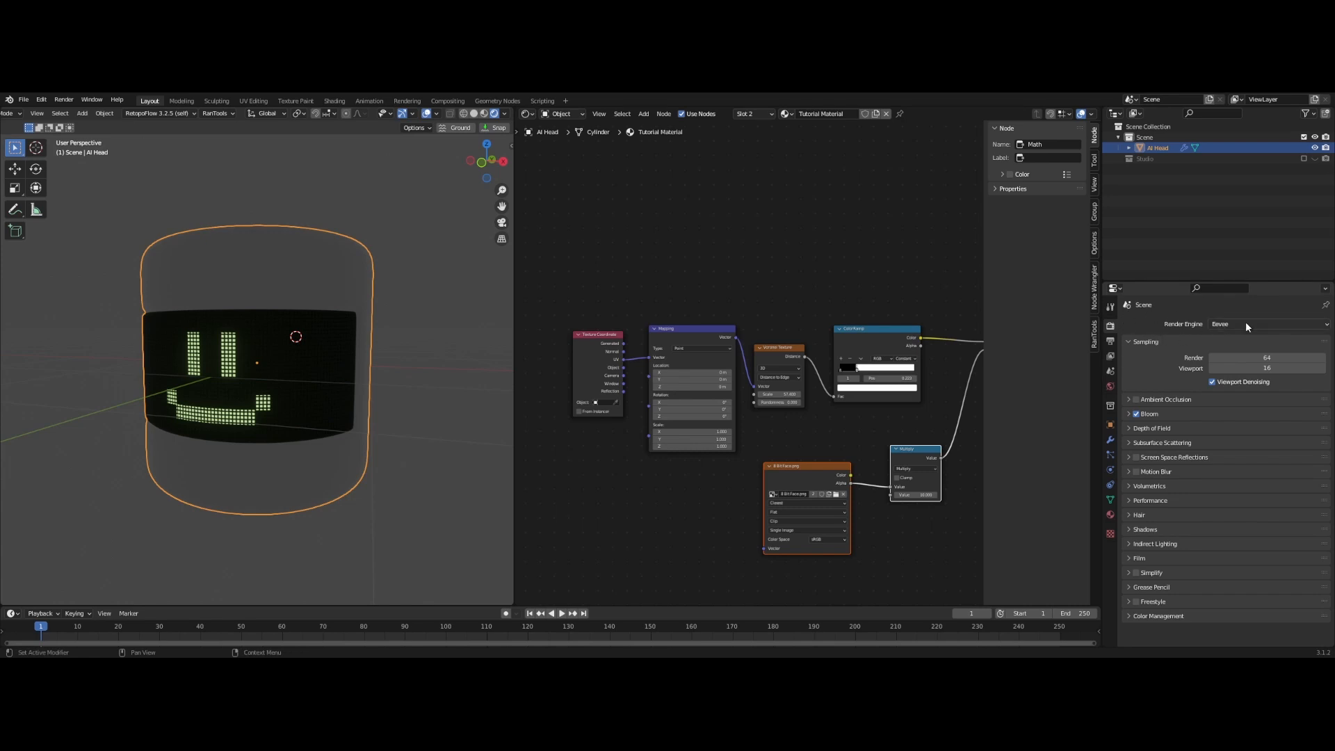
left_click(1266, 324)
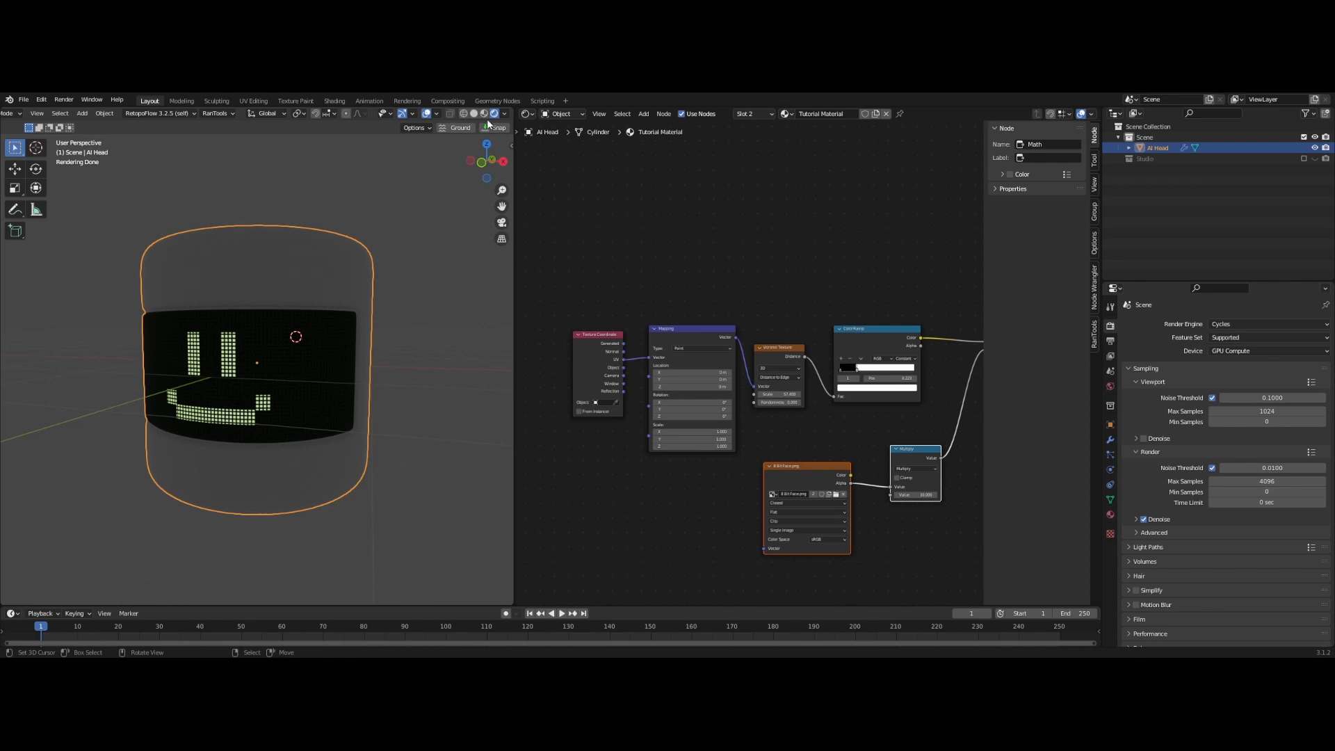
Switch the node area to the Compositor and bring the Glare and Composite nodes into view
left_click(526, 114)
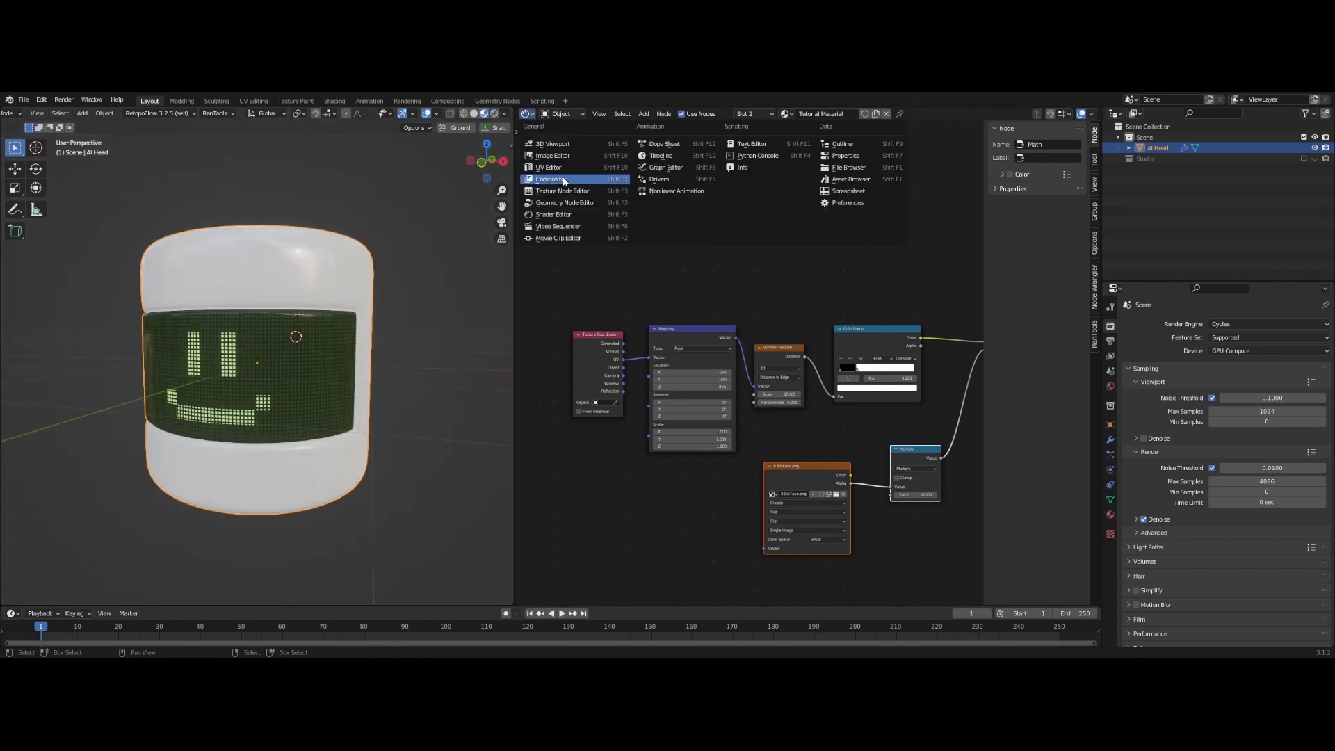
left_click(547, 178)
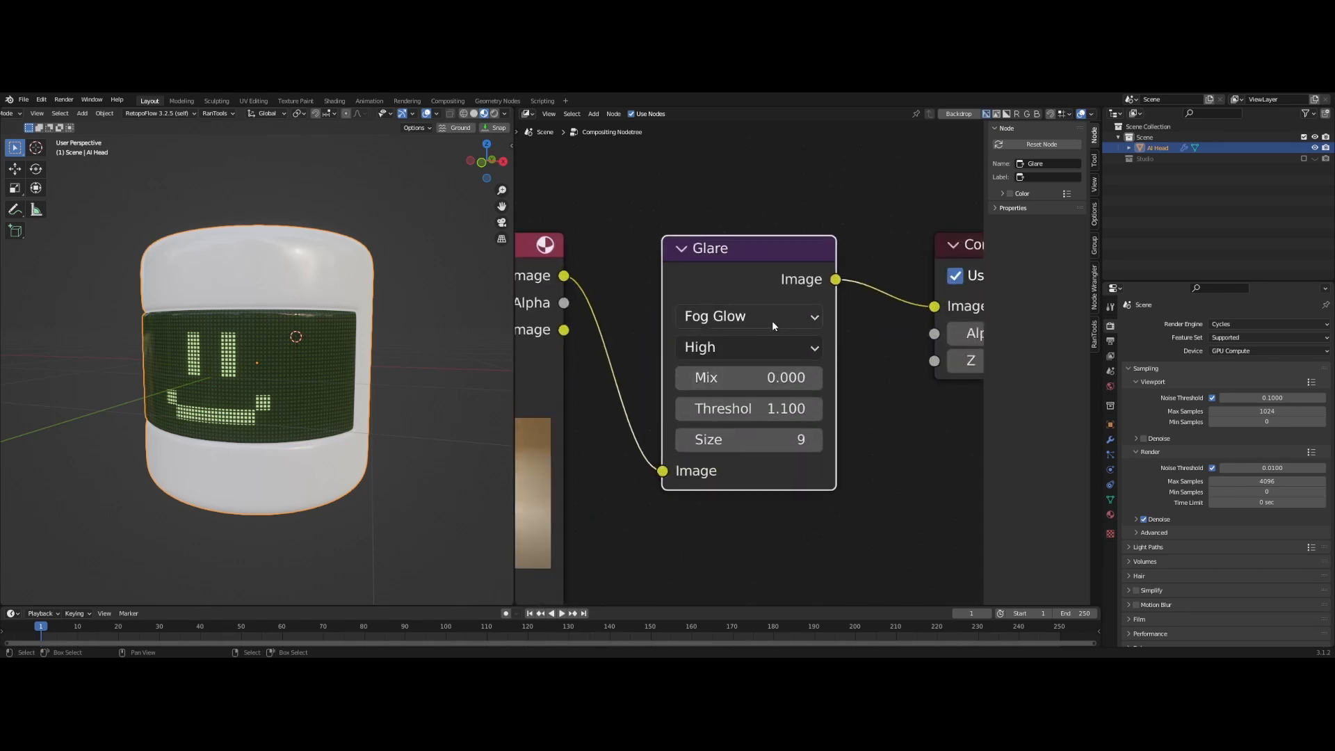
left_click_drag(748, 247, 752, 192)
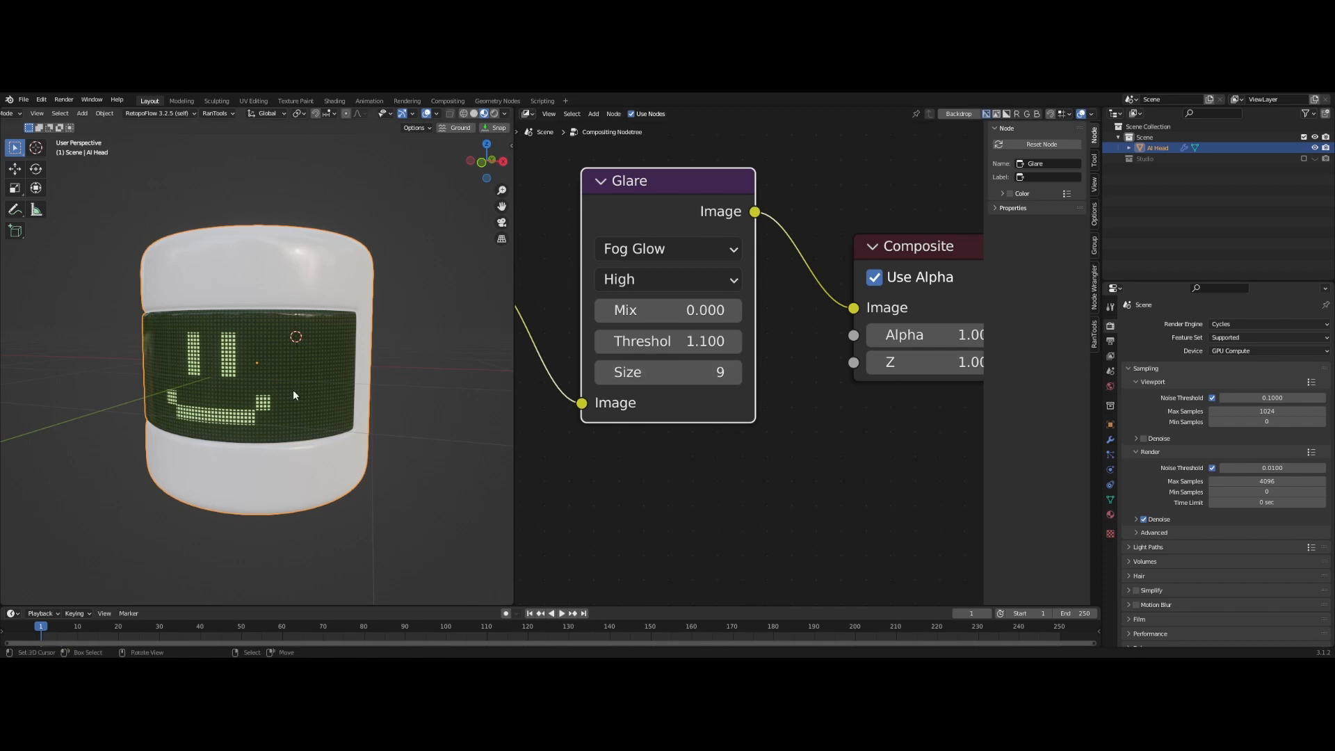
mouse_move(667, 342)
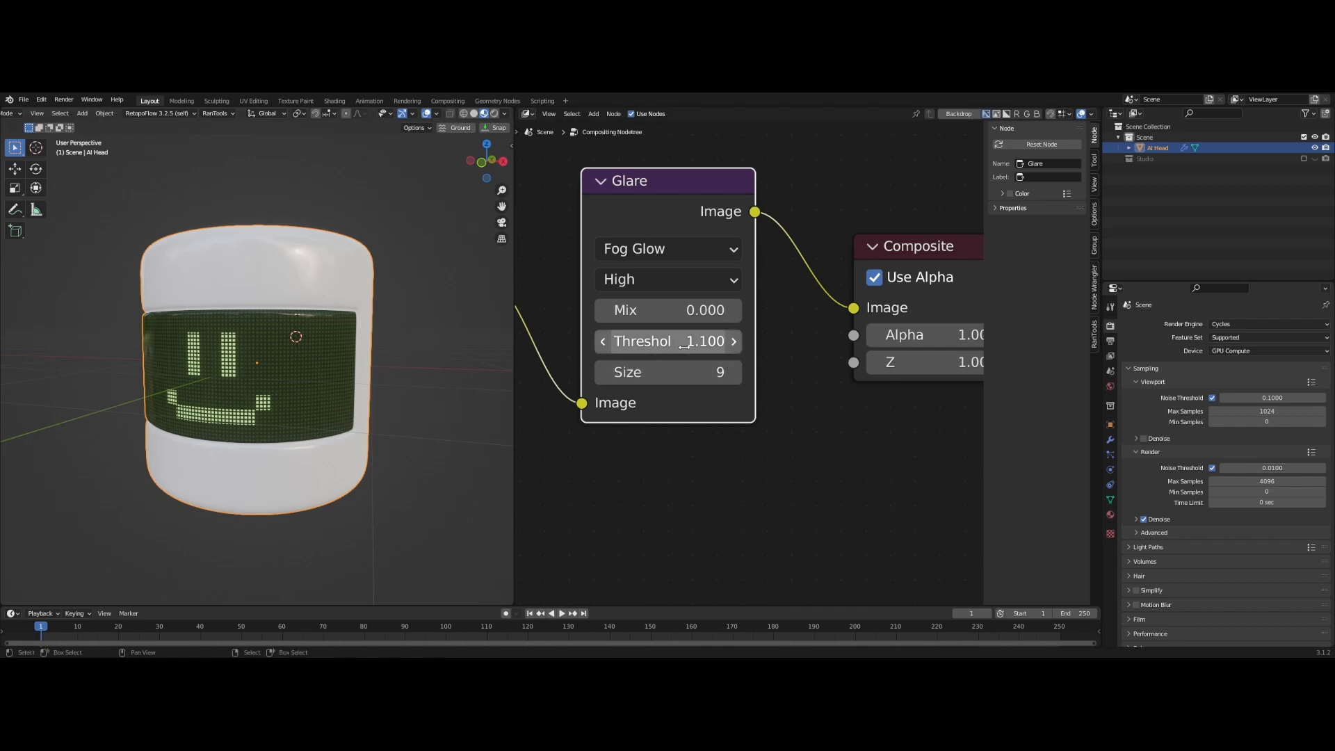
mouse_move(668, 342)
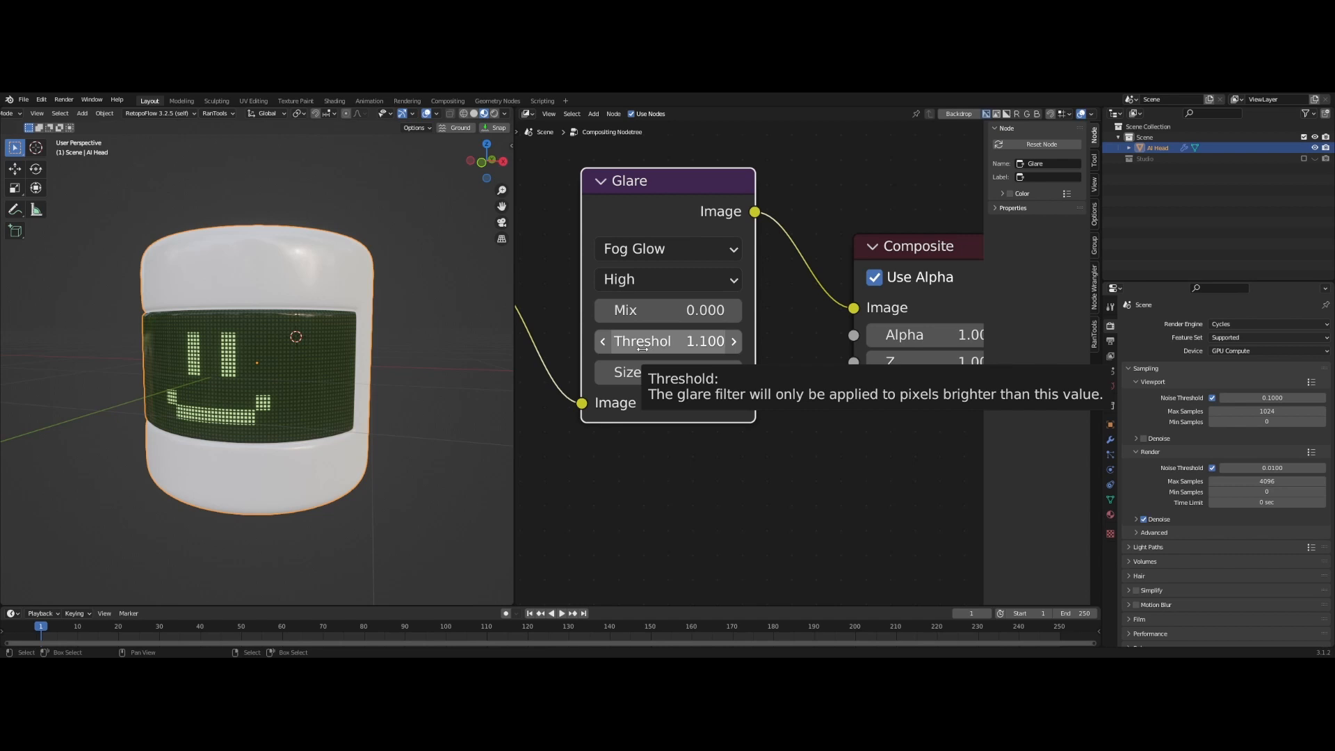
mouse_move(260, 424)
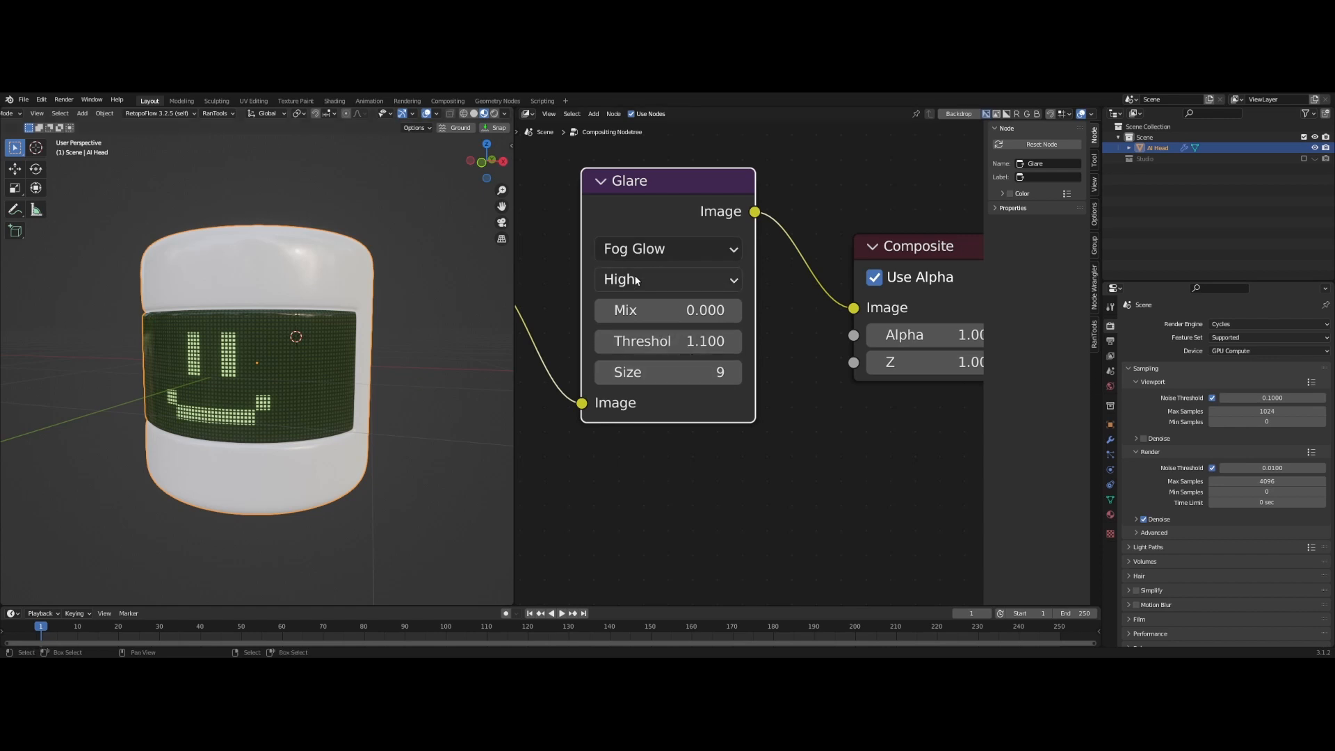
Keep the Fog Glow Glare node's quality at High
left_click(667, 279)
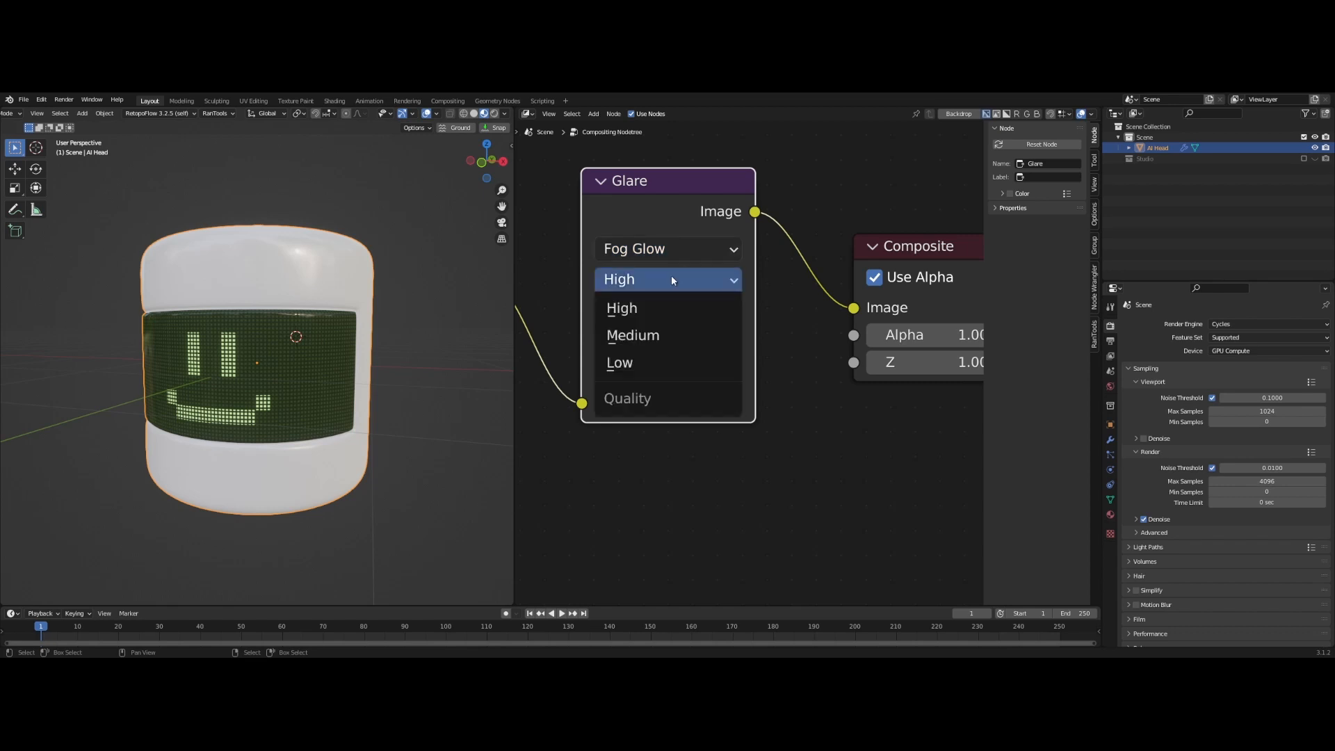
left_click(622, 307)
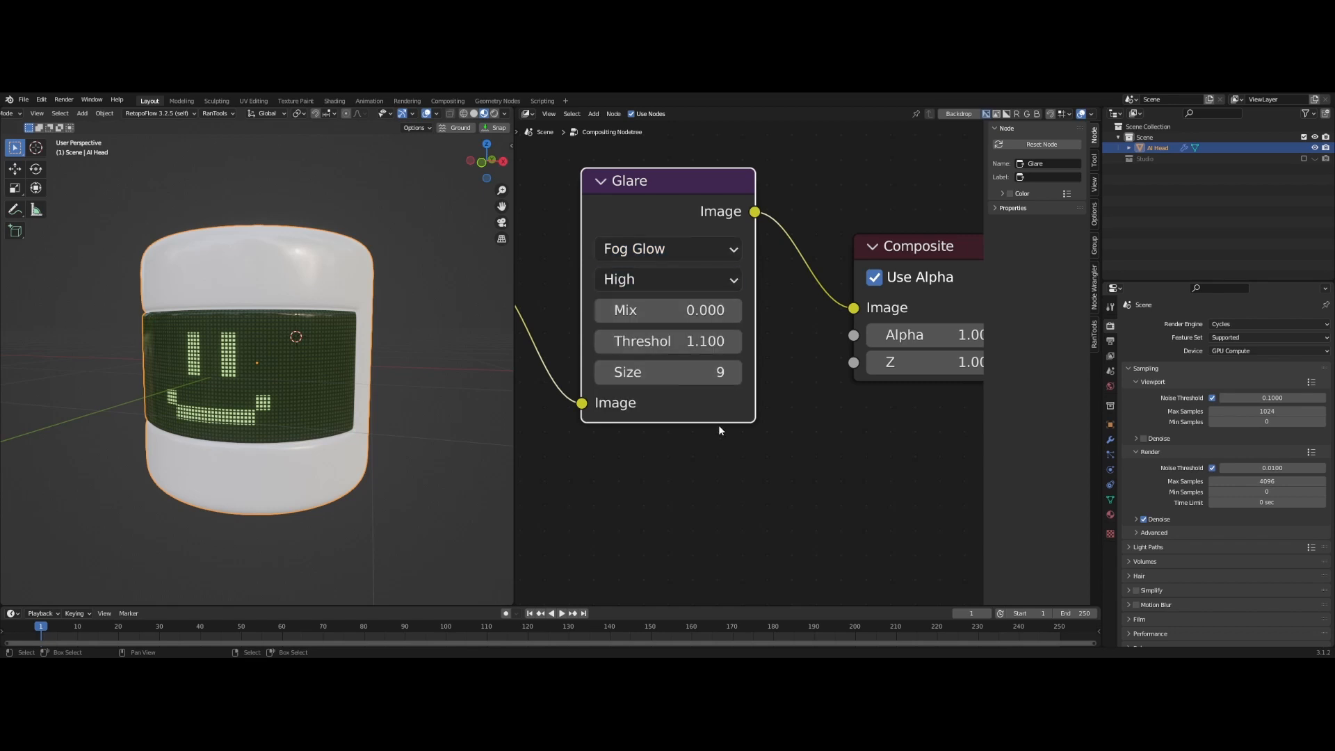
mouse_move(667, 372)
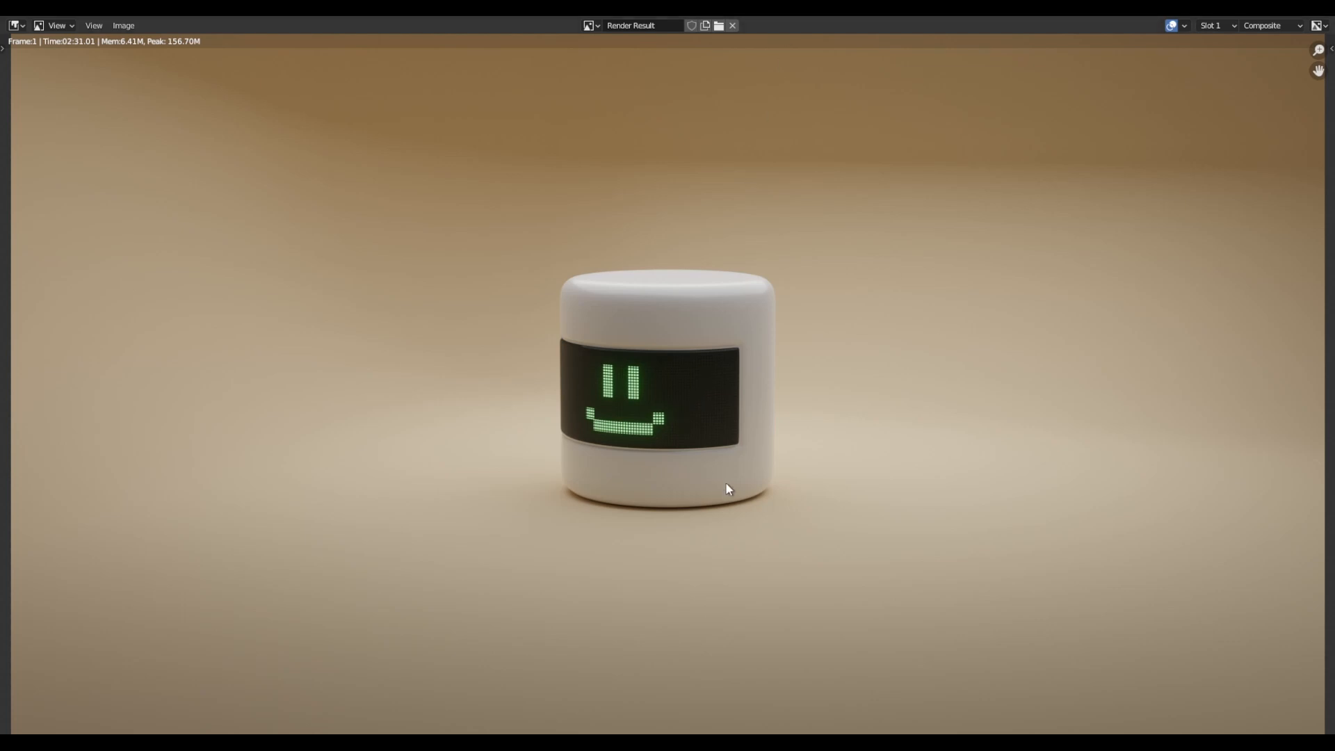
mouse_move(723, 511)
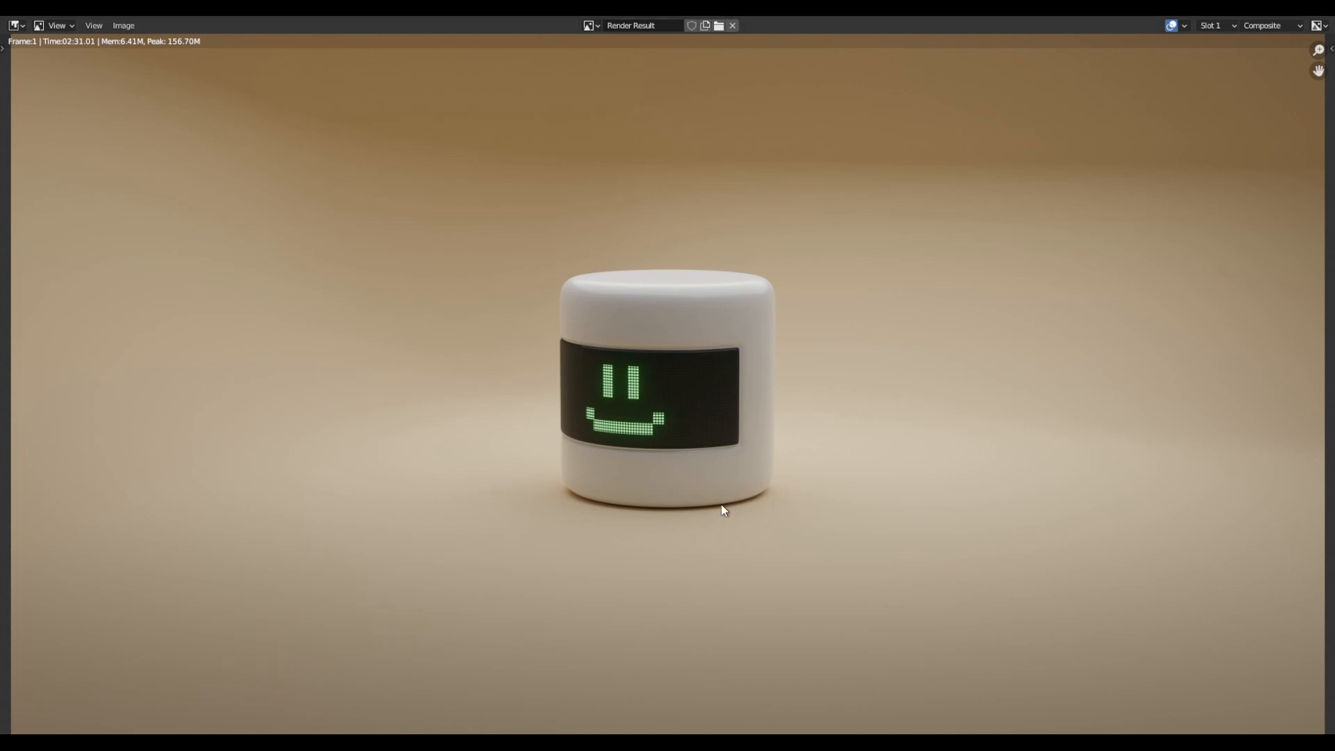